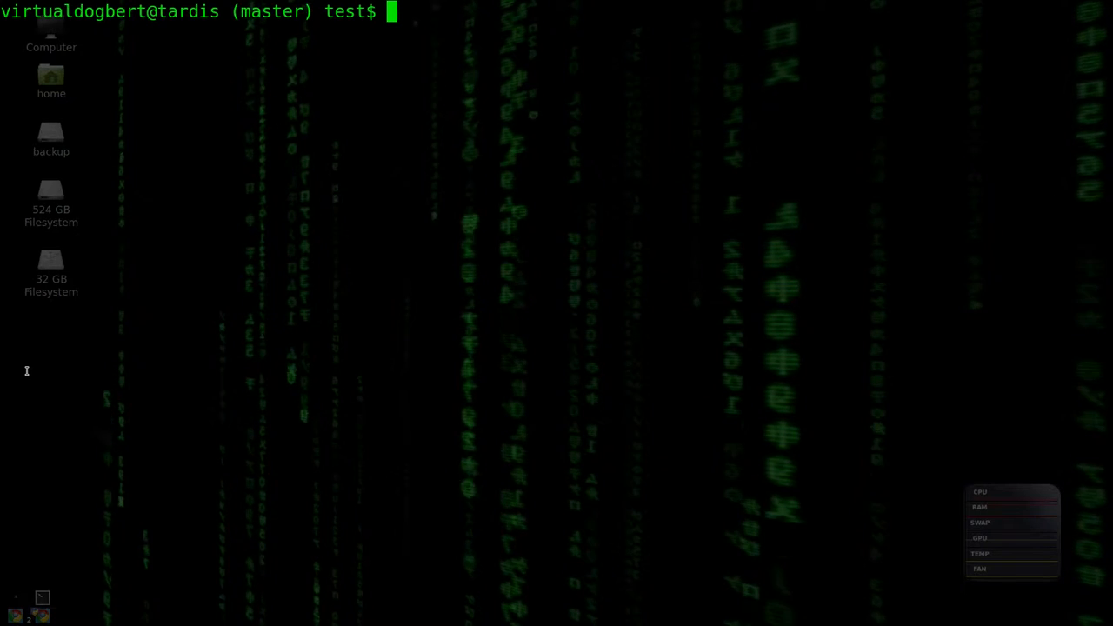
Run the mistyped 'git test2.txt' command, then open test2.txt in gedit instead.
text(git)
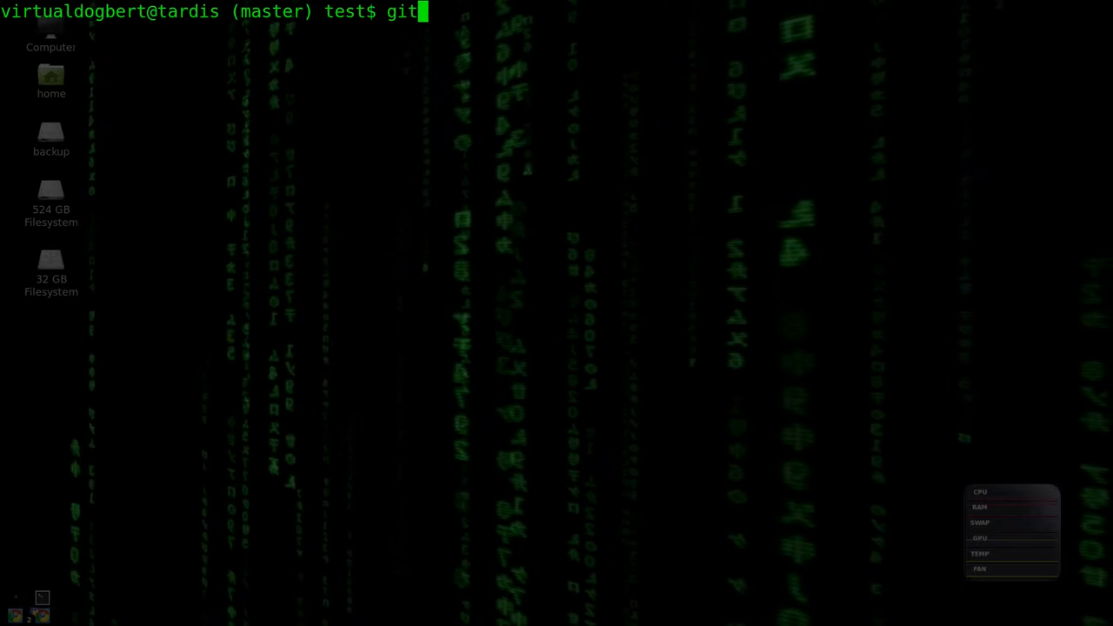
text(test)
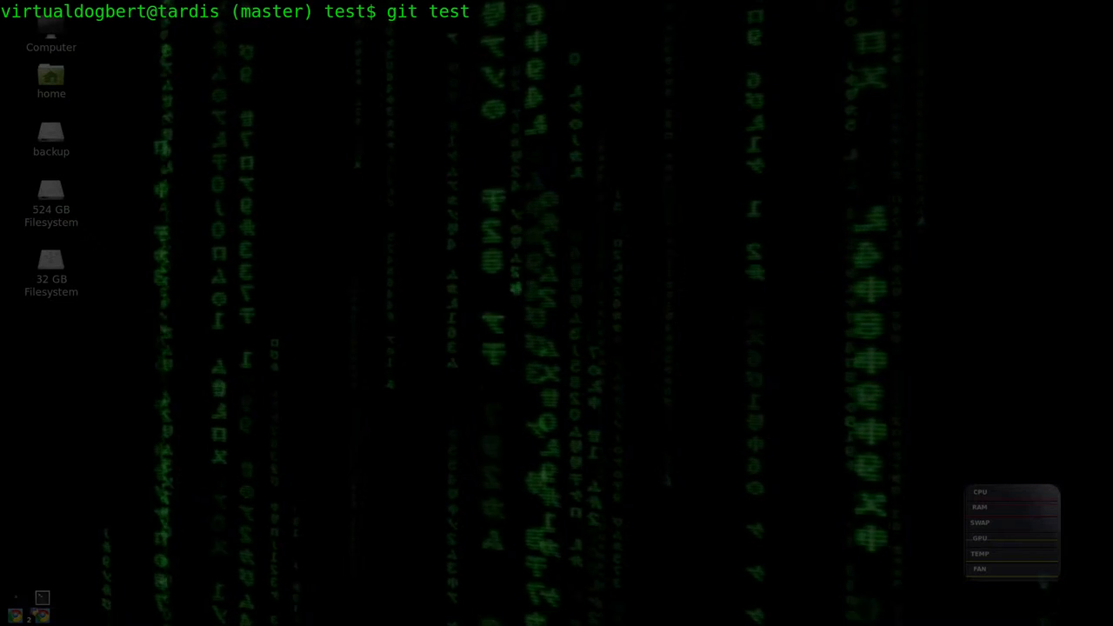
key(Return)
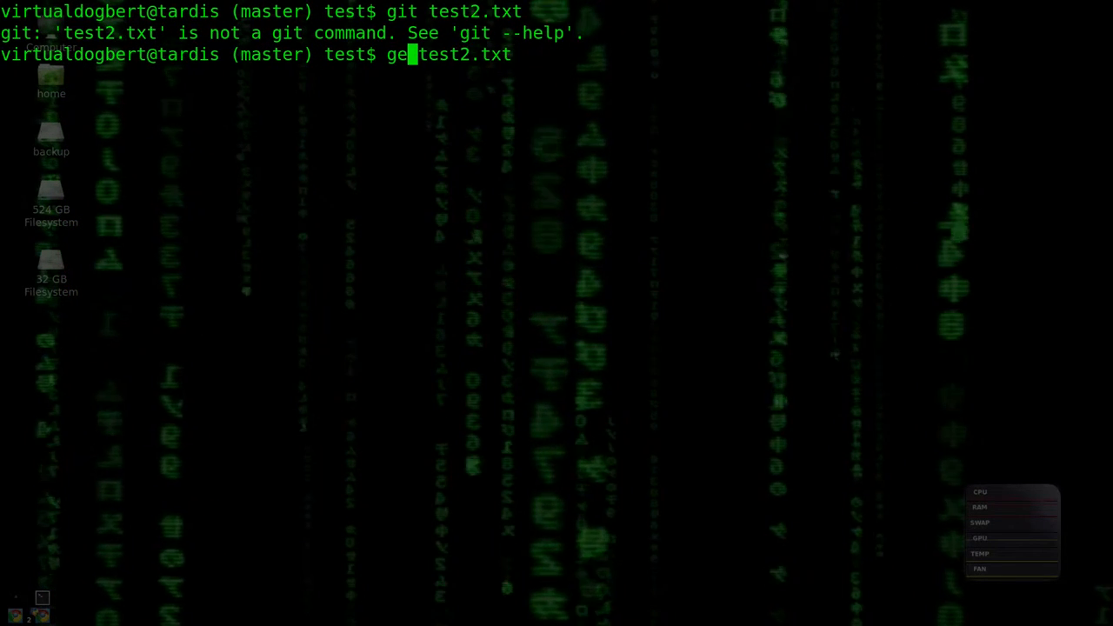
key(Return)
text(t)
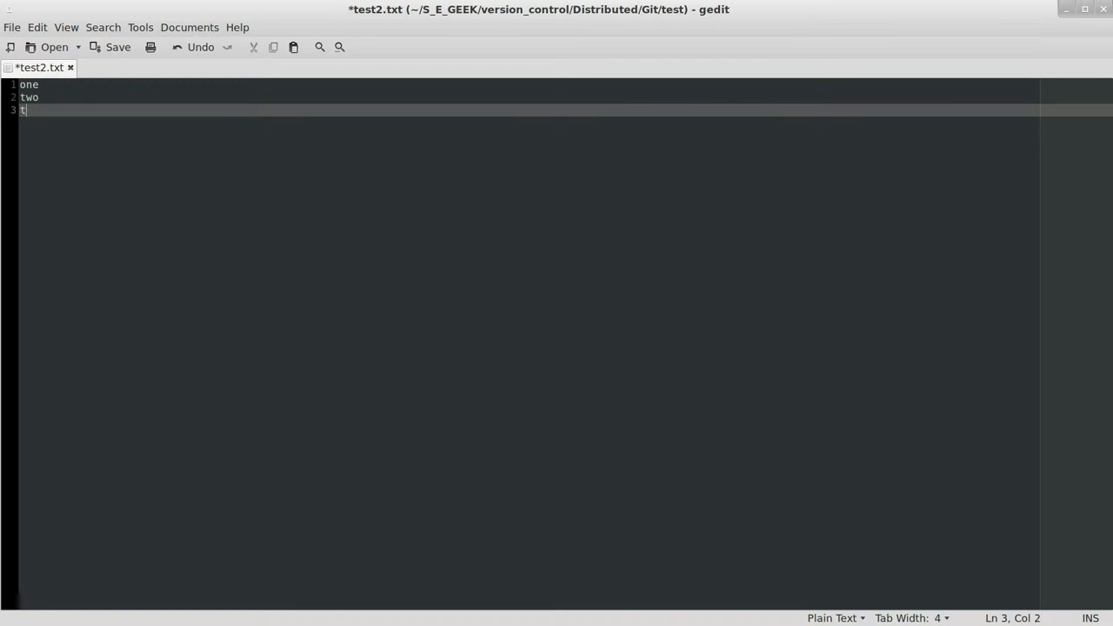
Add lines three, four and five below one and two in test2.txt and save.
text(hree)
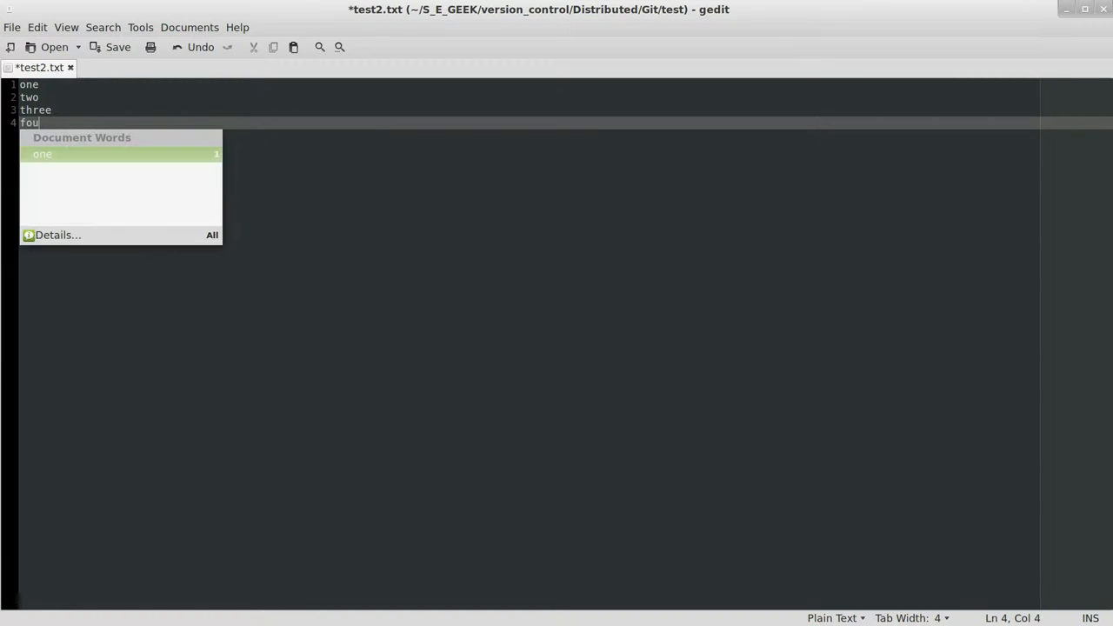
key(Return)
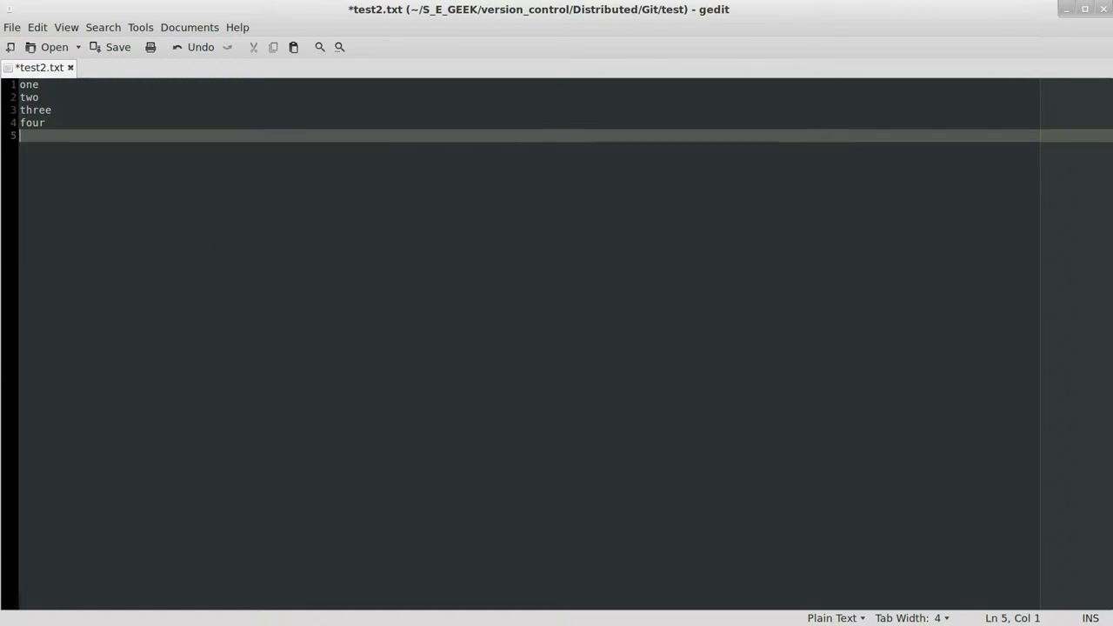
text(four)
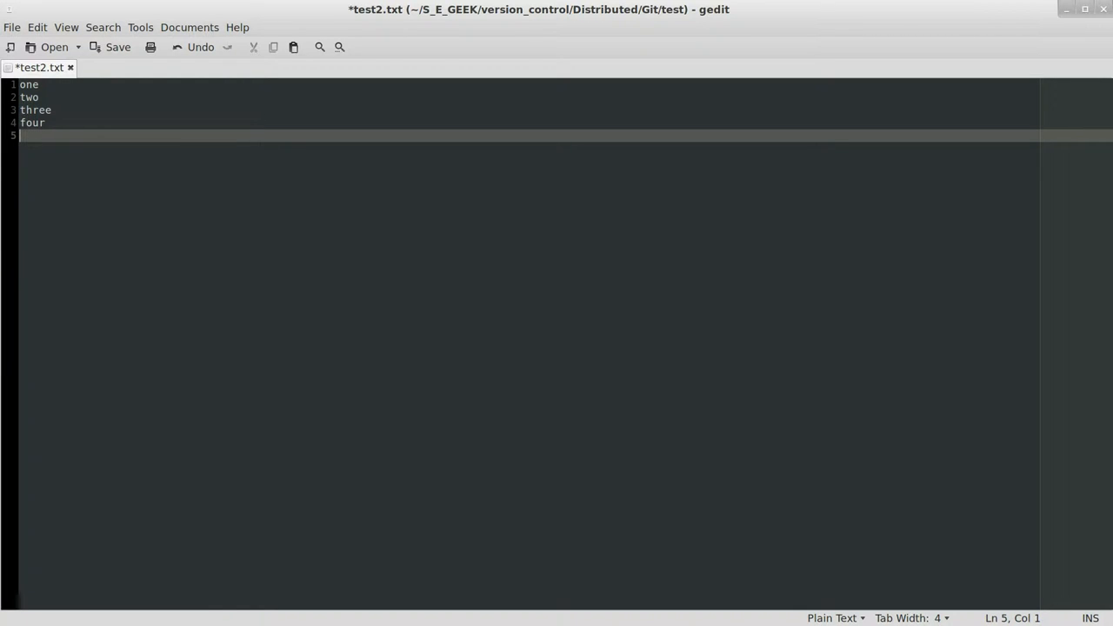
text(five)
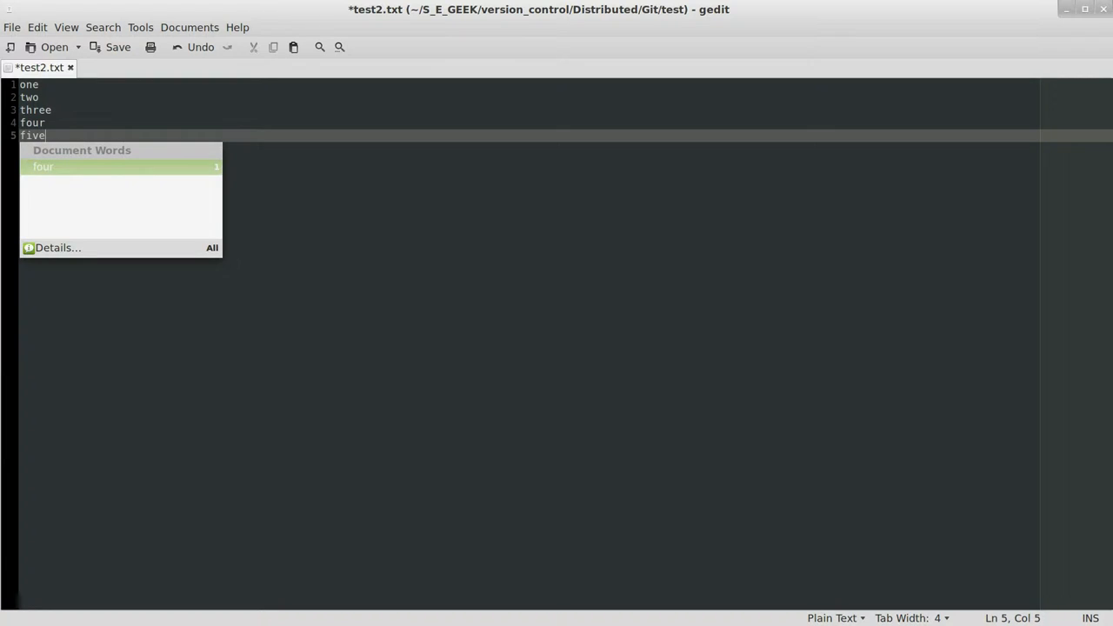
mouse_move(277, 377)
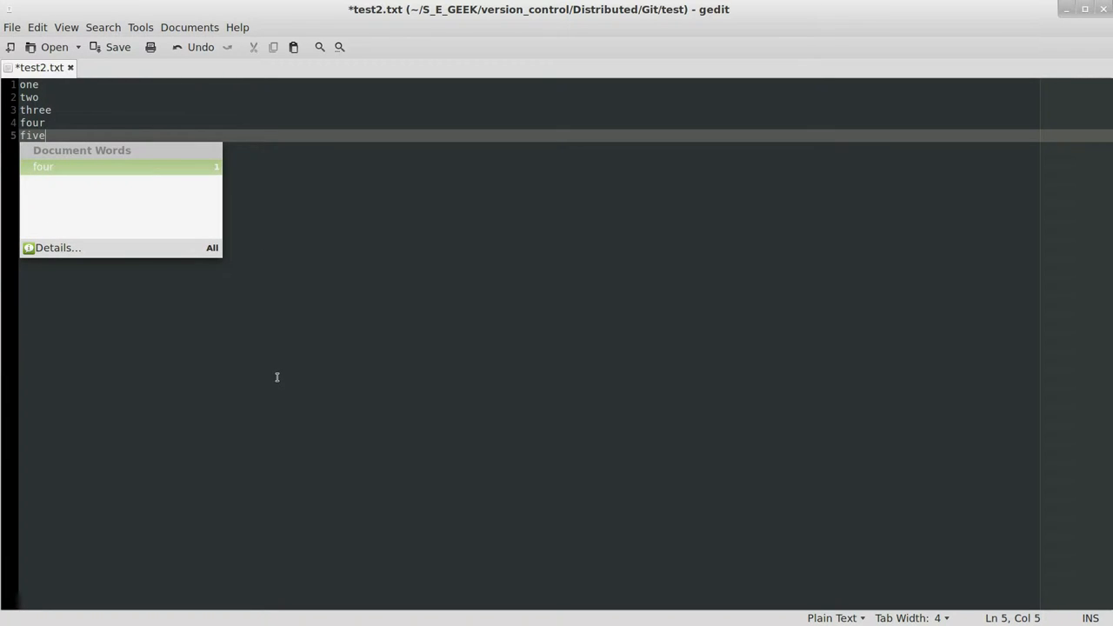
key(ctrl+s)
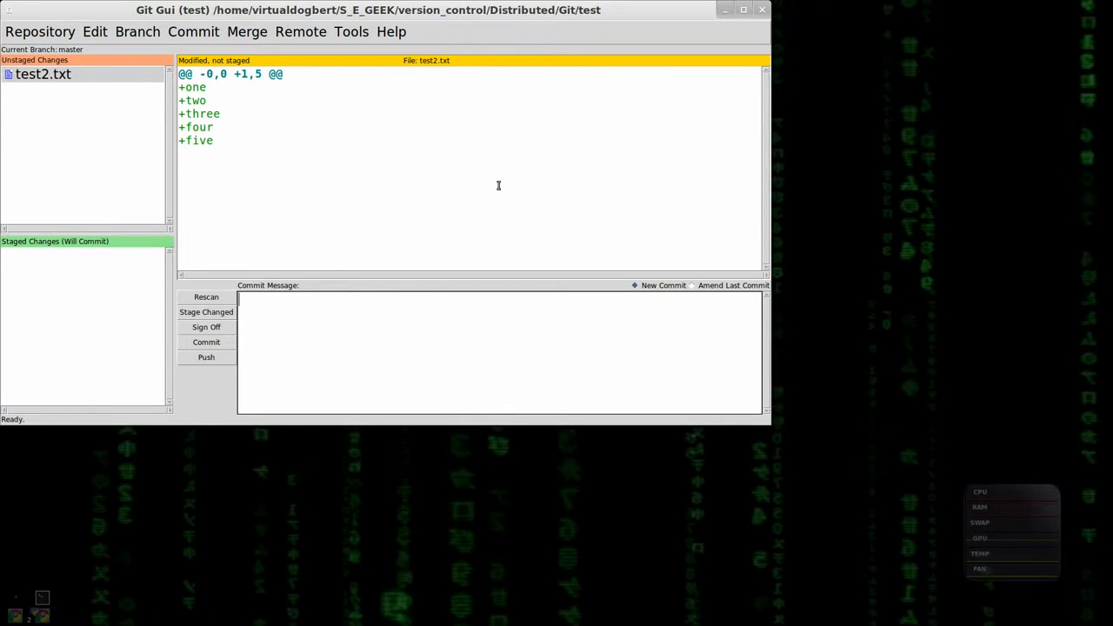
mouse_move(315, 227)
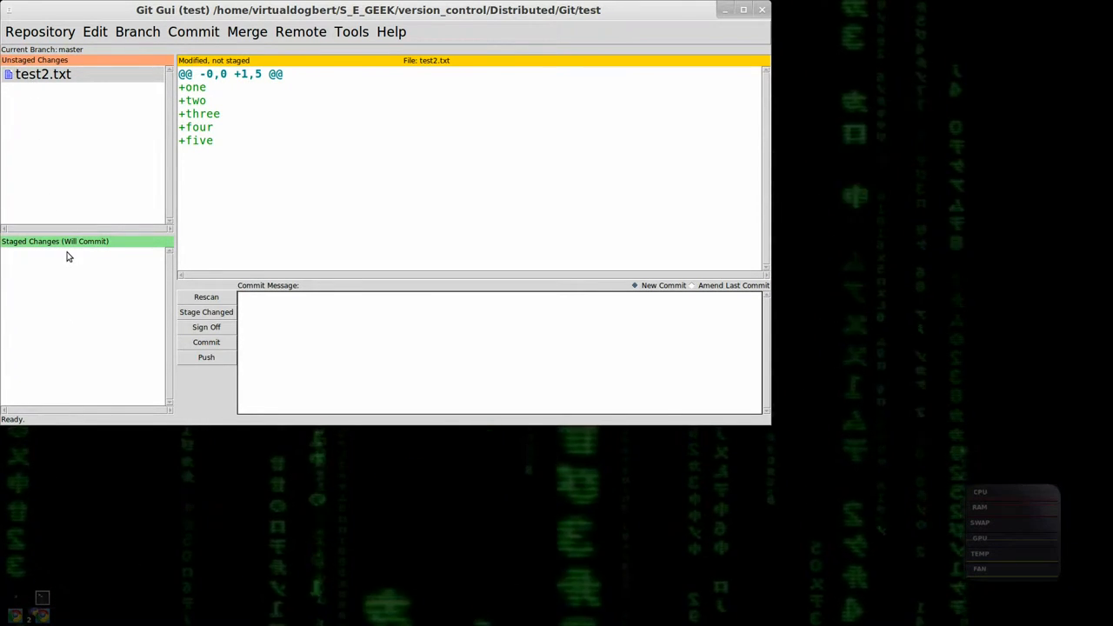
mouse_move(68, 253)
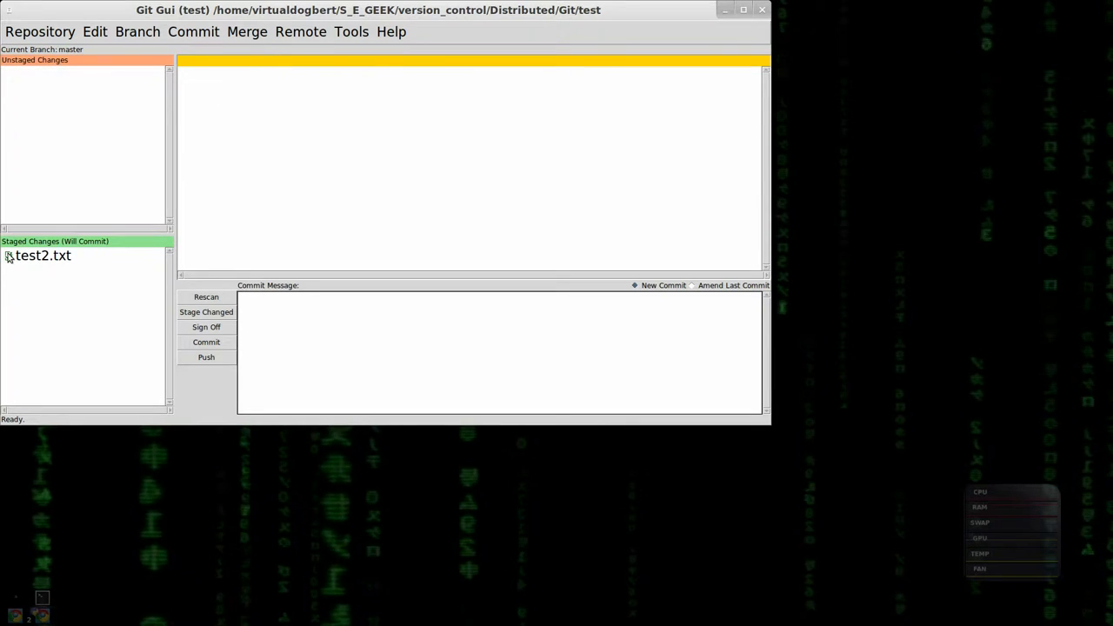
click(7, 254)
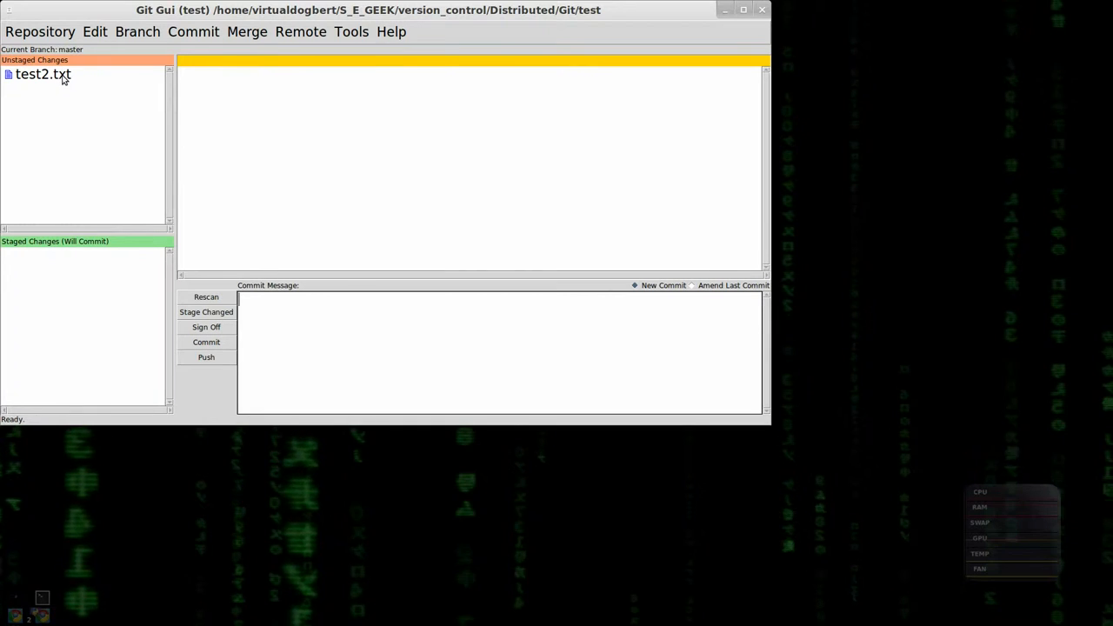
click(43, 74)
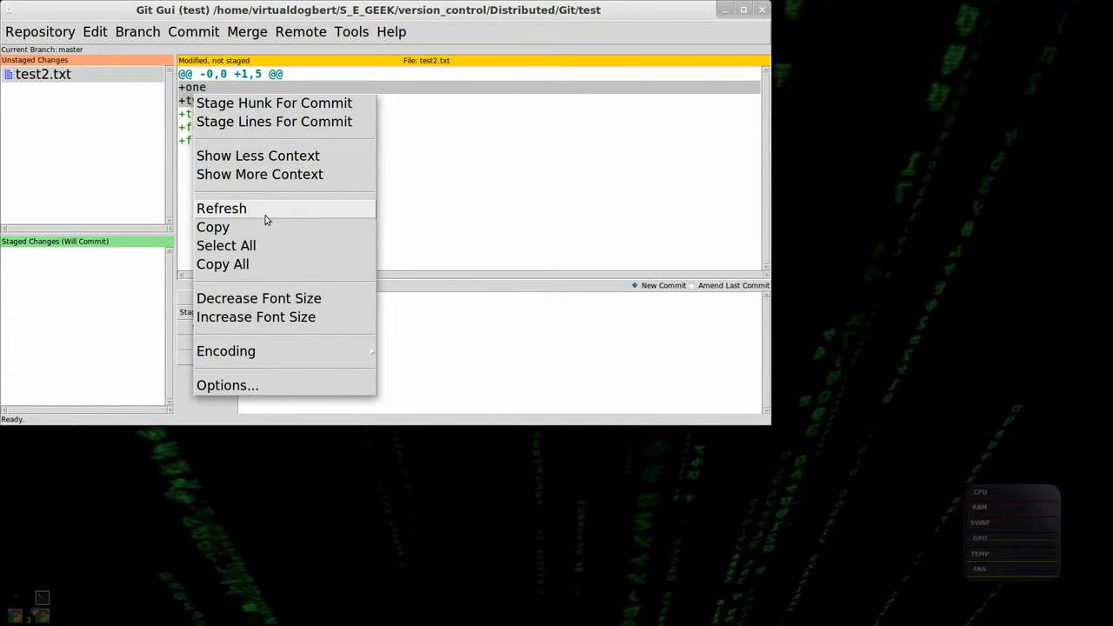
mouse_move(261, 129)
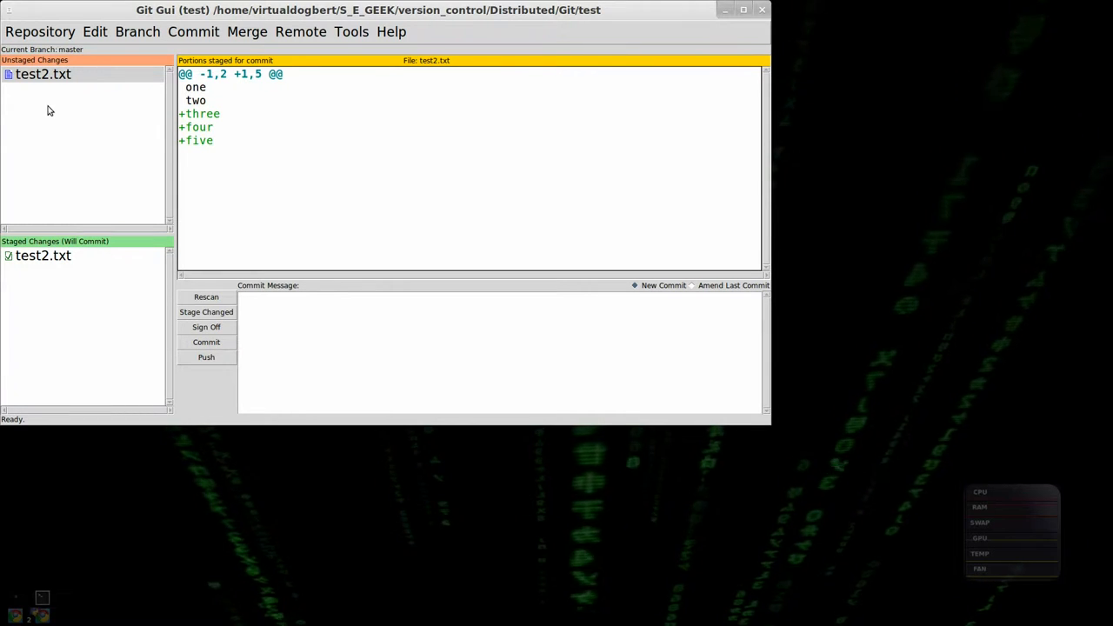
mouse_move(53, 274)
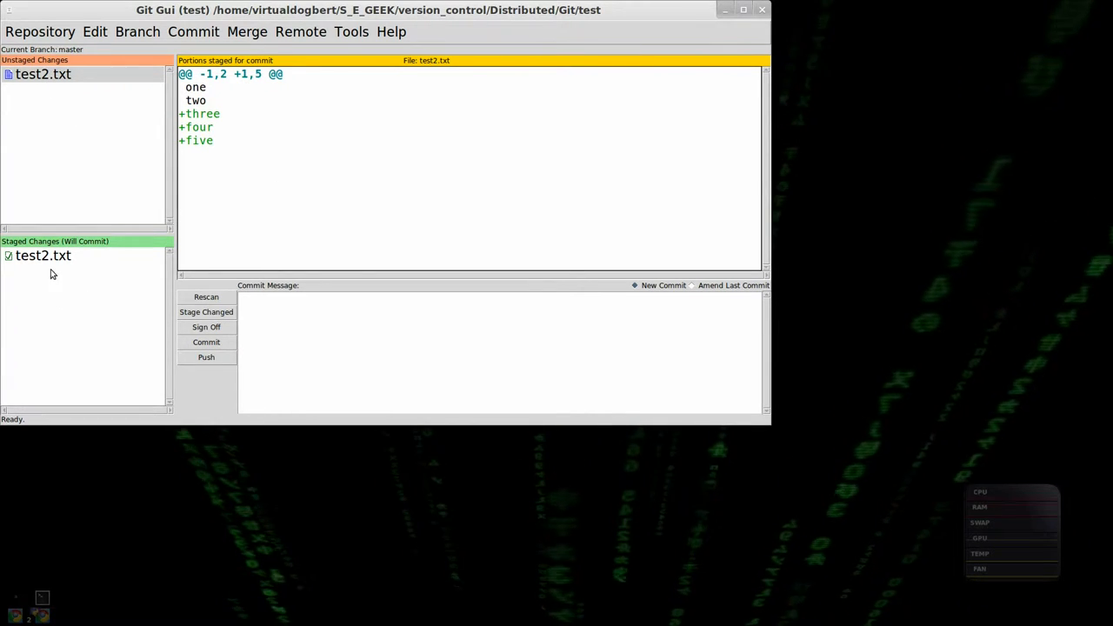
Commit only lines one and two of test2.txt with the message 'first lines'.
click(43, 255)
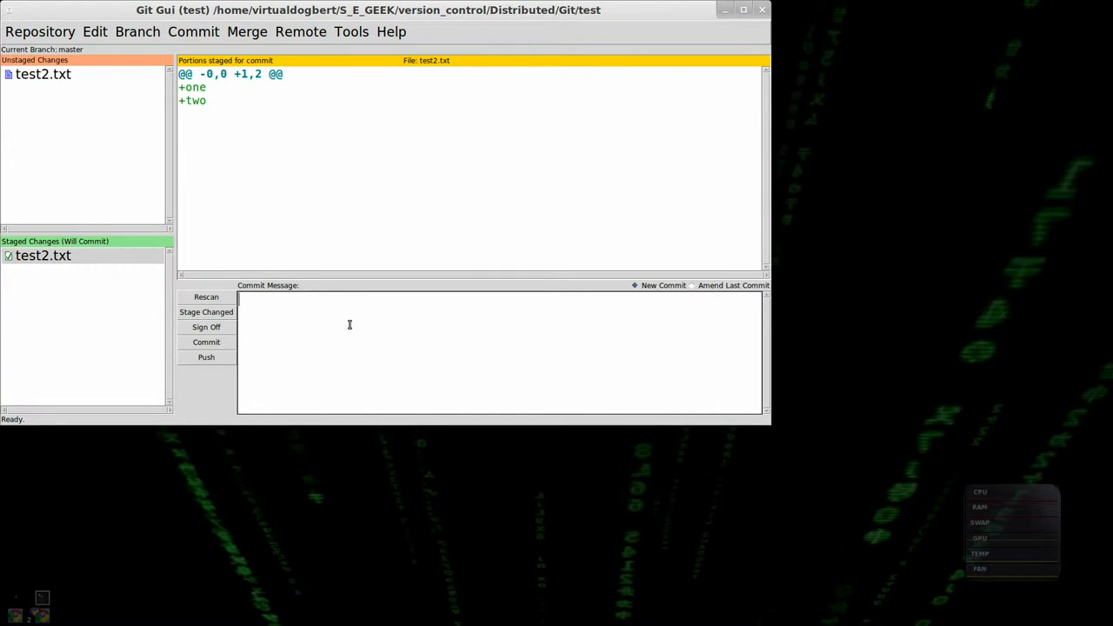
text(first)
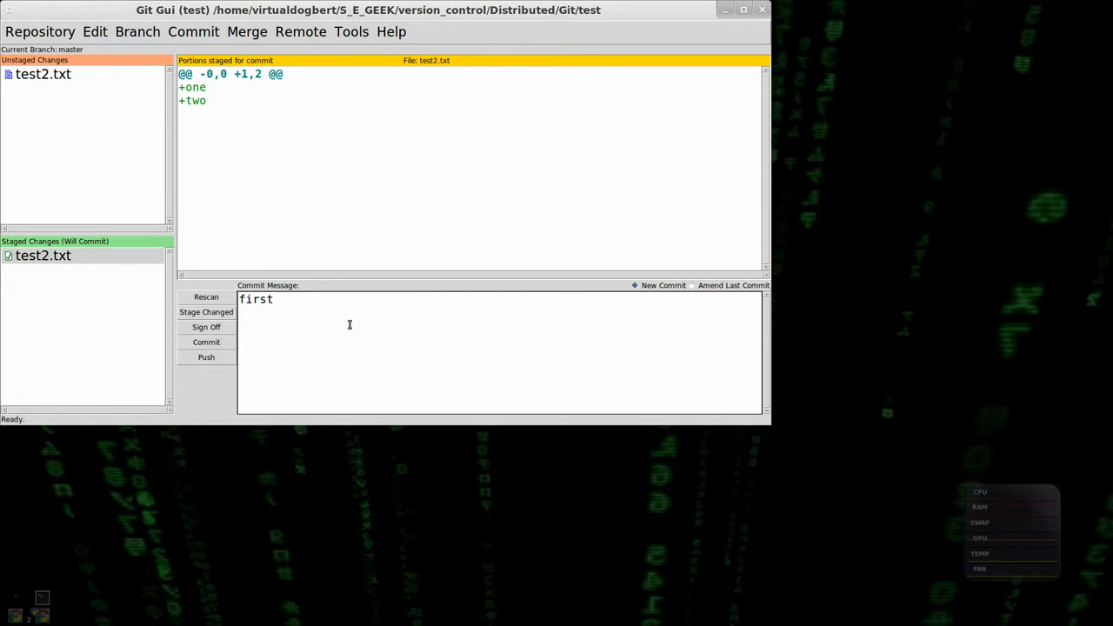
text(lines)
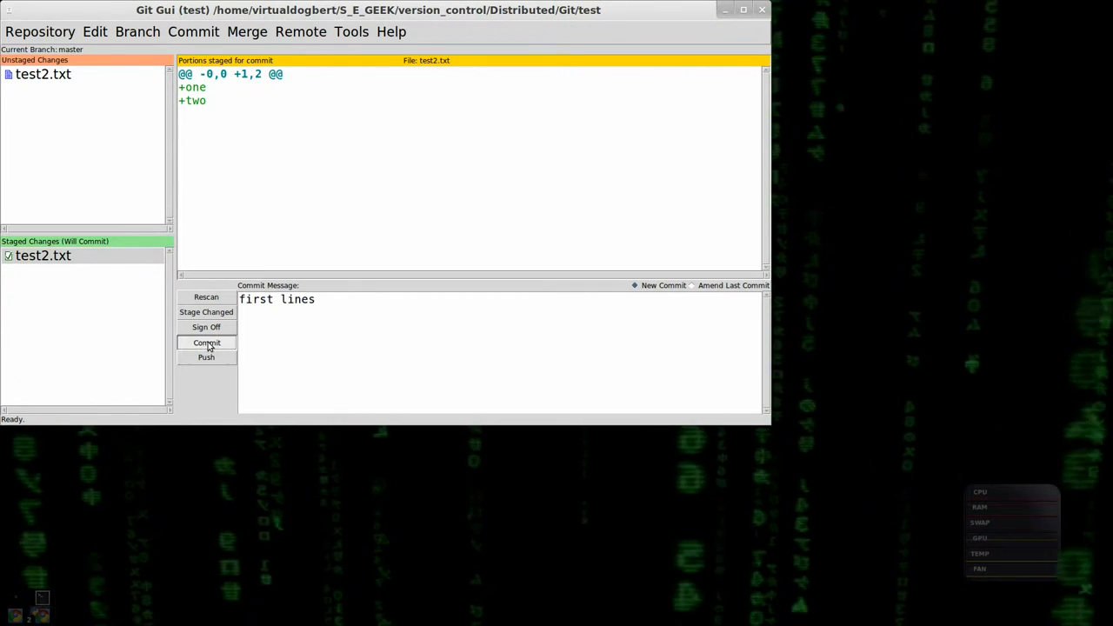
click(206, 342)
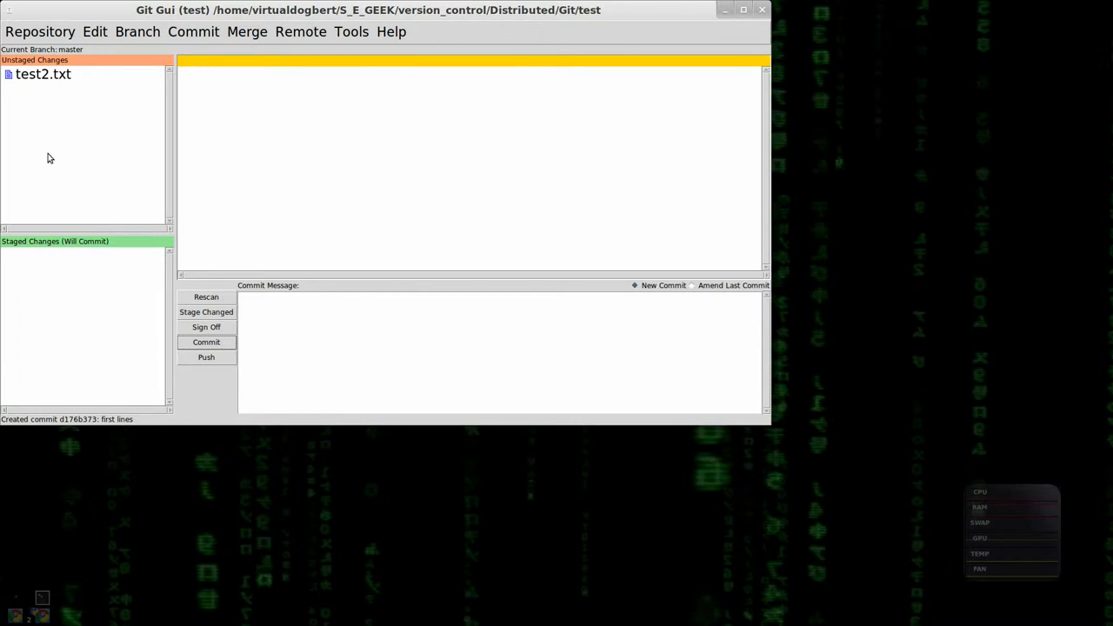
click(42, 74)
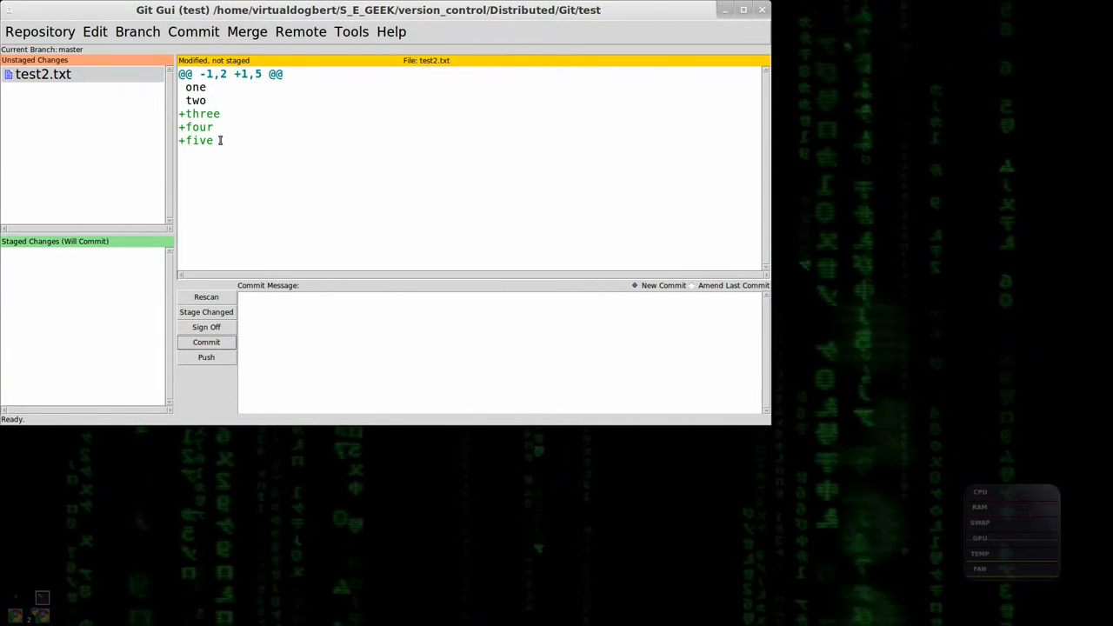
Stage lines three and five only and commit them as 'add last lines.'.
double_click(196, 140)
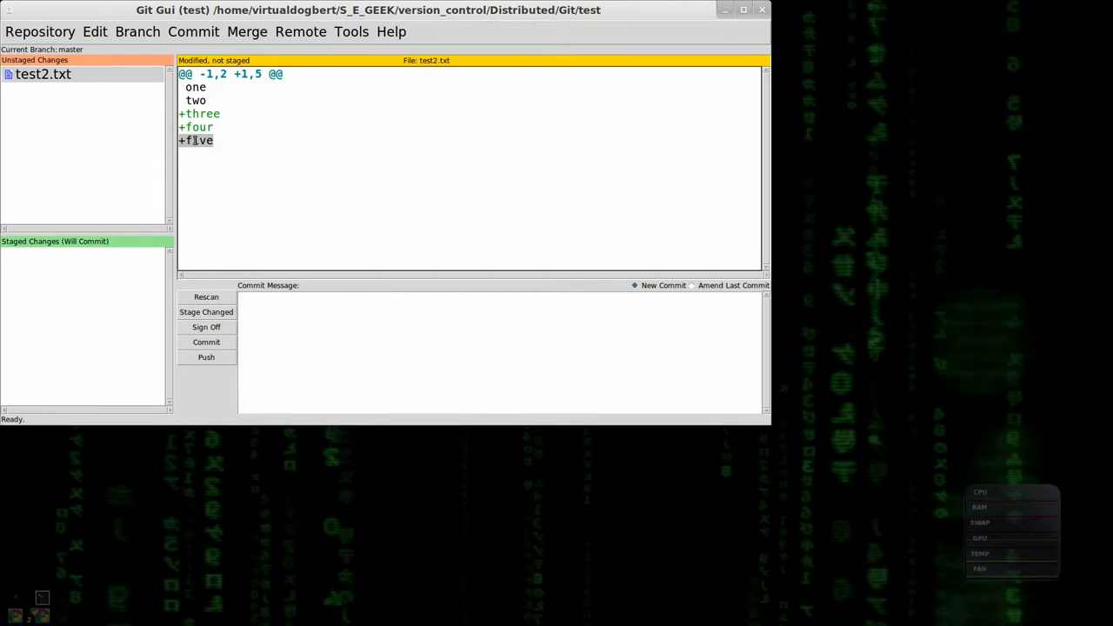
right_click(195, 140)
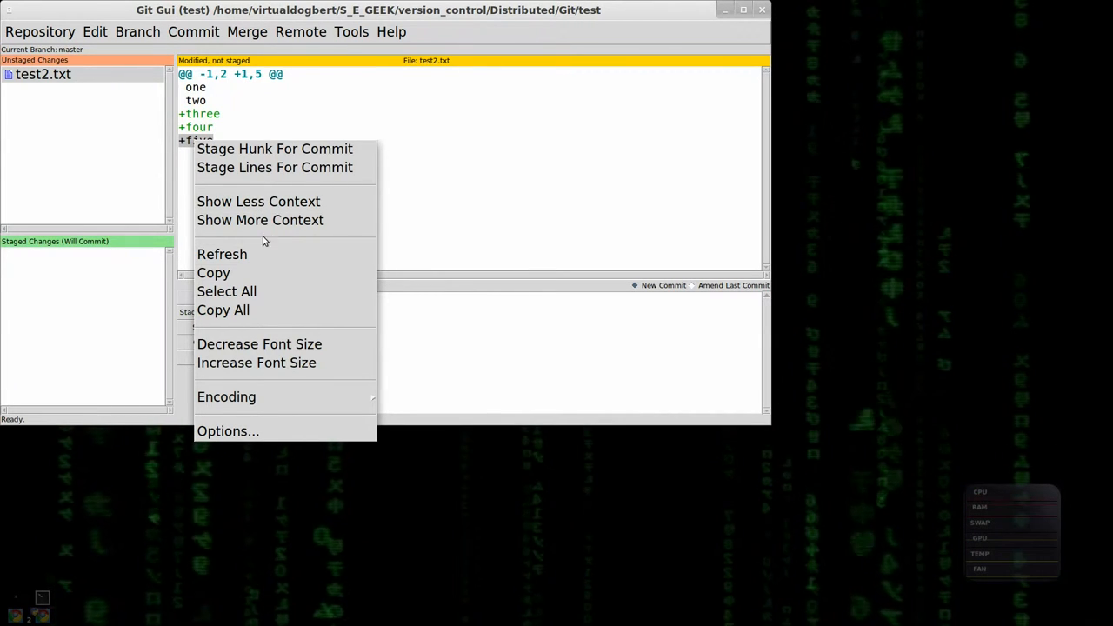
click(274, 149)
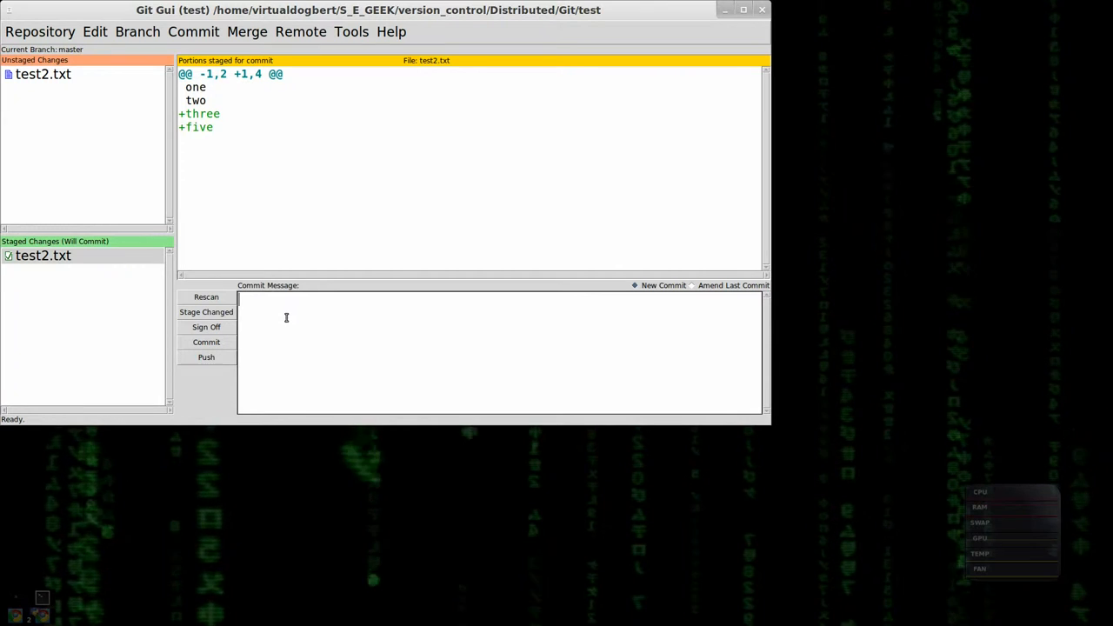
text(add)
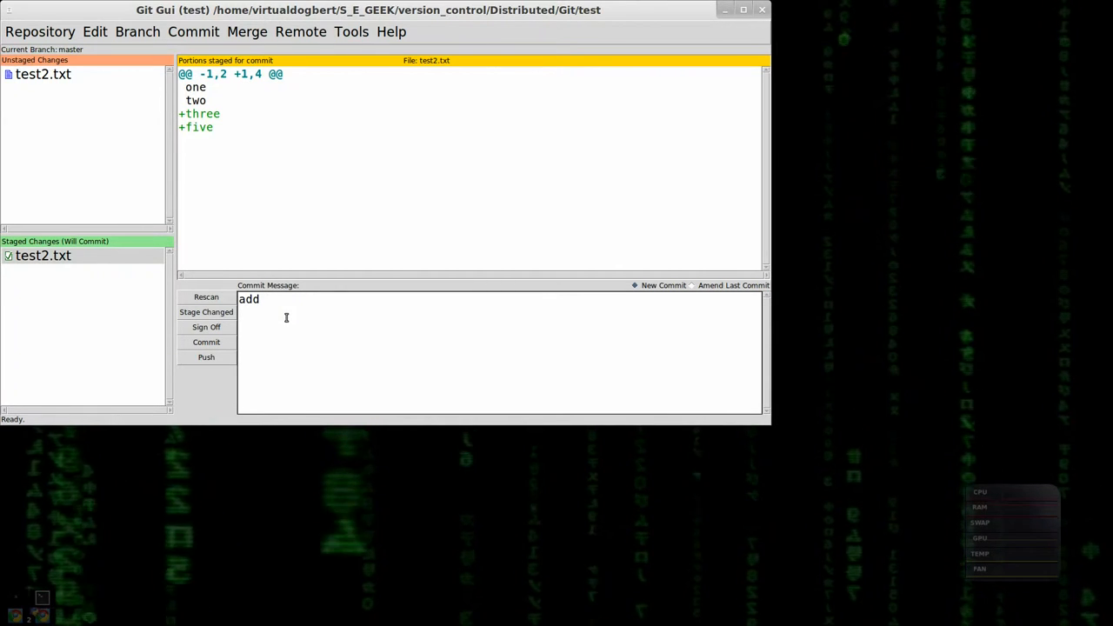
text(last line)
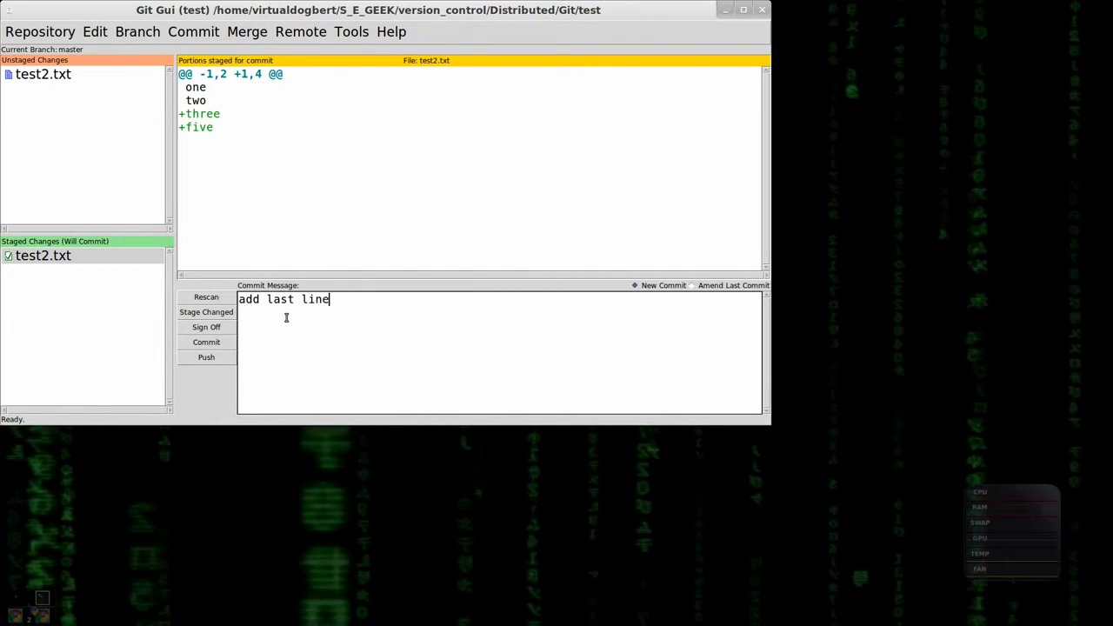
text(s.)
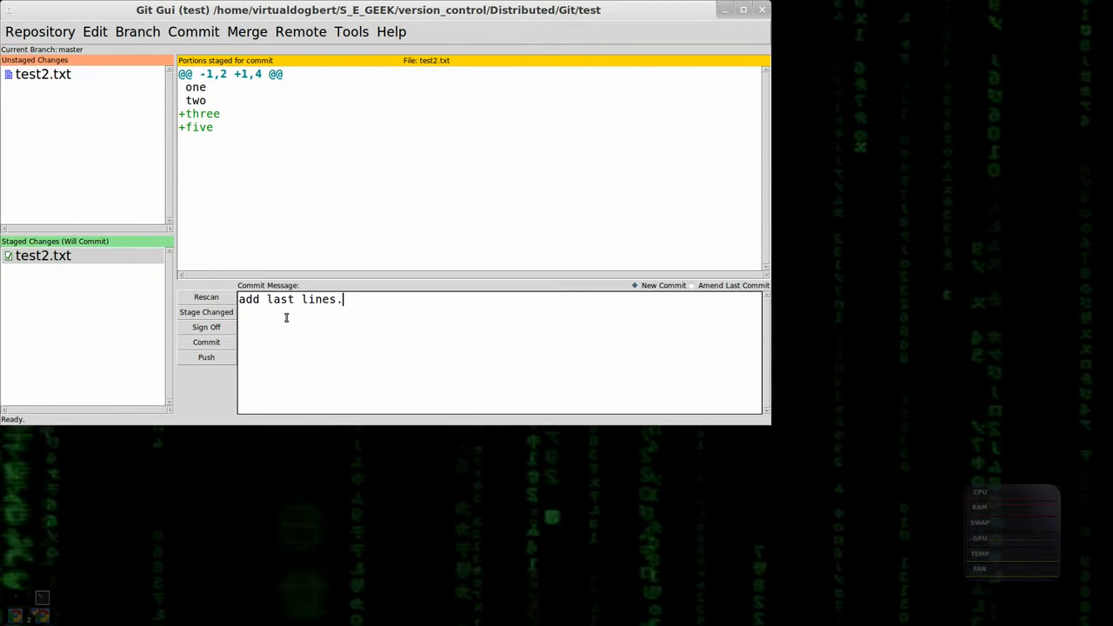
click(206, 342)
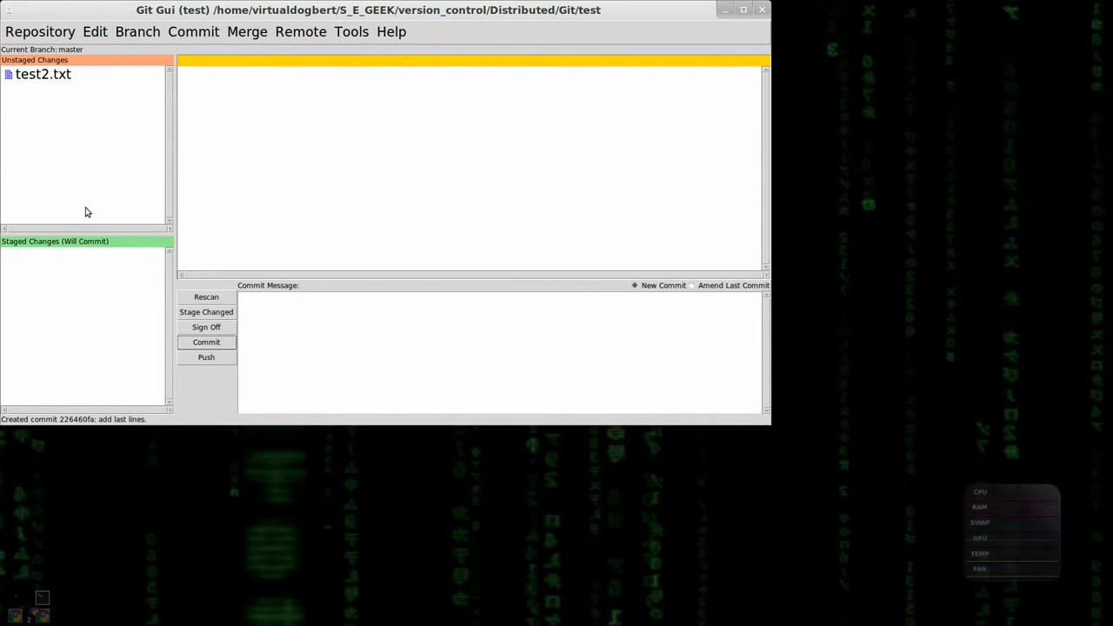
Stage test2.txt, commit line four as 'missed four', and close Git Gui.
click(42, 74)
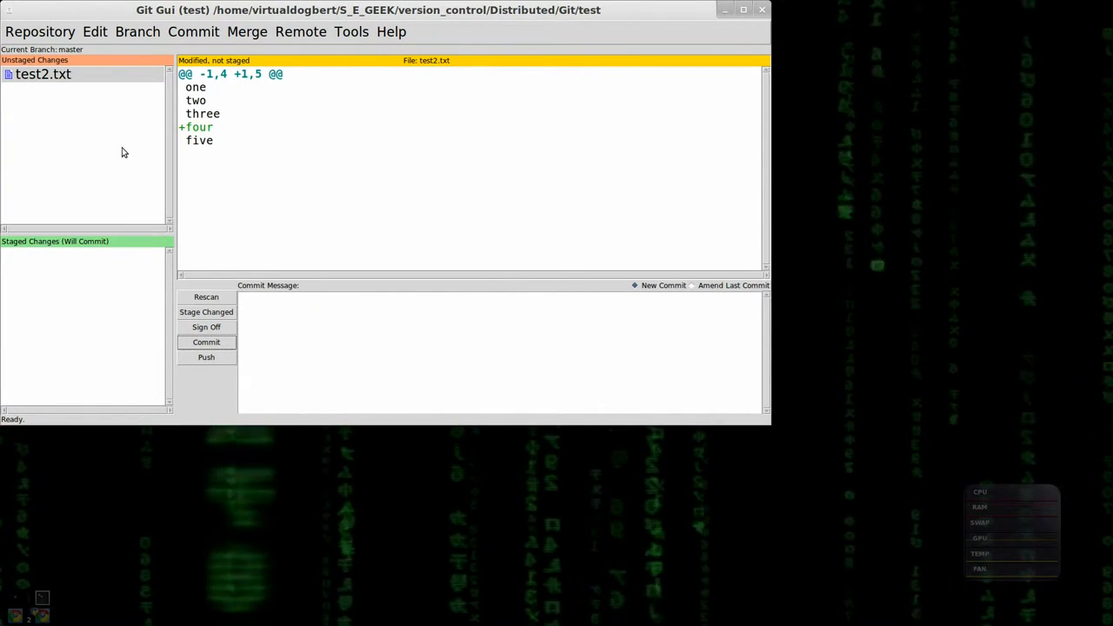
click(206, 311)
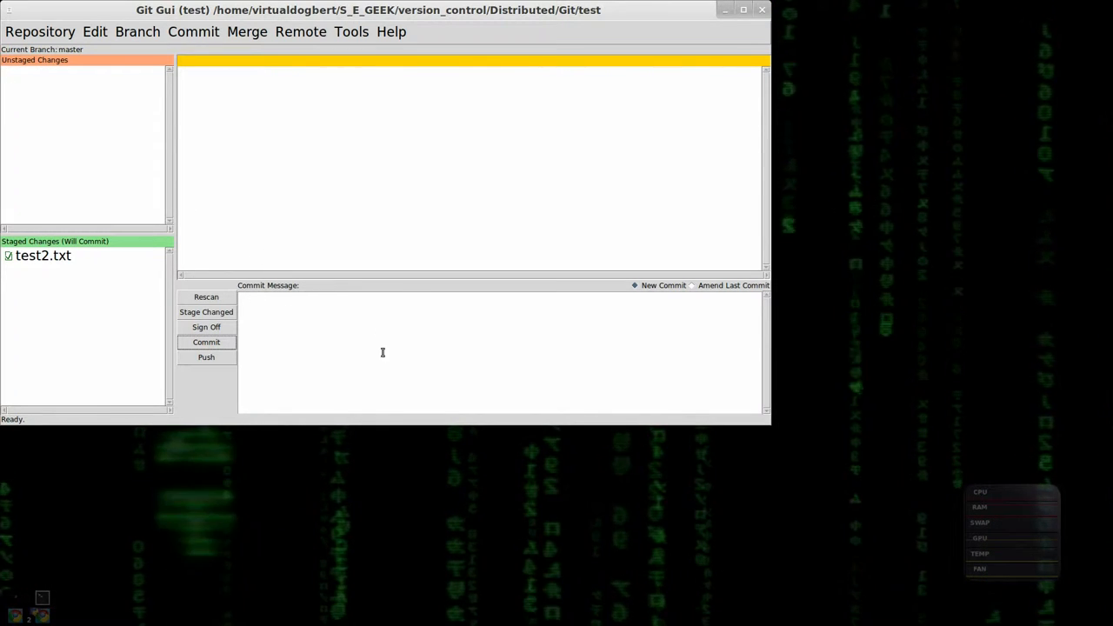
text(missed fo)
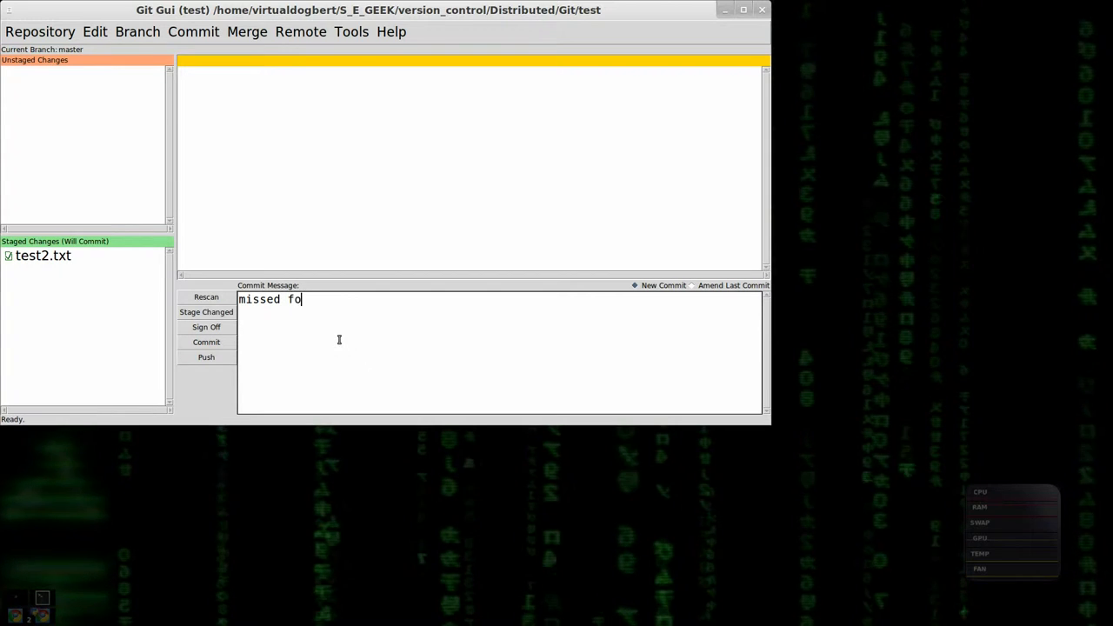
text(ur)
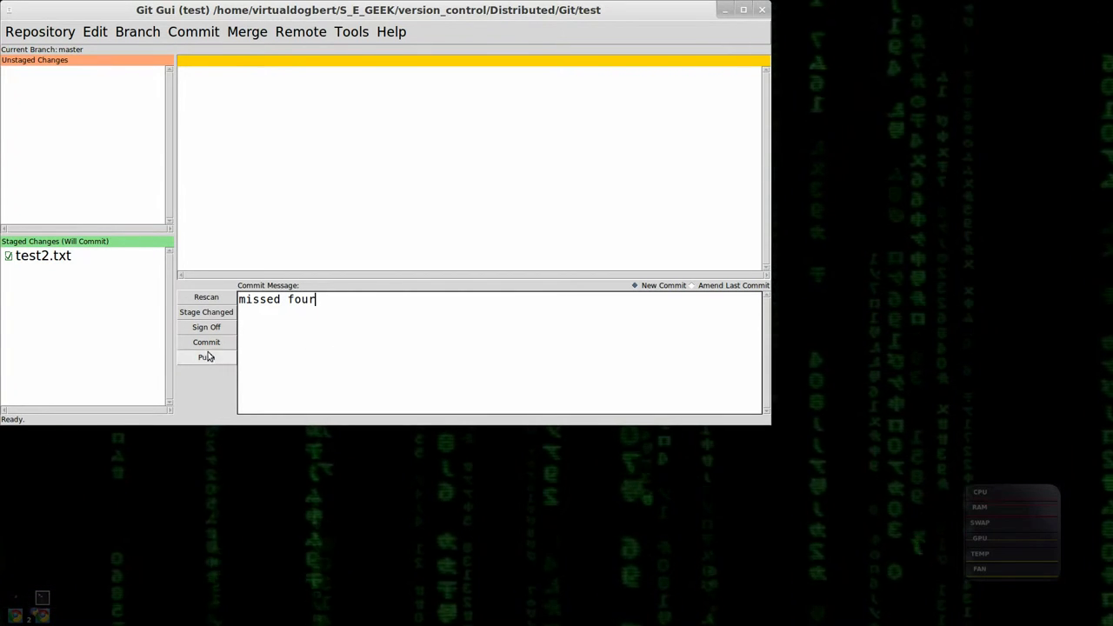
click(206, 341)
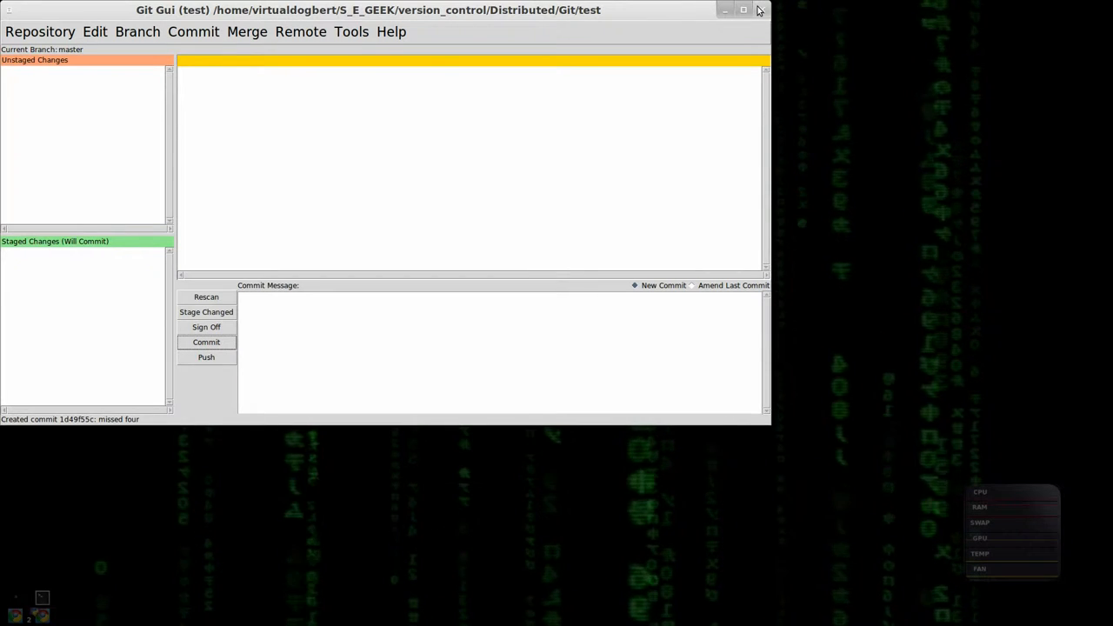
click(757, 10)
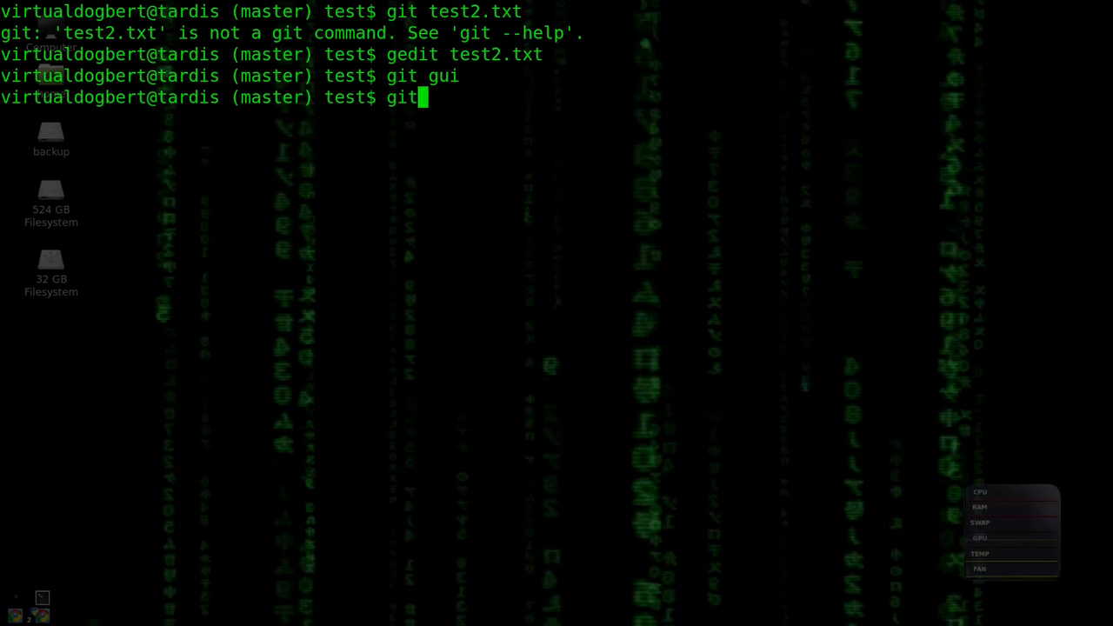
In gitk, review the 'add last lines.', 'first lines' and 'missed four' diffs, then close it.
key(Return)
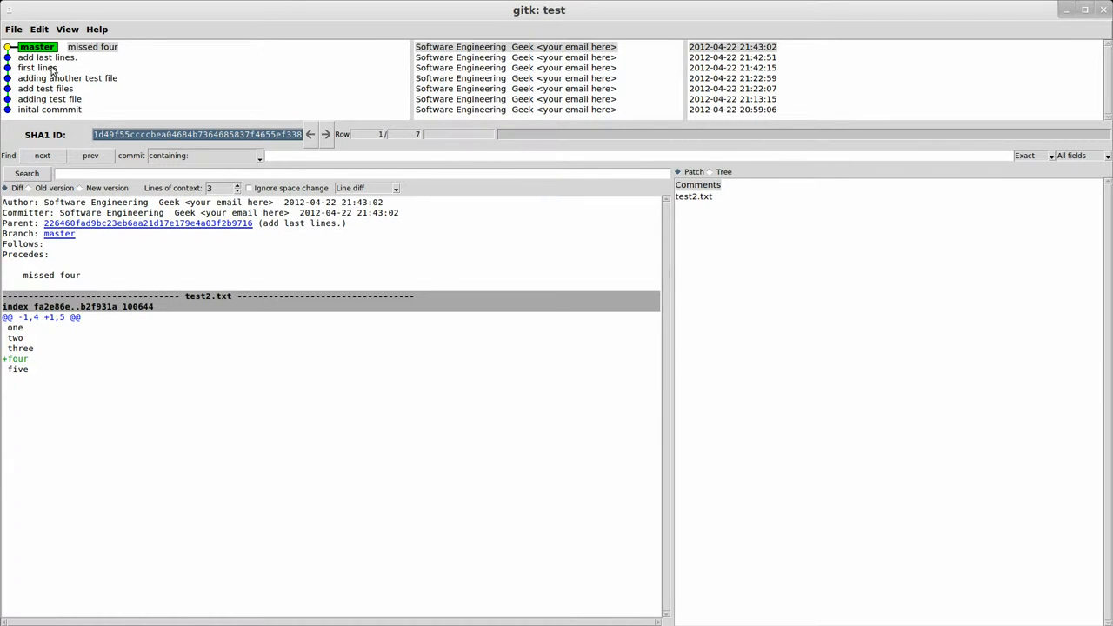
click(48, 56)
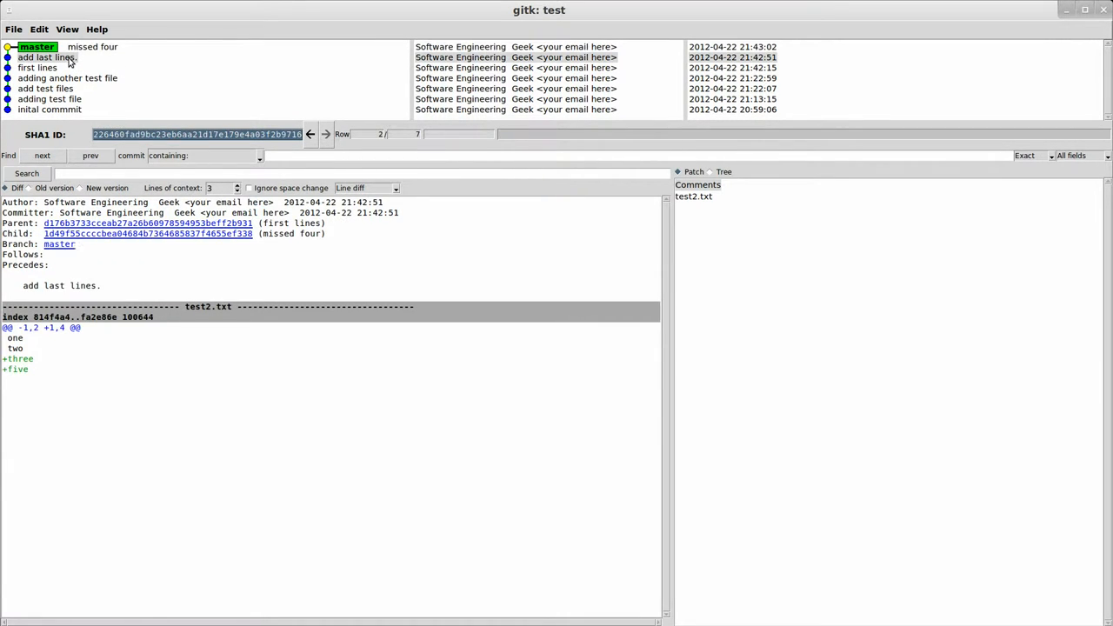
click(36, 66)
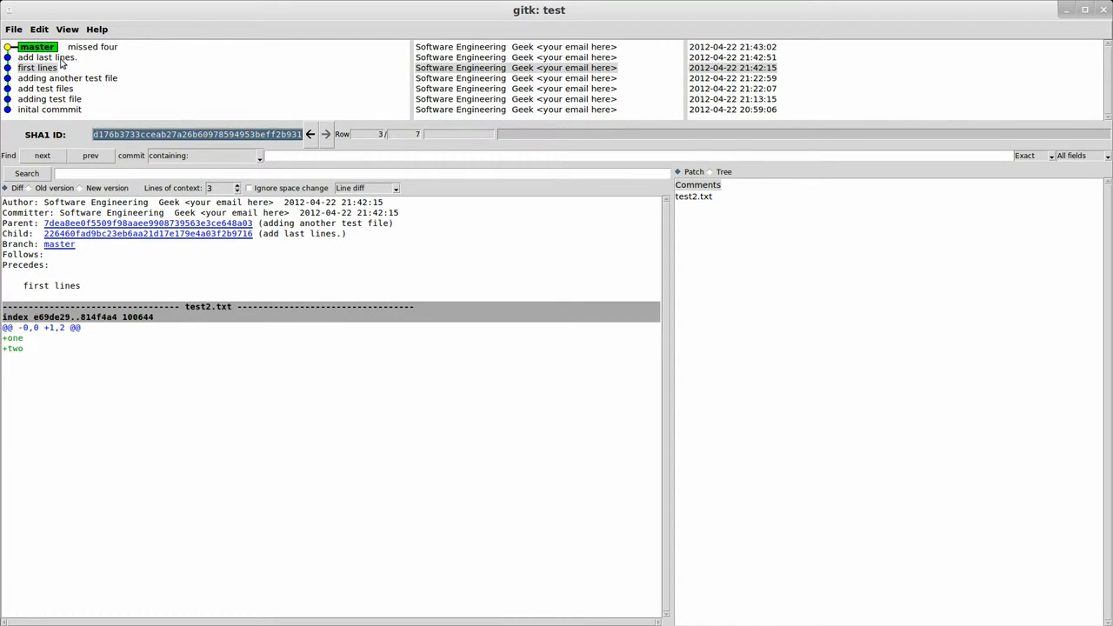
click(47, 56)
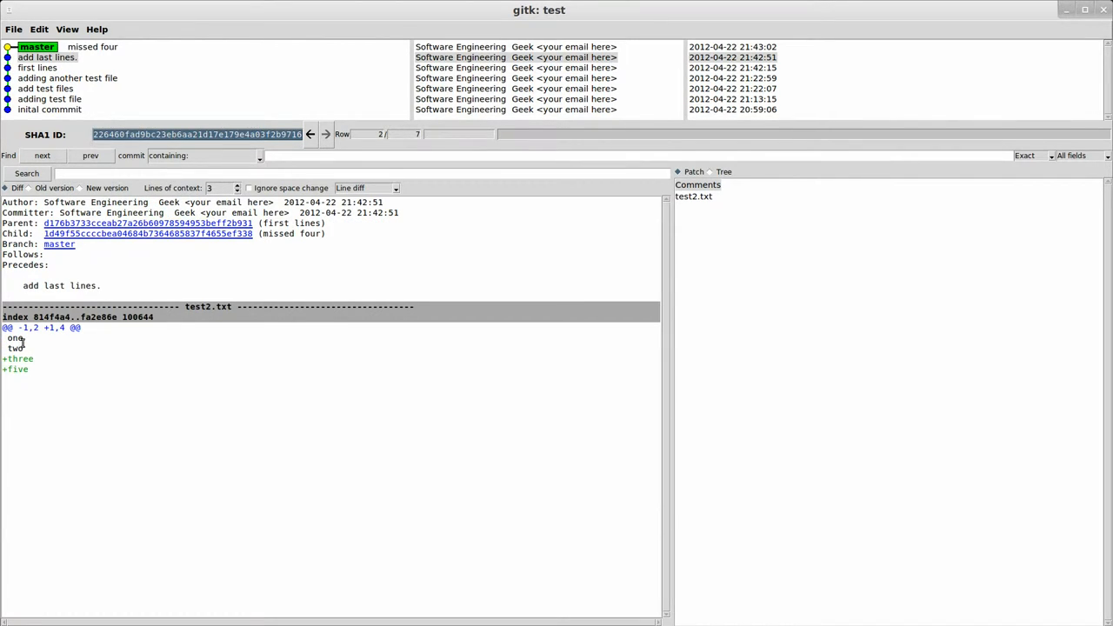
click(92, 47)
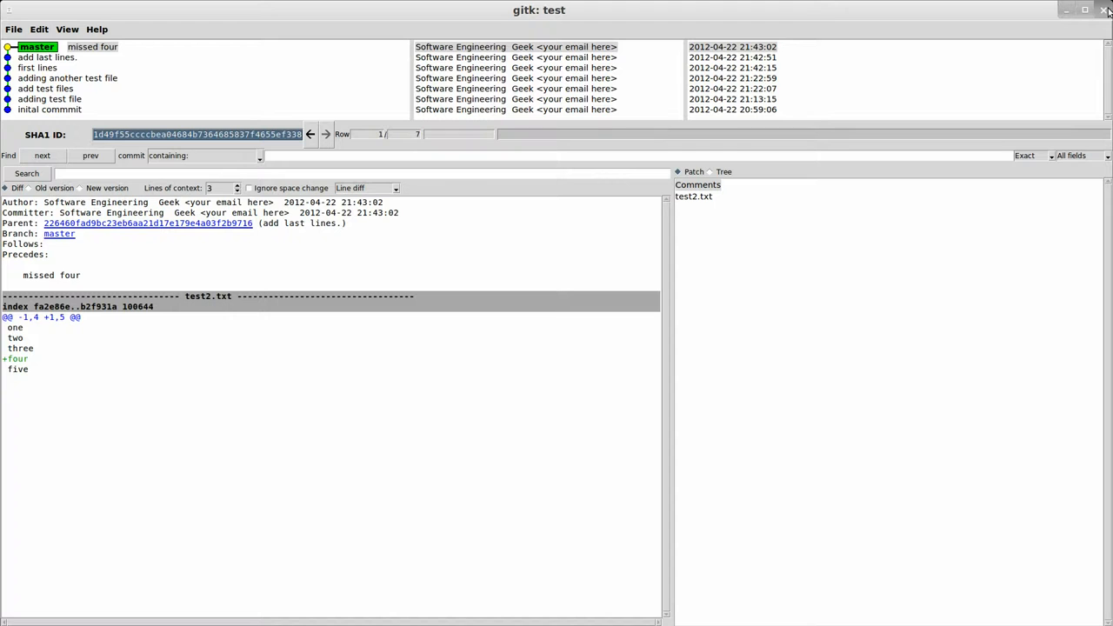
click(1107, 9)
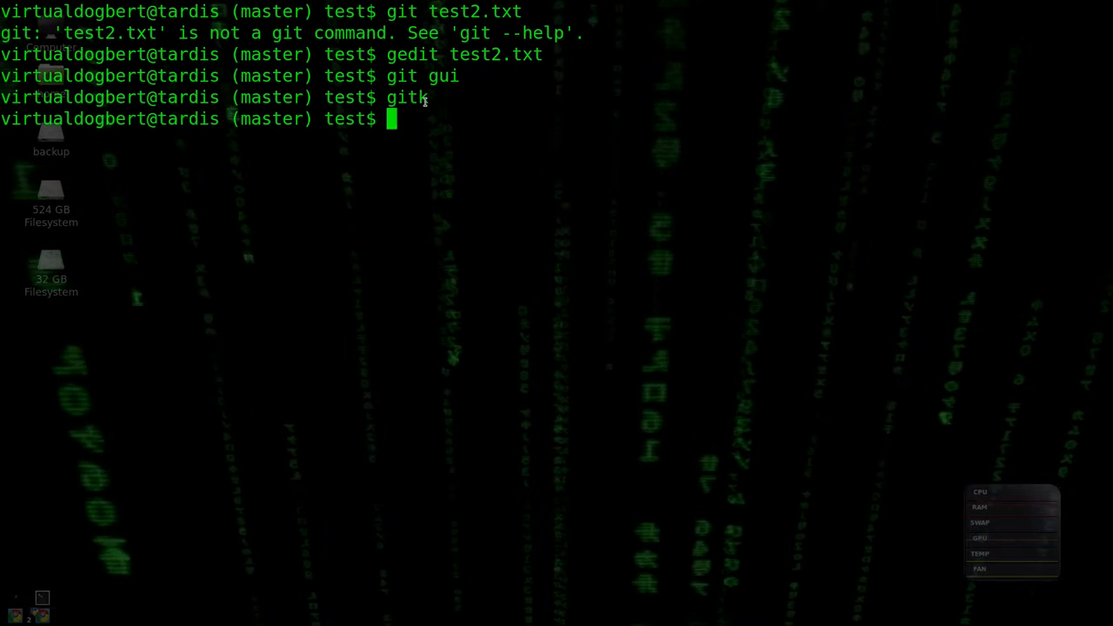
Enter the command 'gedit test2.txt' at the terminal prompt.
text(gedit)
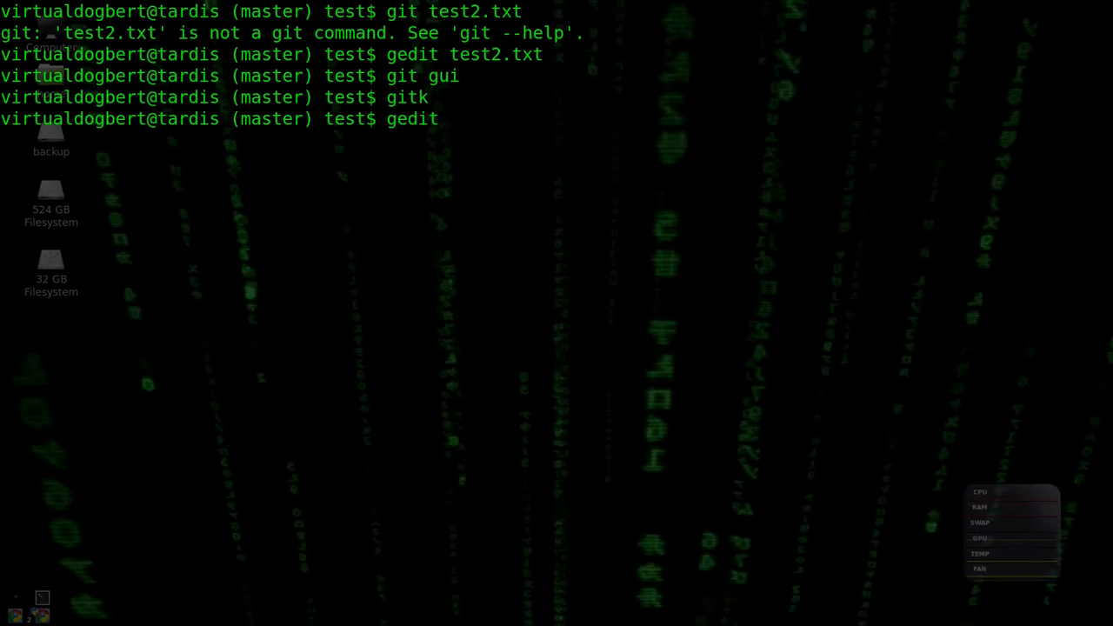
text(test)
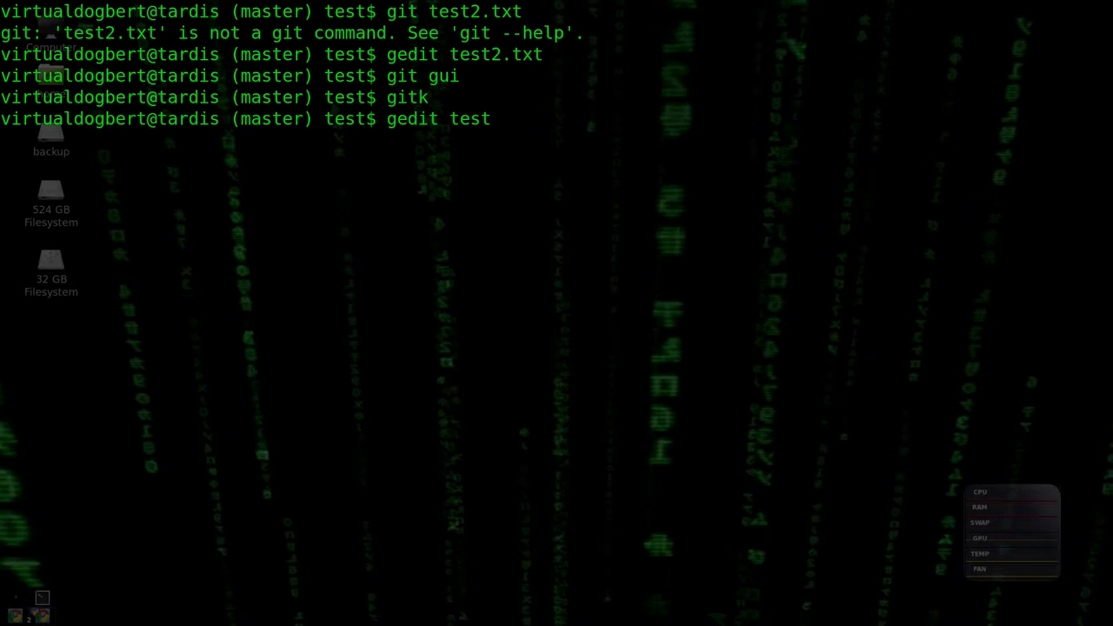
text(2.txt)
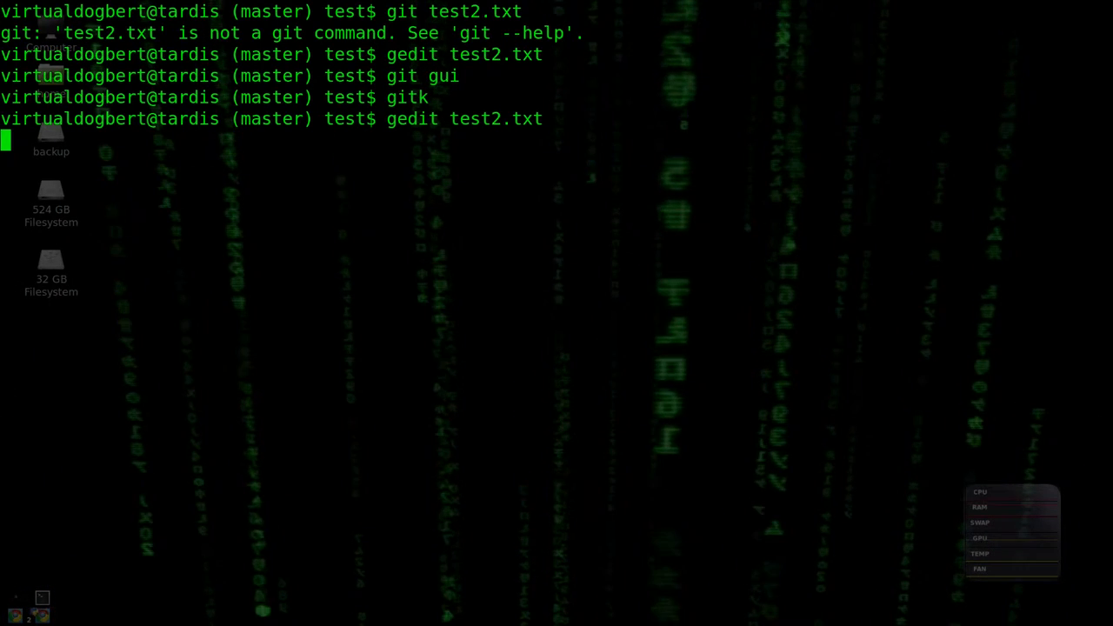
Append lines six, seven and eight after five in test2.txt and save.
key(Return)
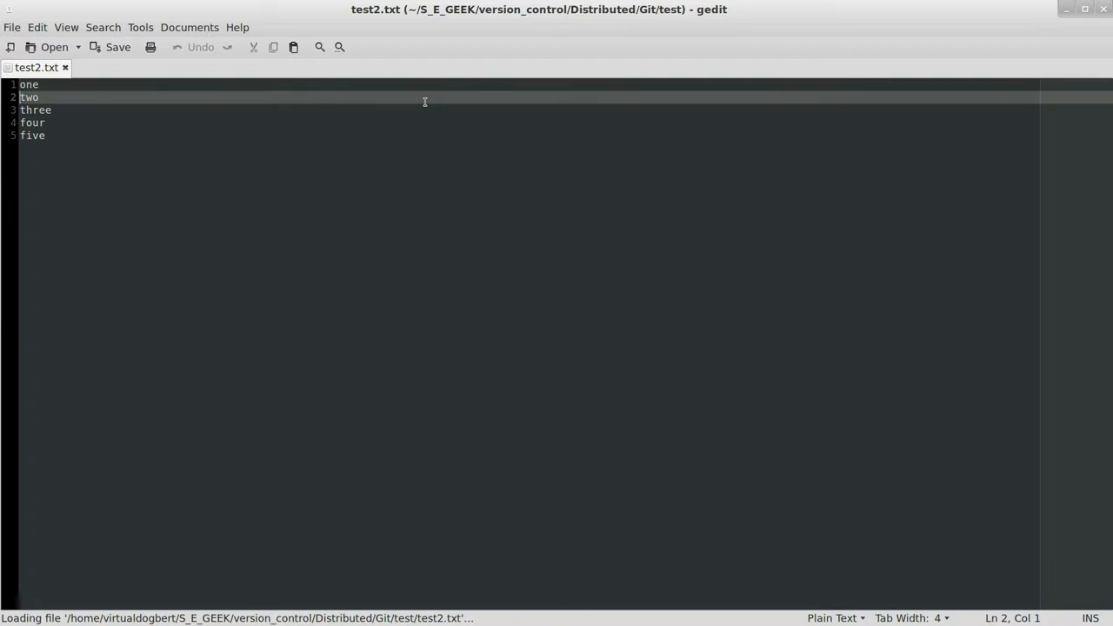
key(Return)
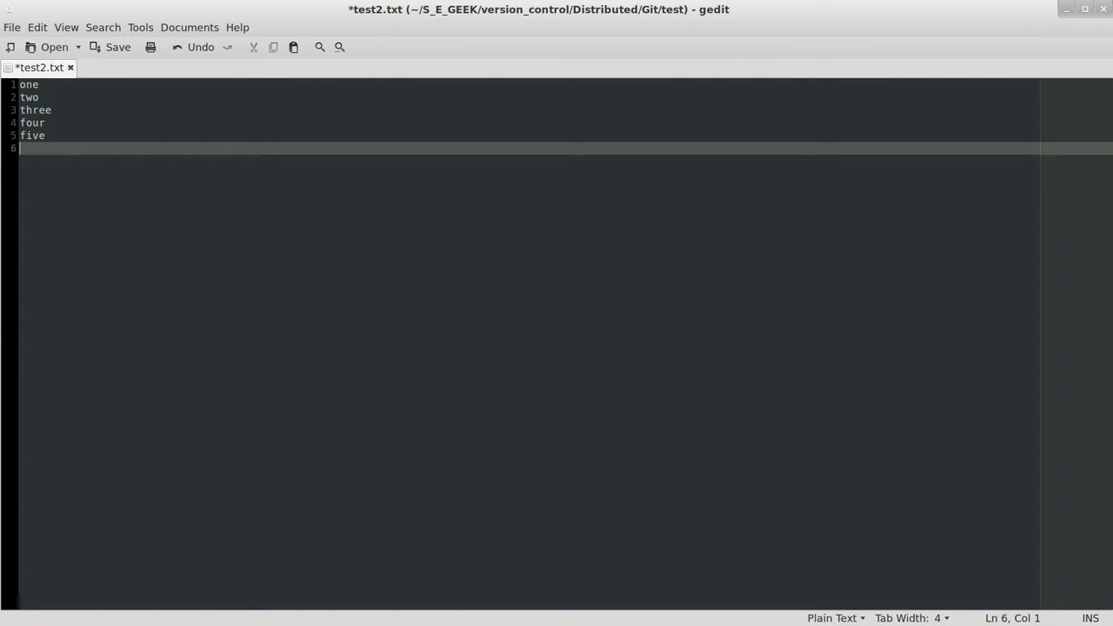
text(six)
text(seven)
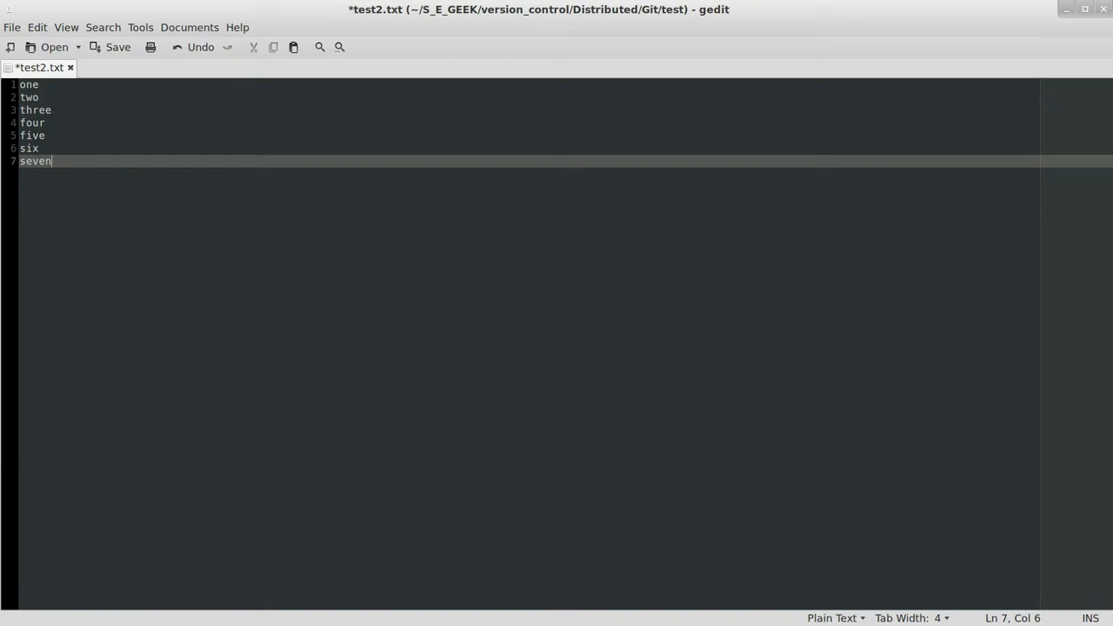
text(eight)
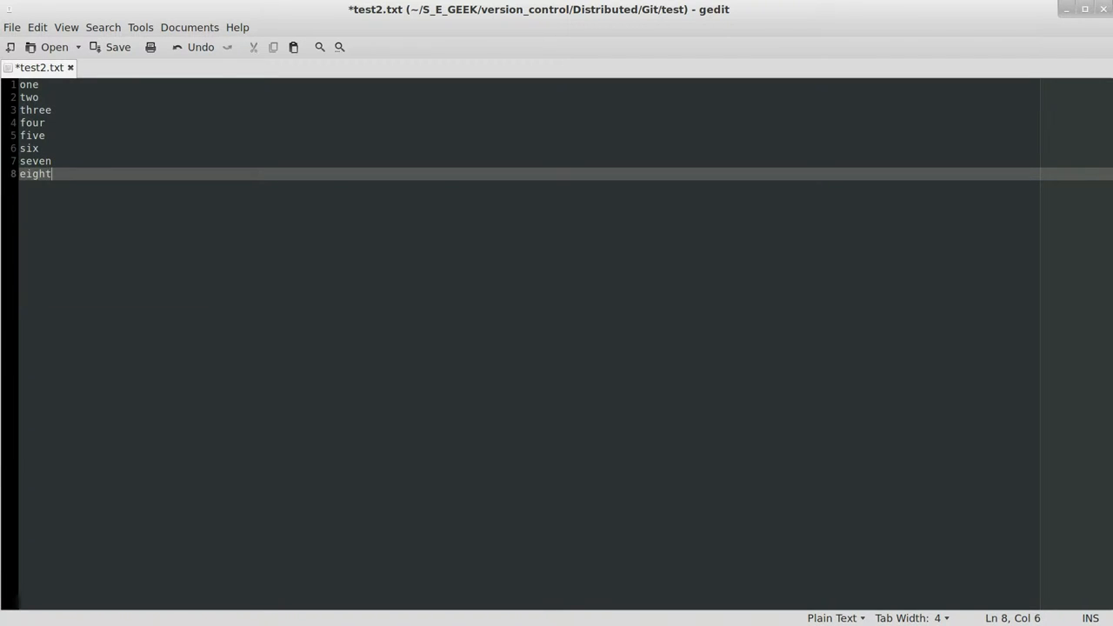
click(118, 47)
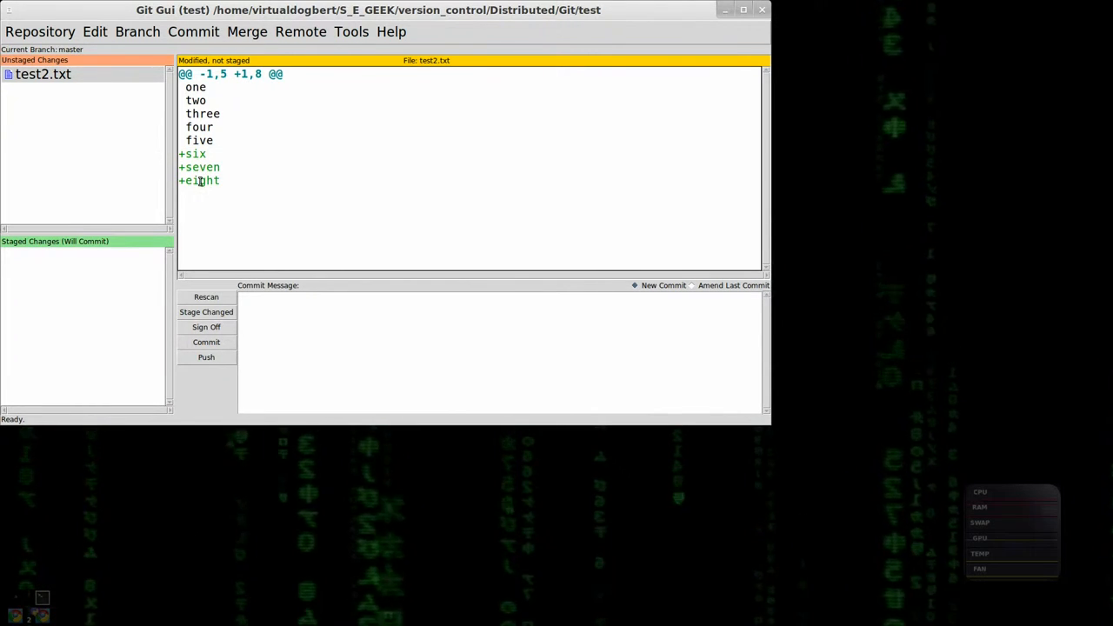
Stage only line seven and commit it as 'adding more lines'.
right_click(198, 180)
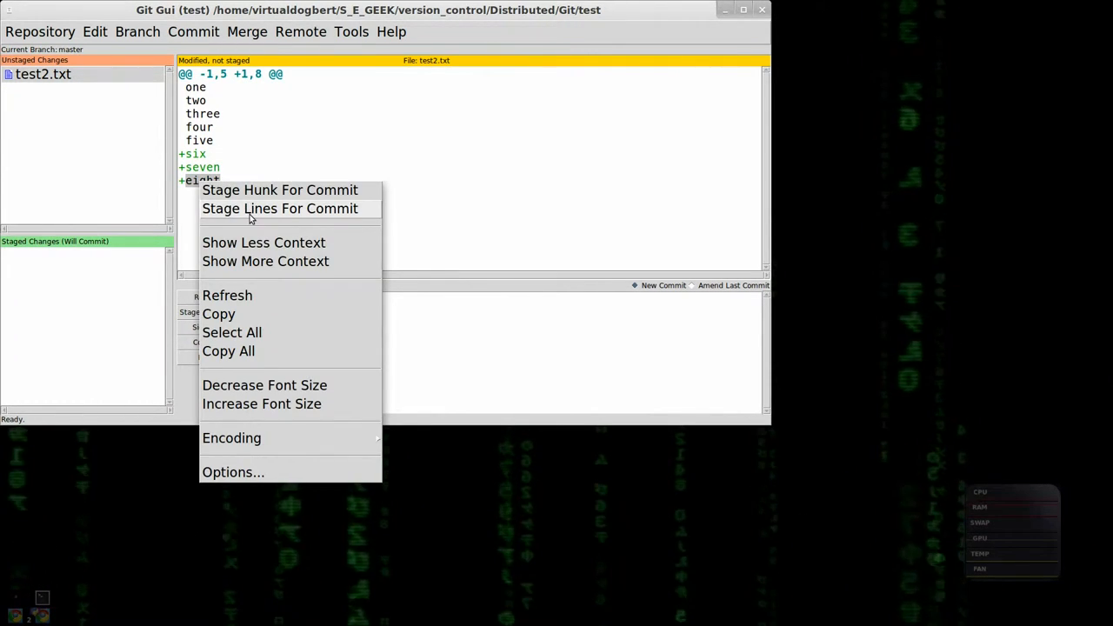
click(279, 208)
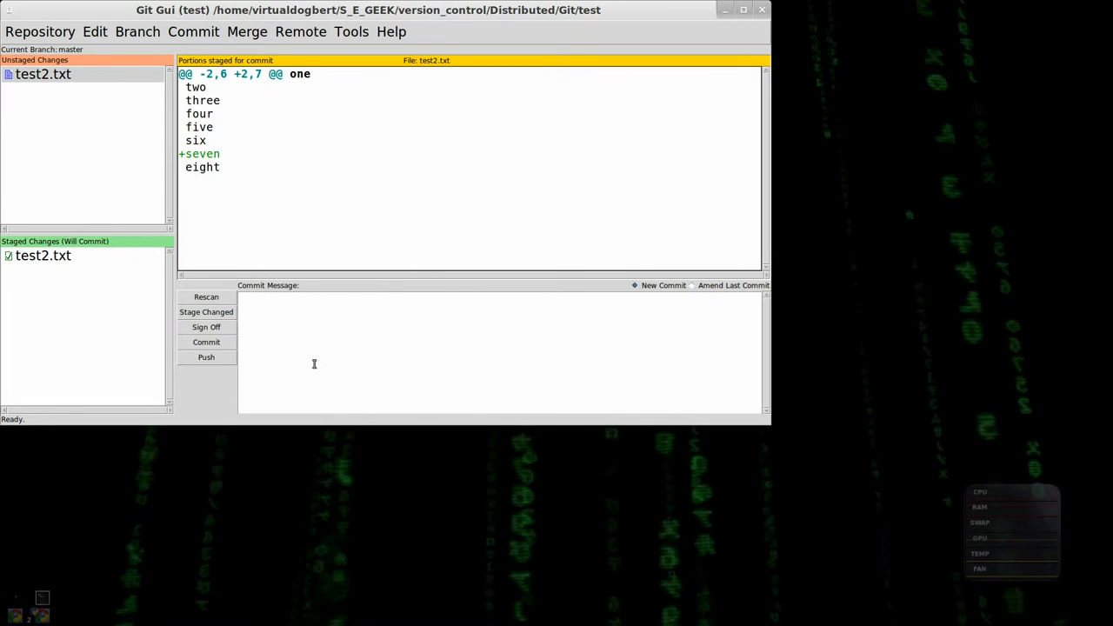
text(adding more)
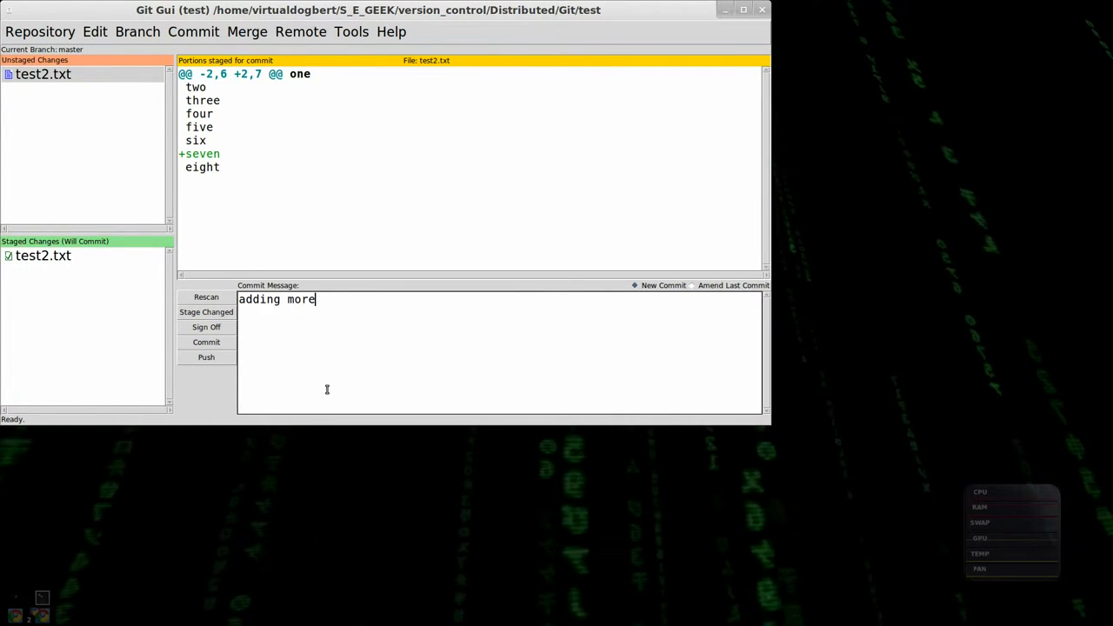
text(lines)
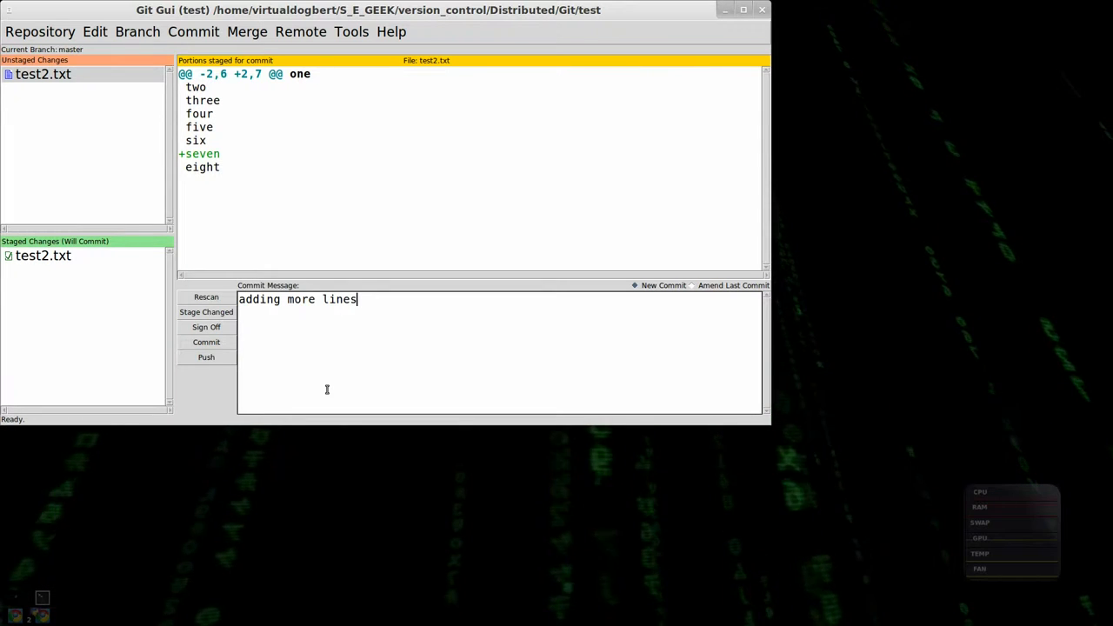
click(206, 342)
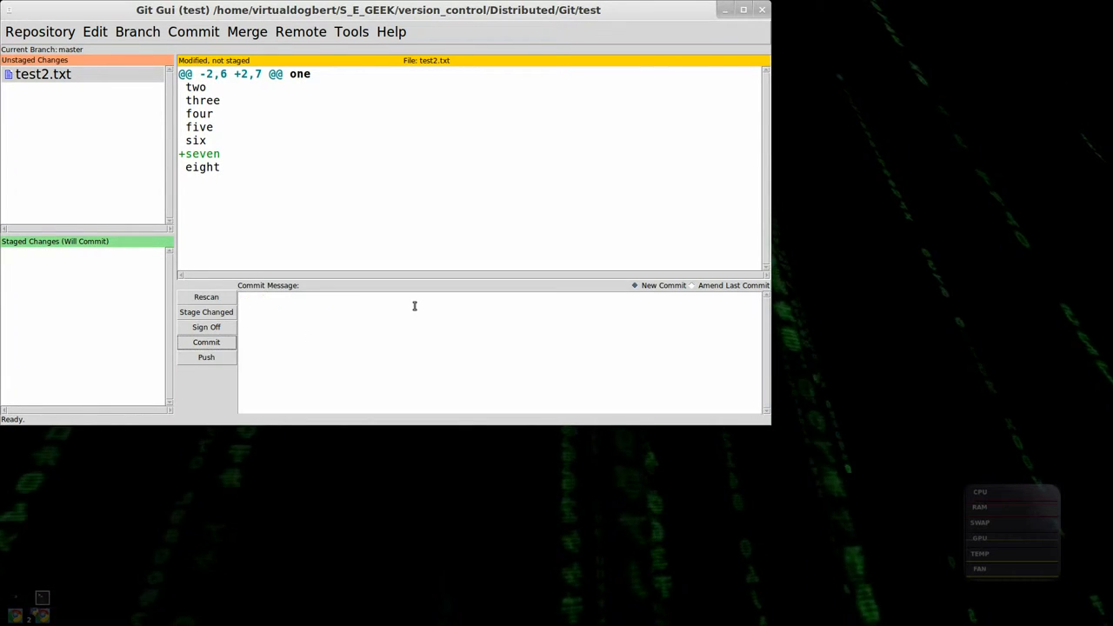
mouse_move(302, 214)
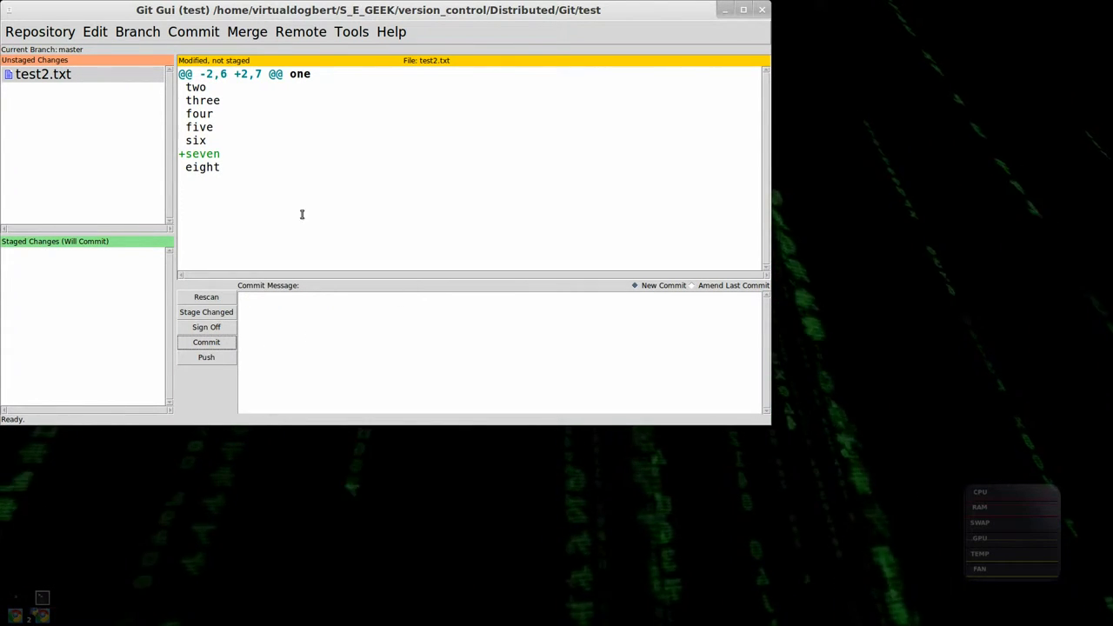
mouse_move(210, 140)
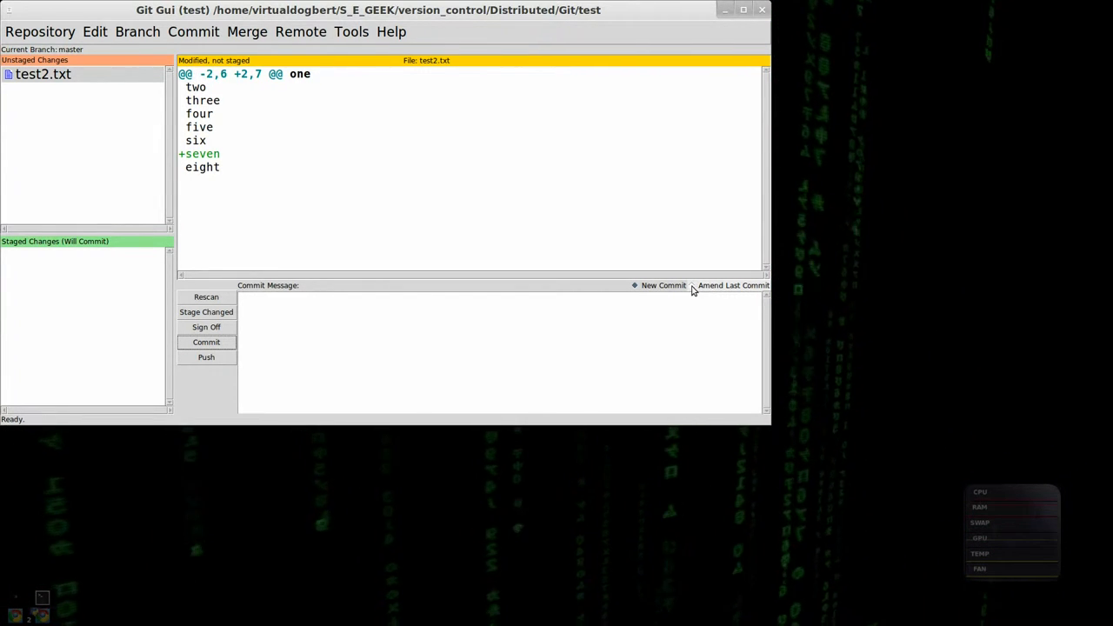
Amend the 'adding more lines' commit so it includes lines six through eight.
click(693, 285)
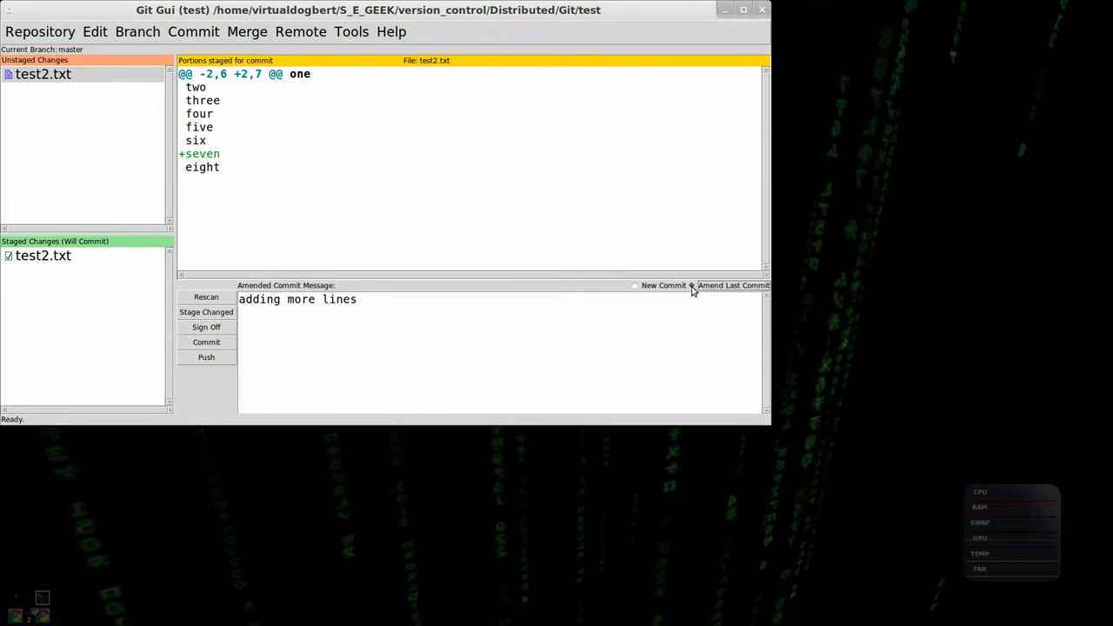
mouse_move(237, 259)
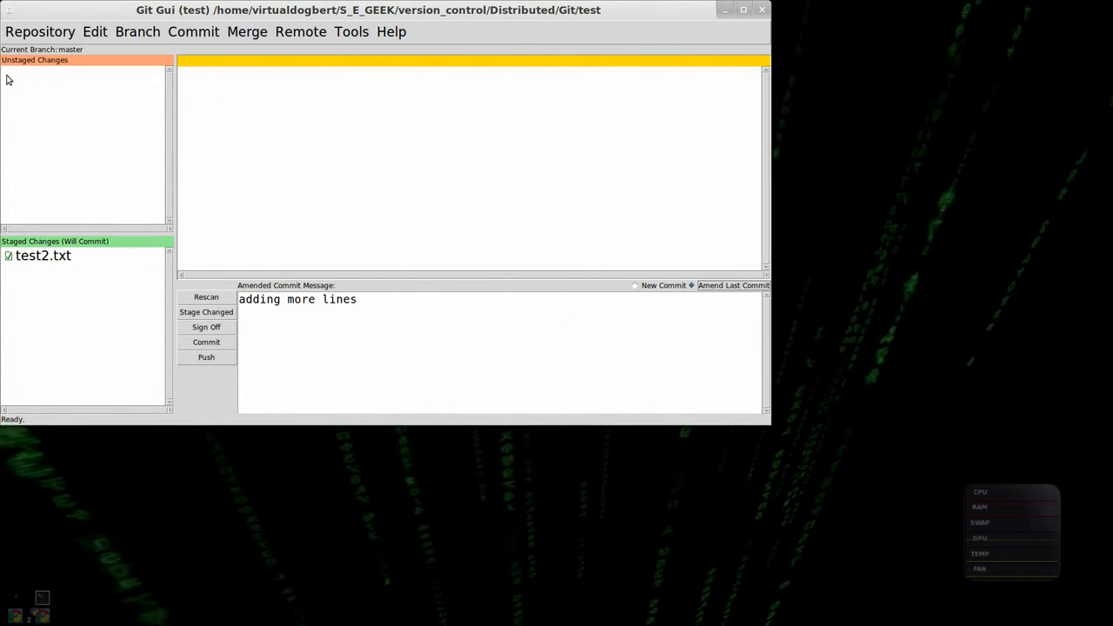
click(42, 255)
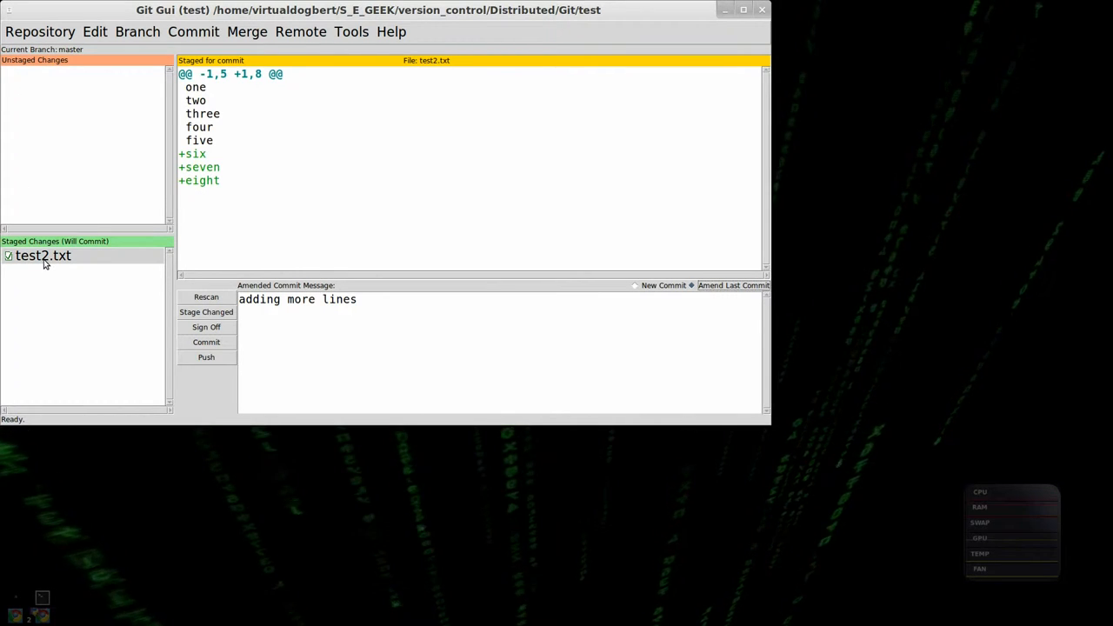
click(206, 342)
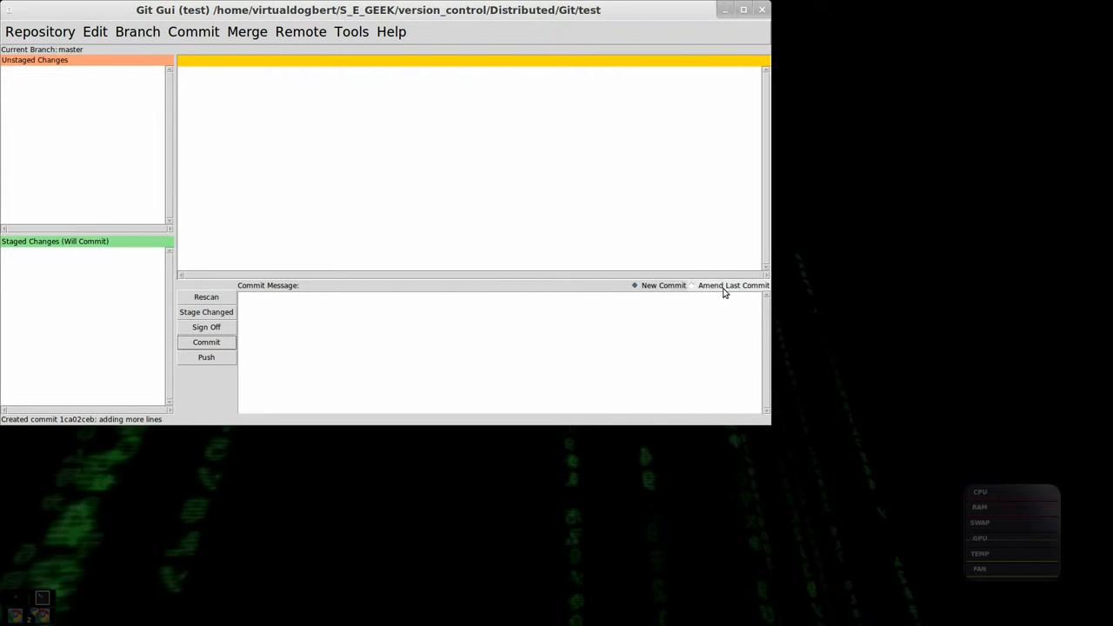
Switch to amending the last commit and unstage test2.txt to show its changes.
click(693, 285)
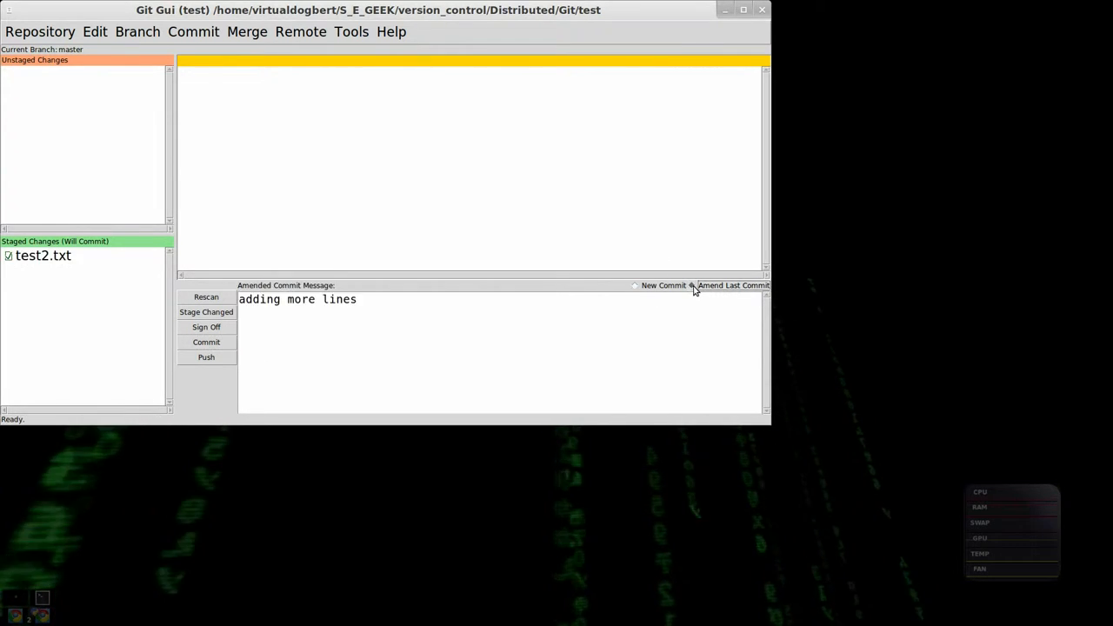
click(691, 286)
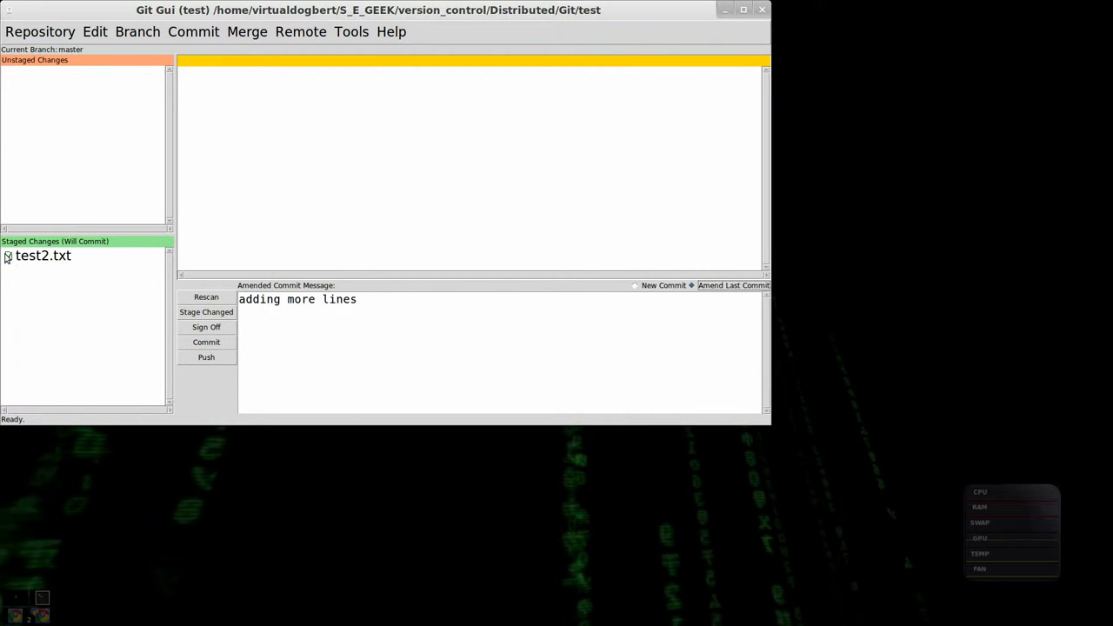
click(8, 255)
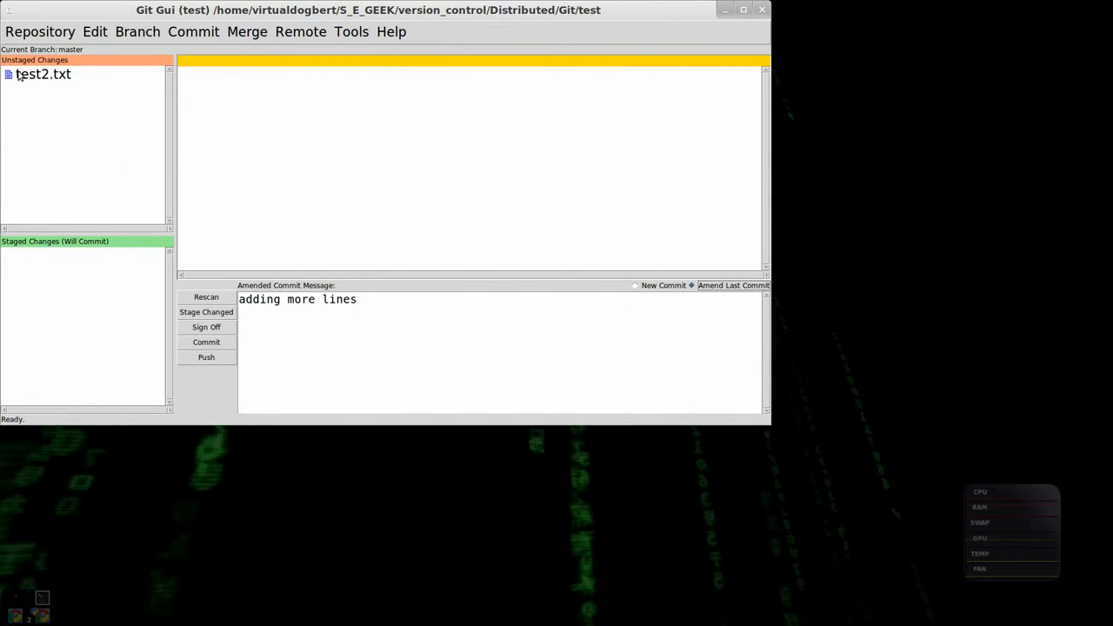
click(44, 74)
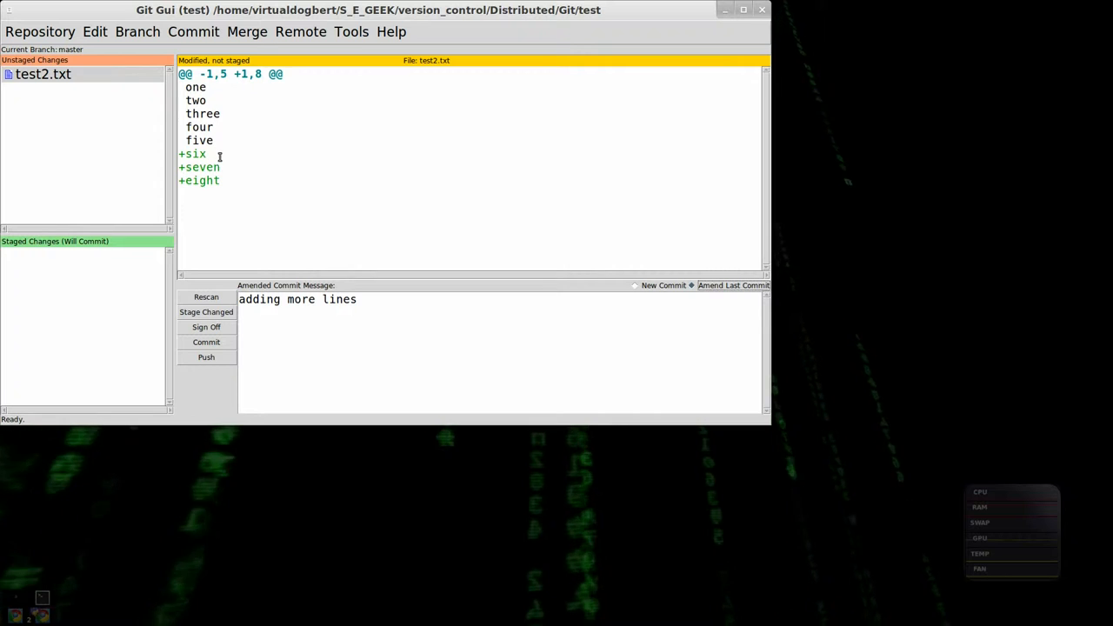
Stage only the +six line, amend the commit with it, and close Git Gui.
right_click(193, 154)
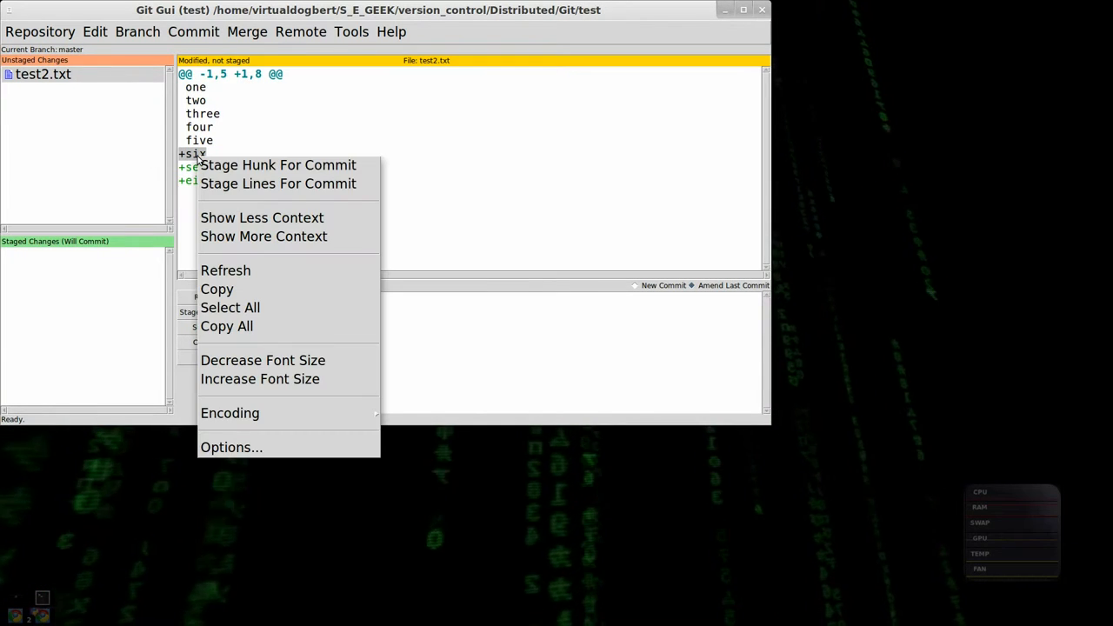
click(277, 164)
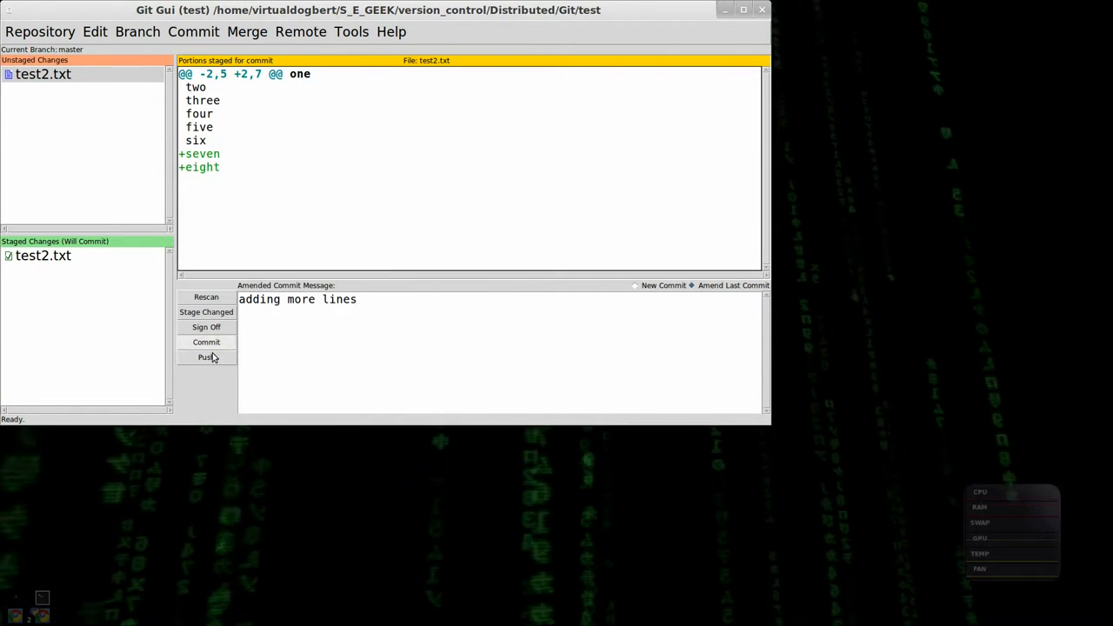
click(206, 341)
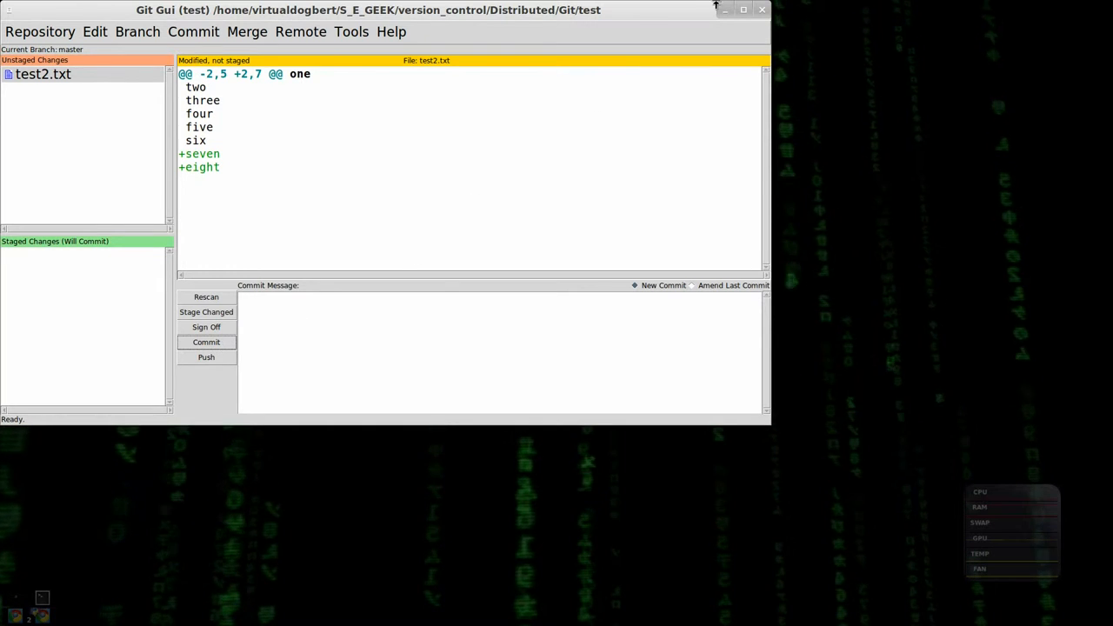
click(761, 10)
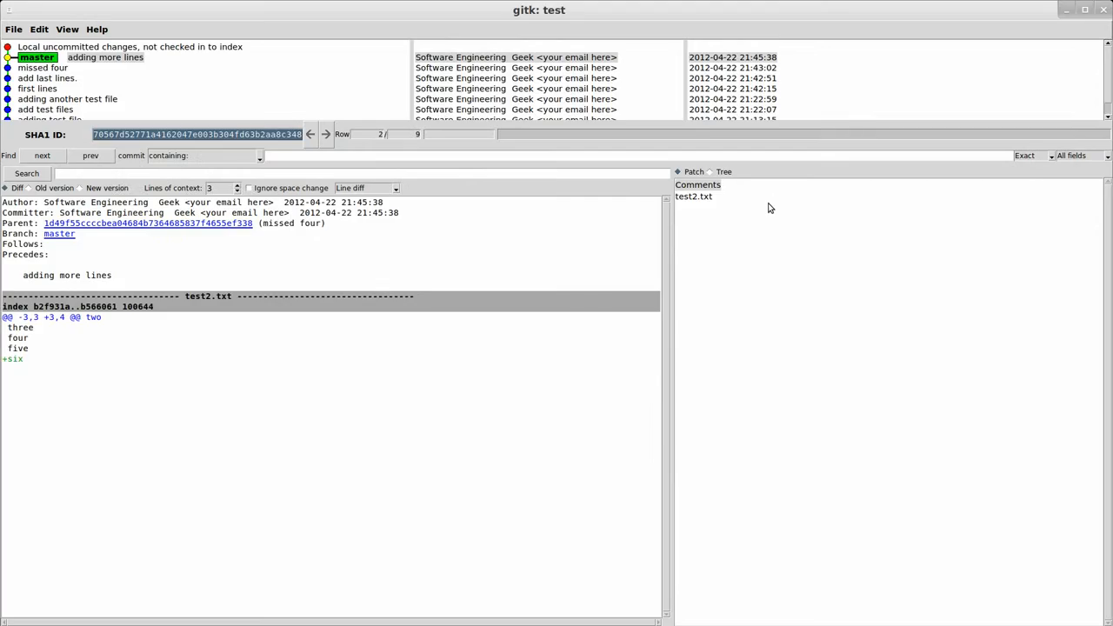
mouse_move(74, 214)
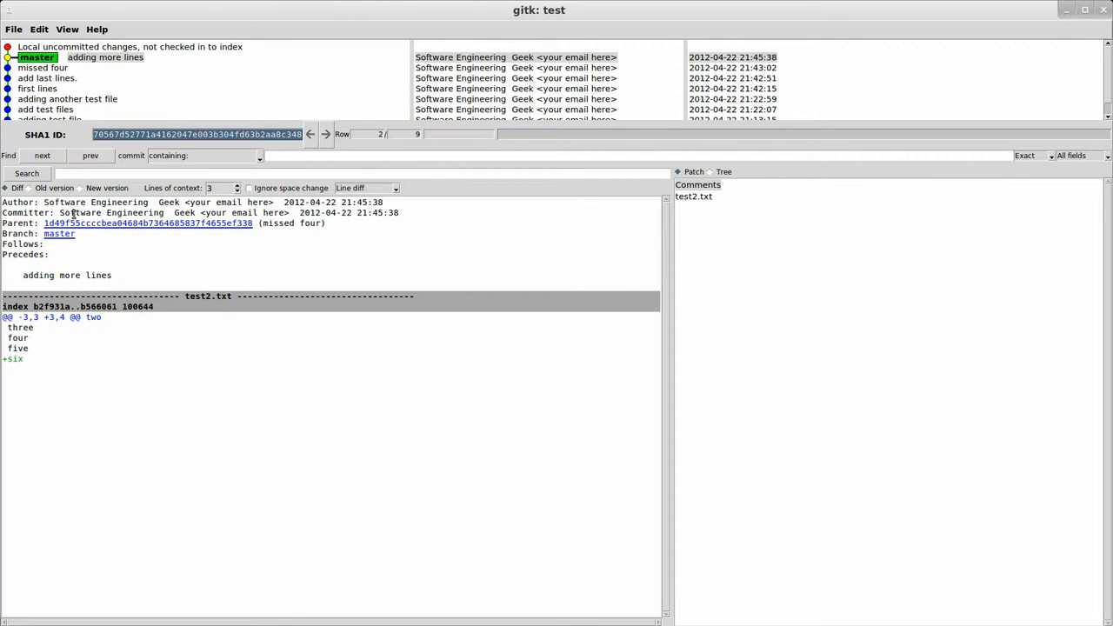
Review the amended 'adding more lines' commit and its line-six diff in gitk.
click(13, 358)
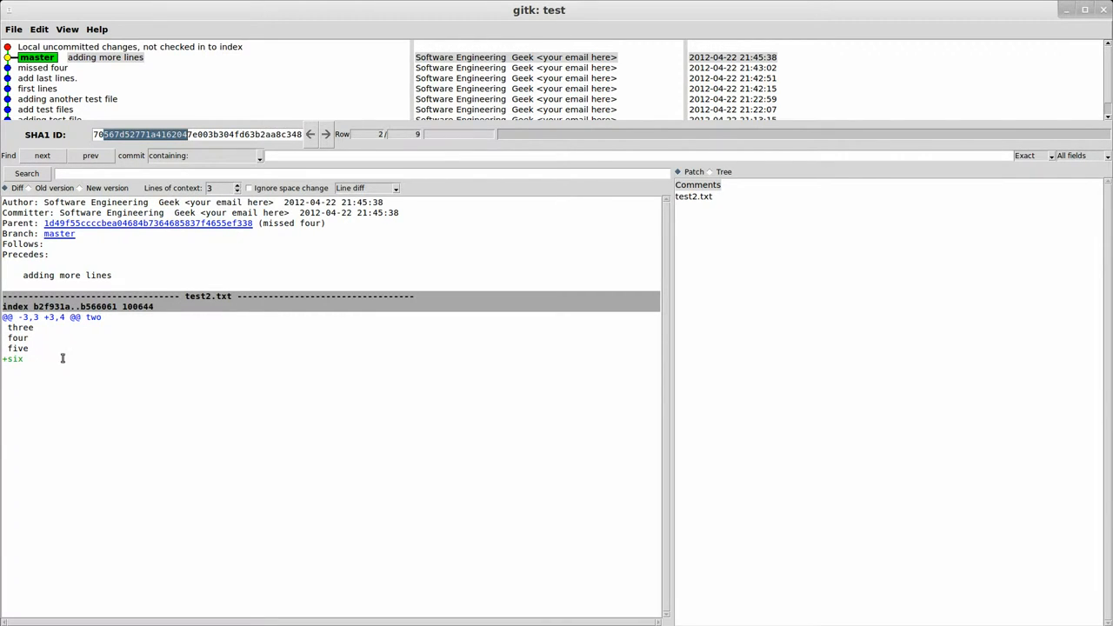
mouse_move(182, 351)
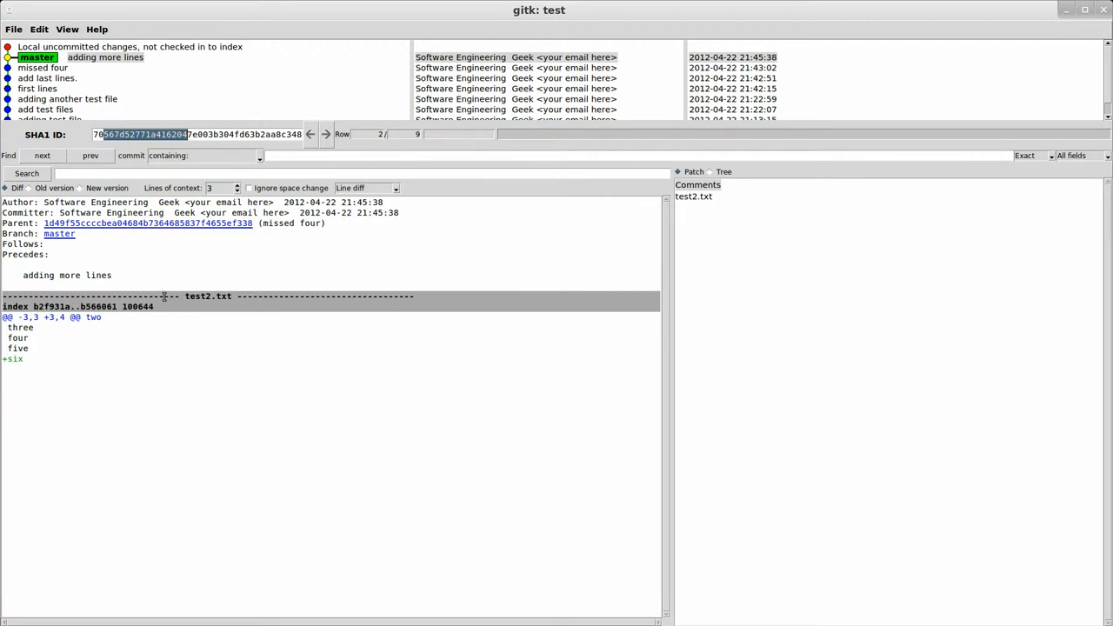
mouse_move(163, 300)
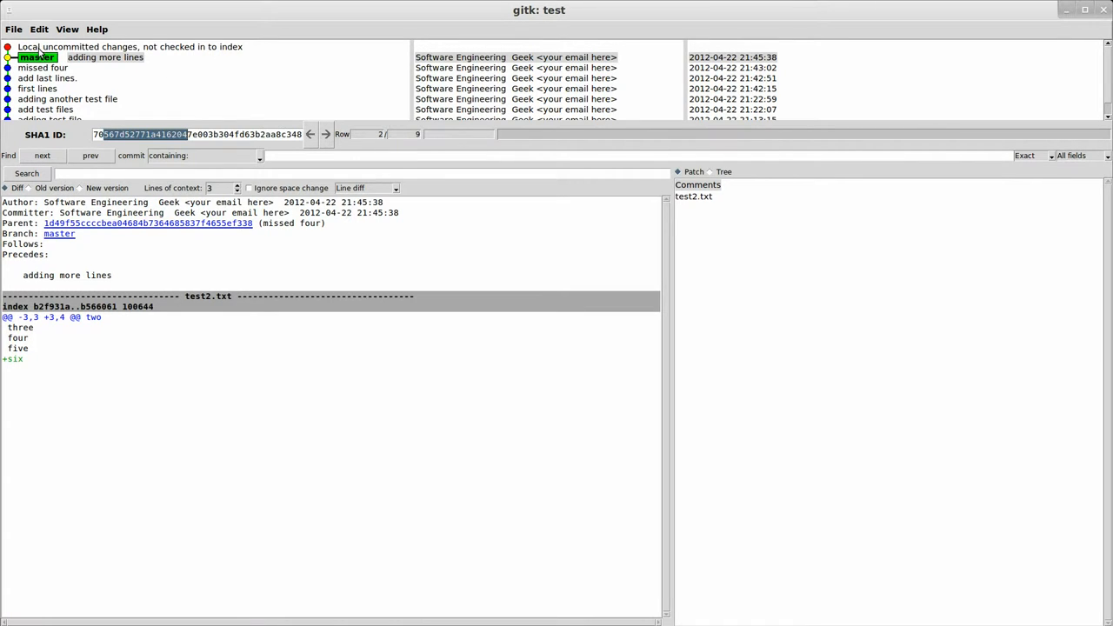
click(130, 46)
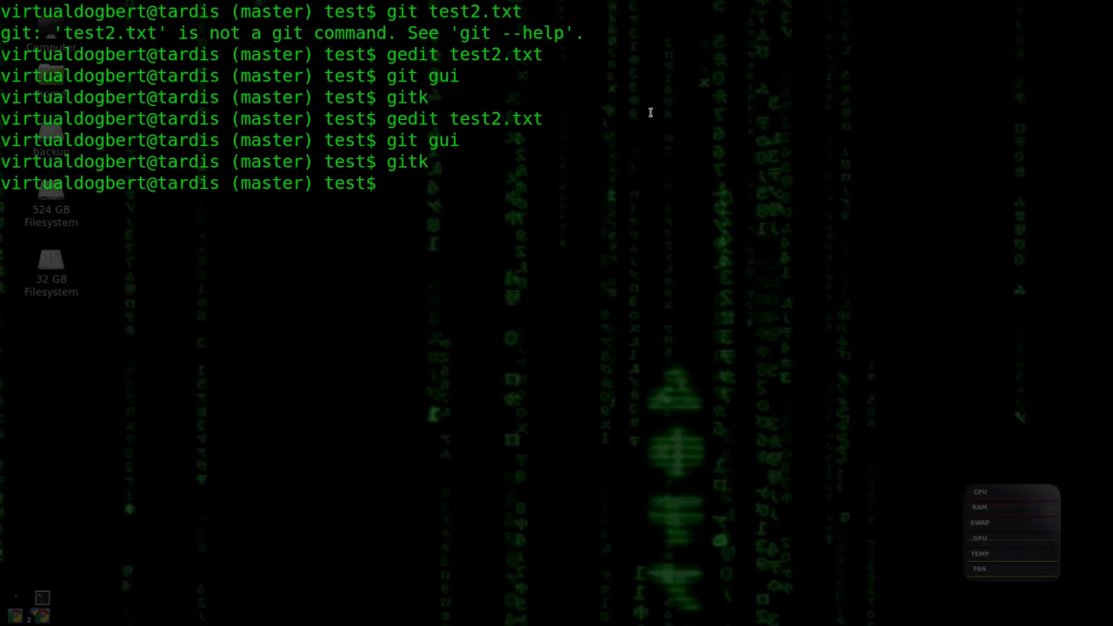
Relaunch Git Gui for the test repository with 'git gui' in the terminal.
text(gitgui)
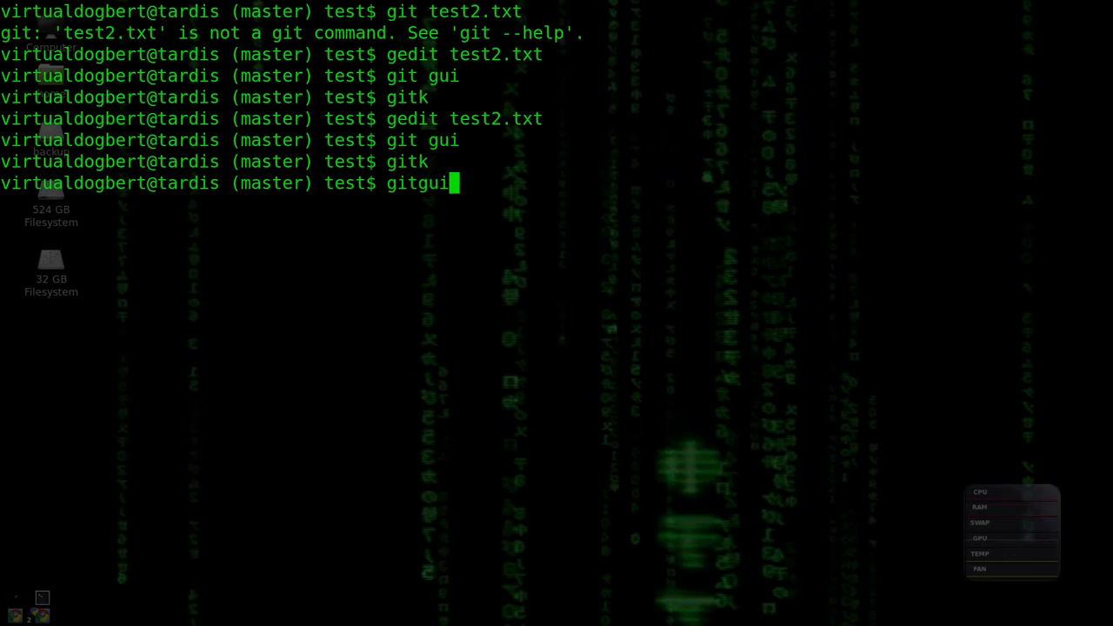
key(Return)
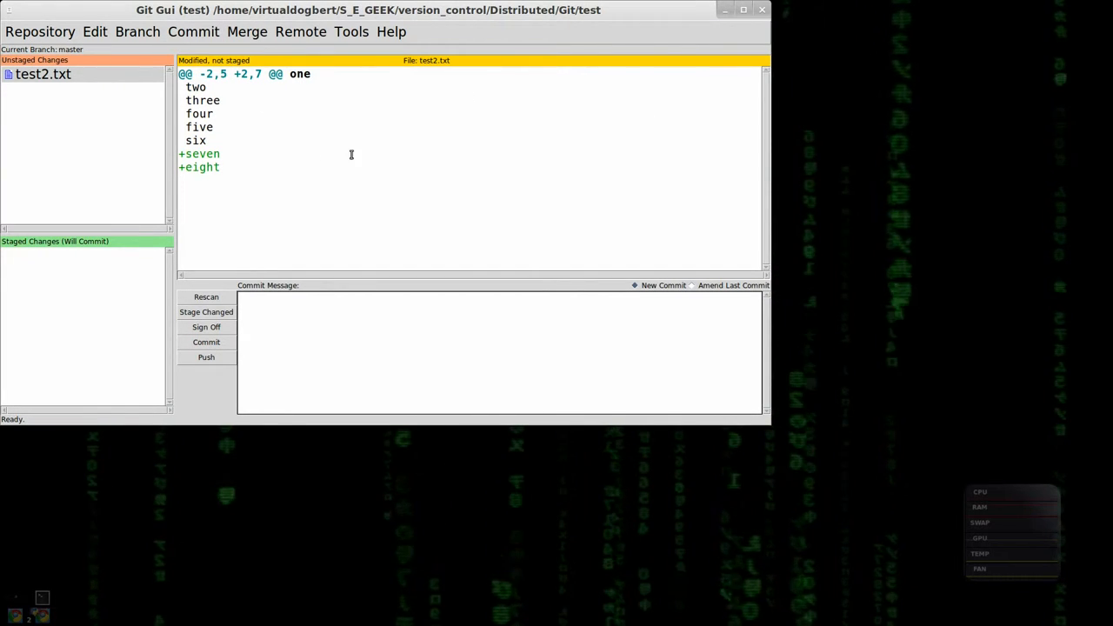
mouse_move(280, 185)
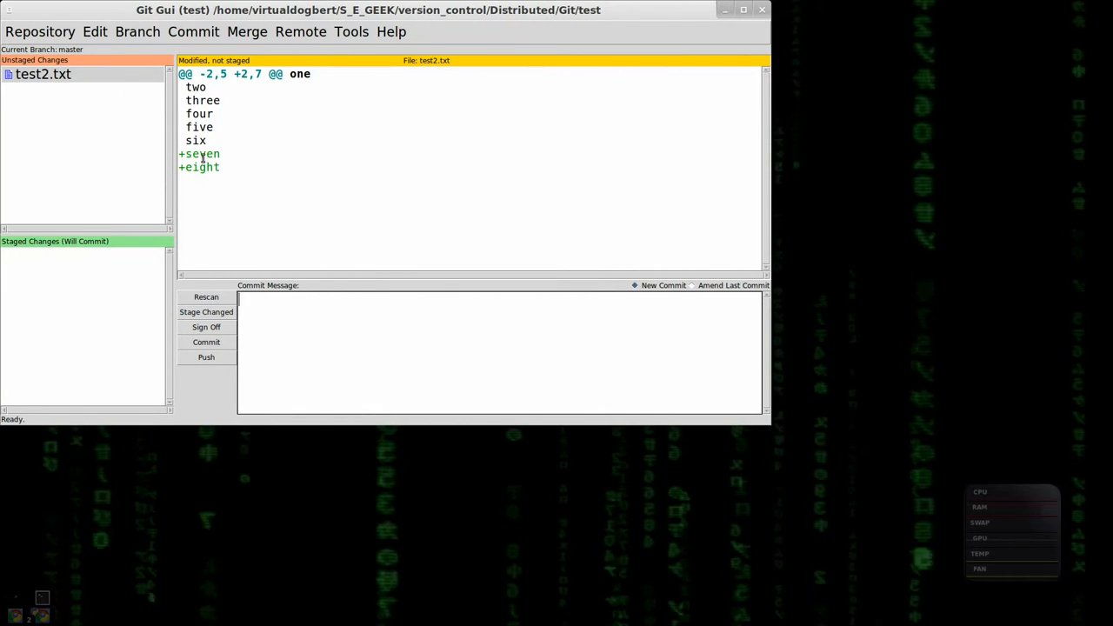
Bring up the diff pane's line context menu over the unstaged seven and eight lines.
right_click(201, 156)
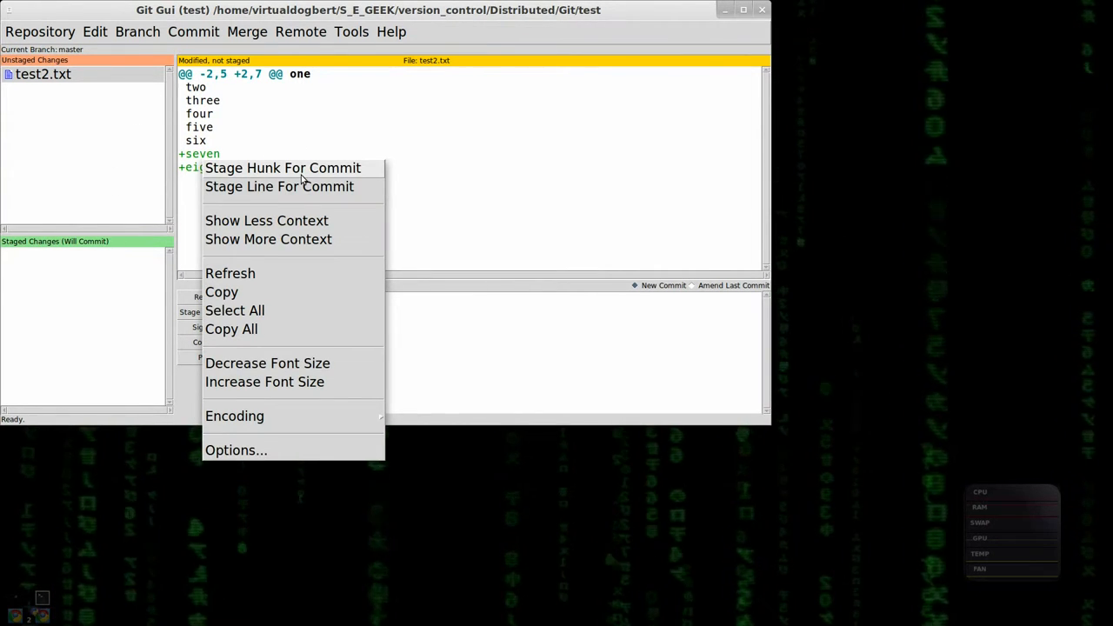
mouse_move(303, 197)
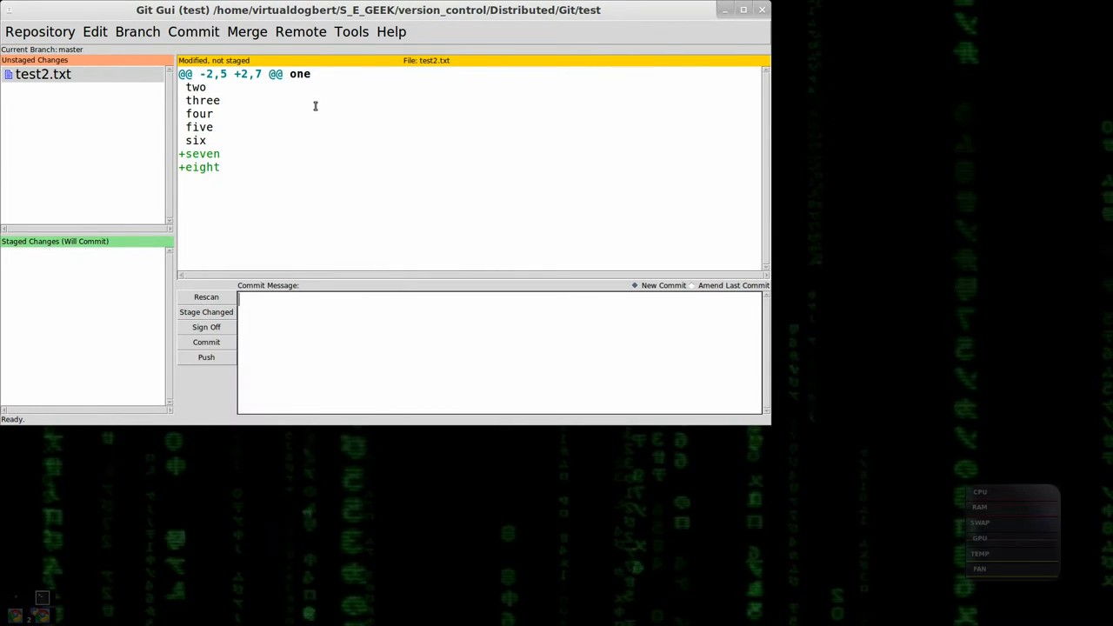
mouse_move(255, 93)
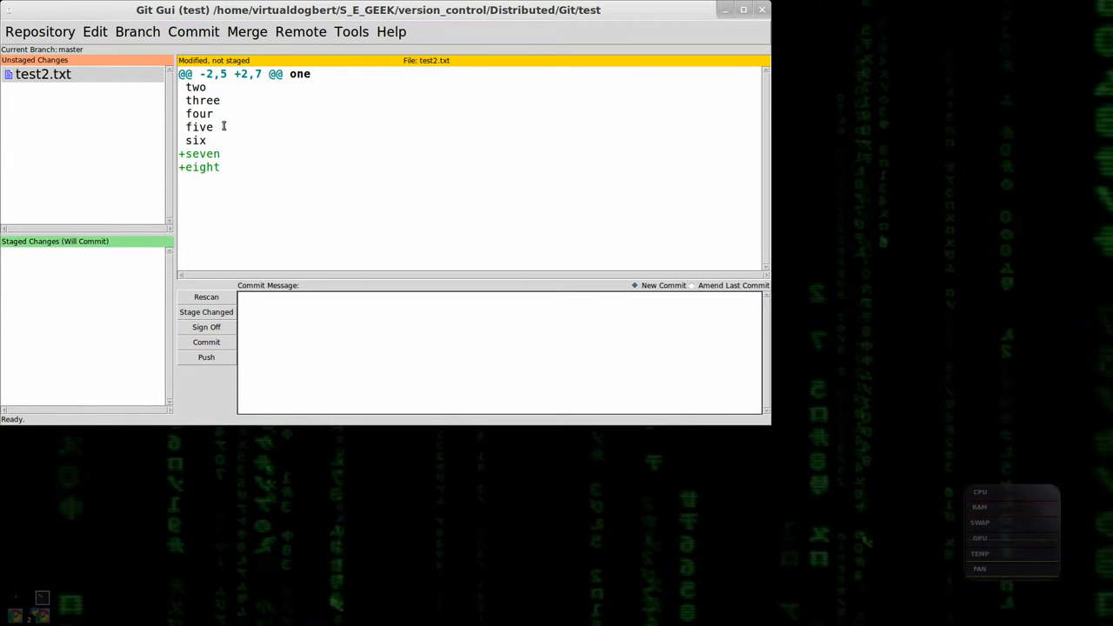
right_click(222, 130)
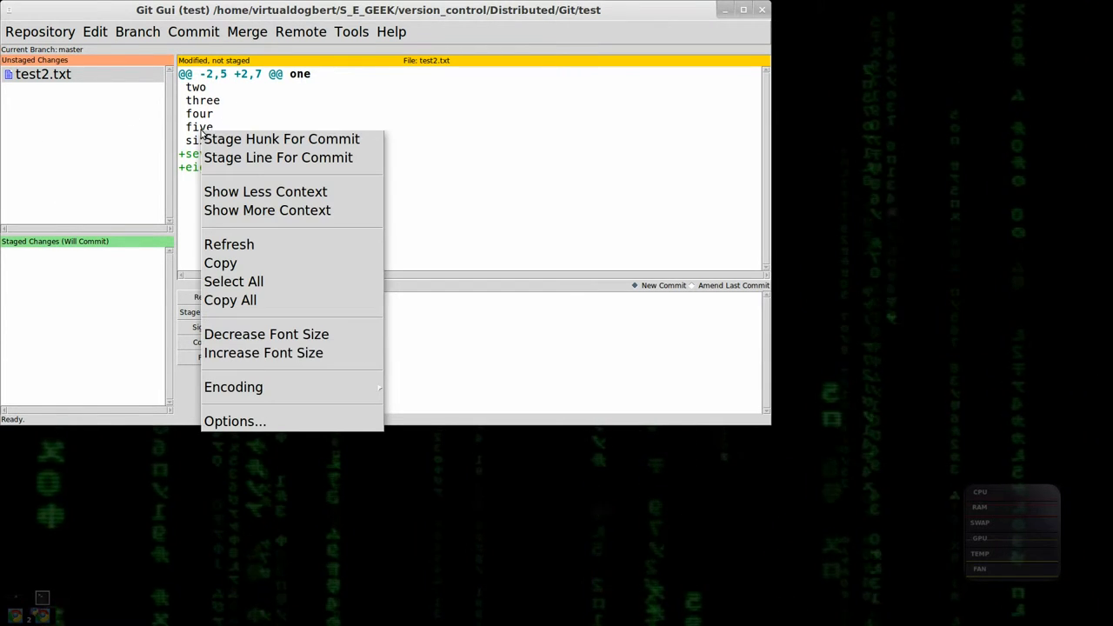
mouse_move(278, 192)
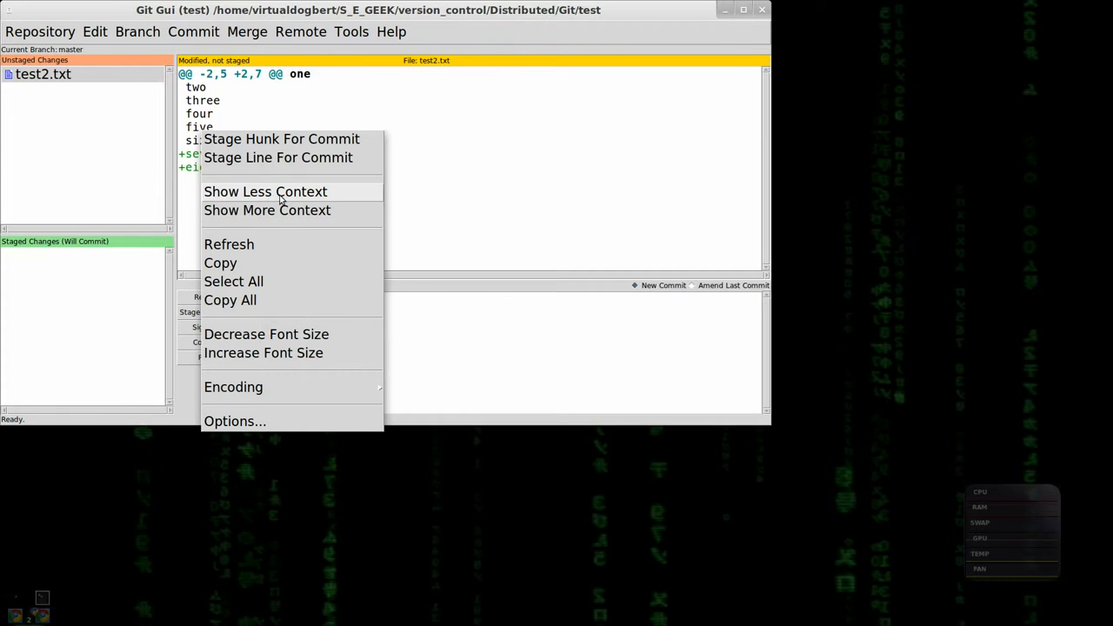
mouse_move(291, 252)
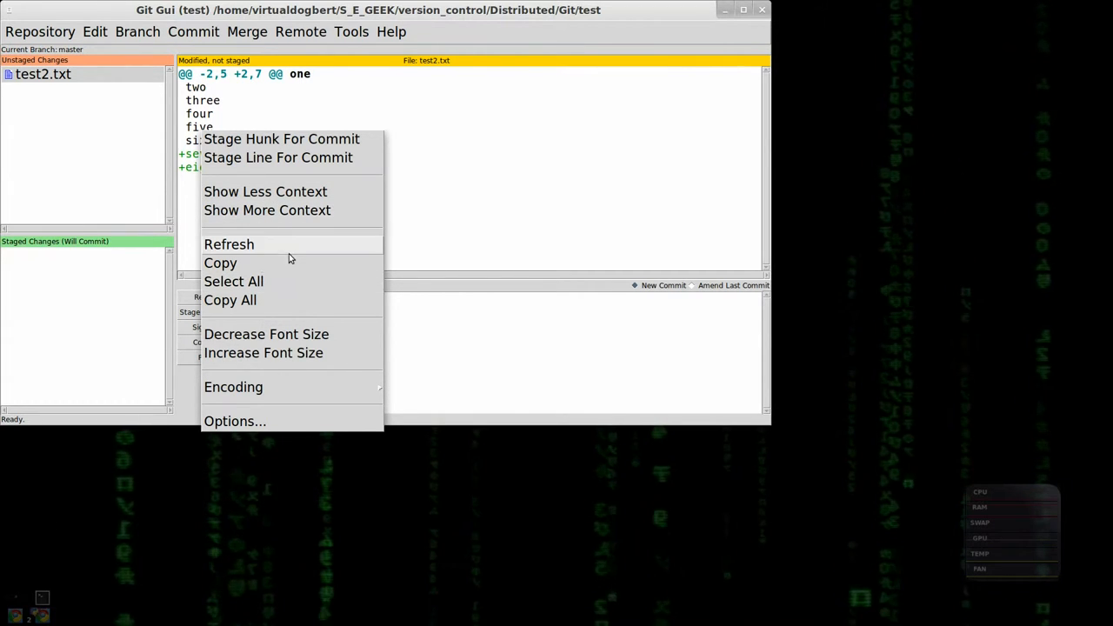
mouse_move(339, 386)
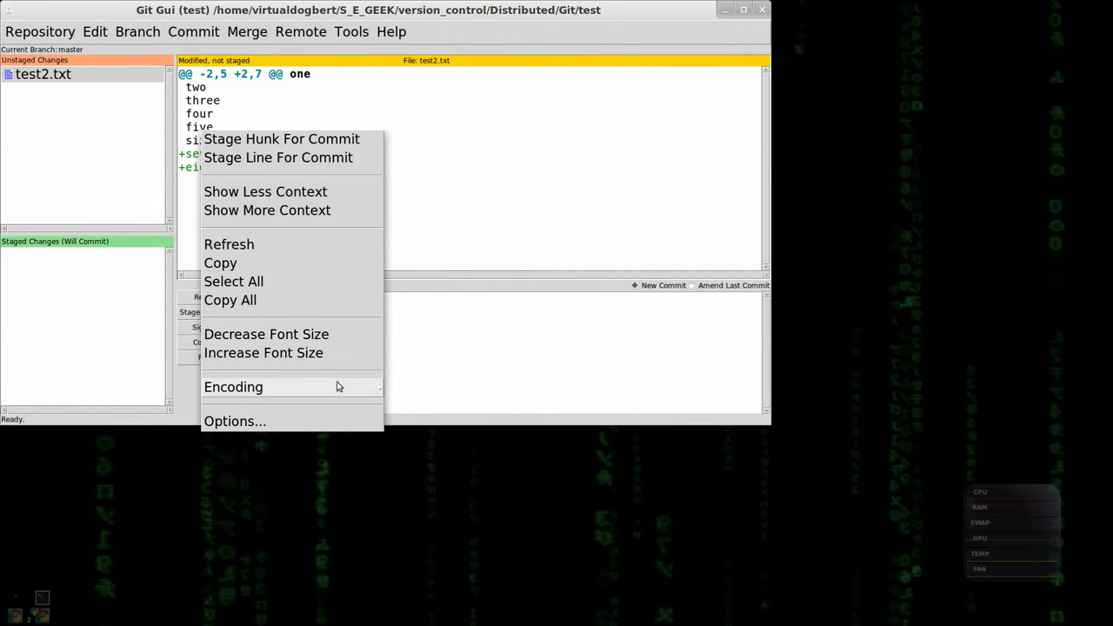
click(235, 420)
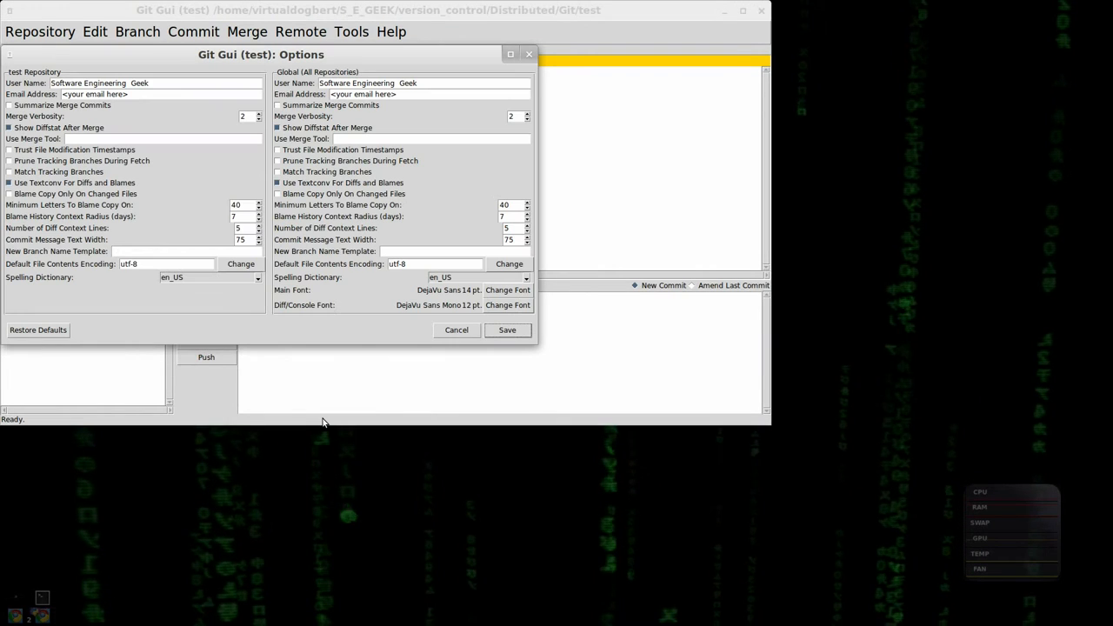
mouse_move(361, 348)
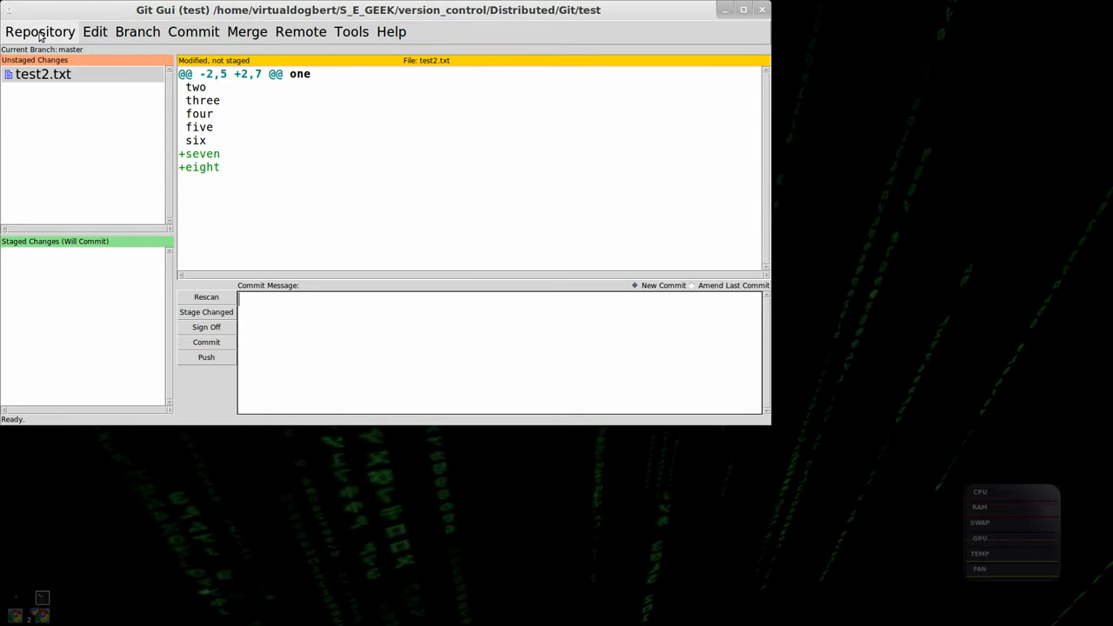
click(95, 31)
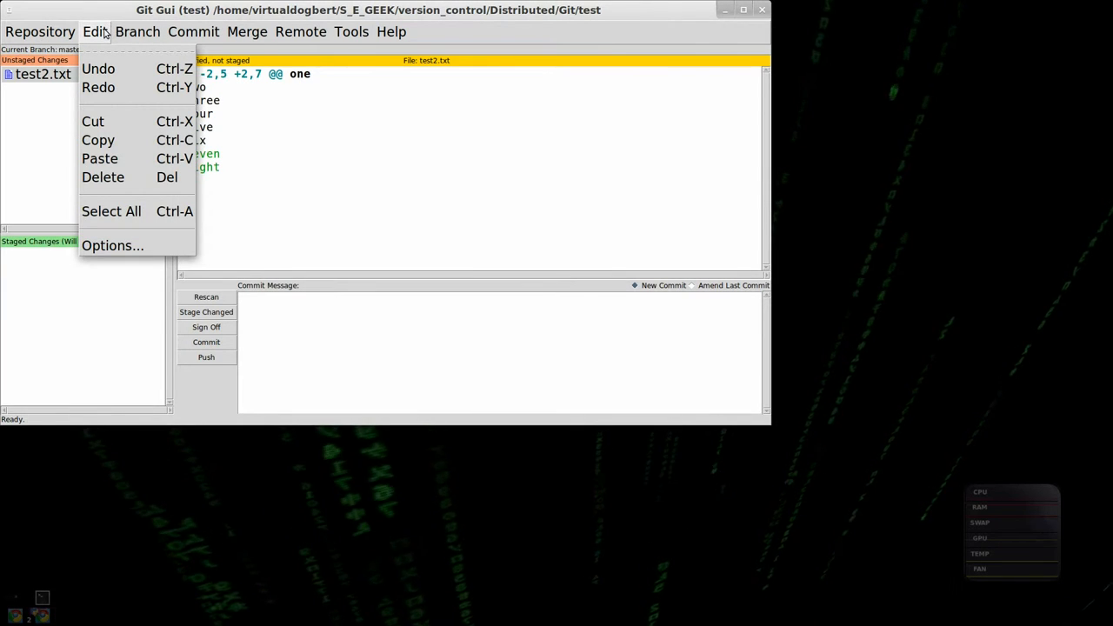
click(137, 31)
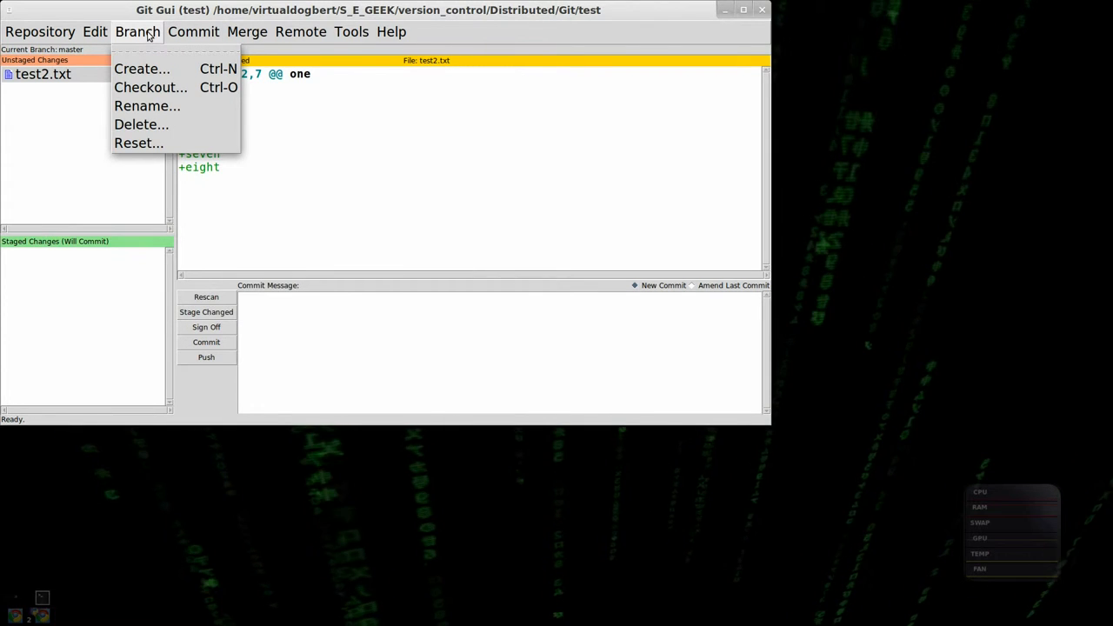
click(193, 32)
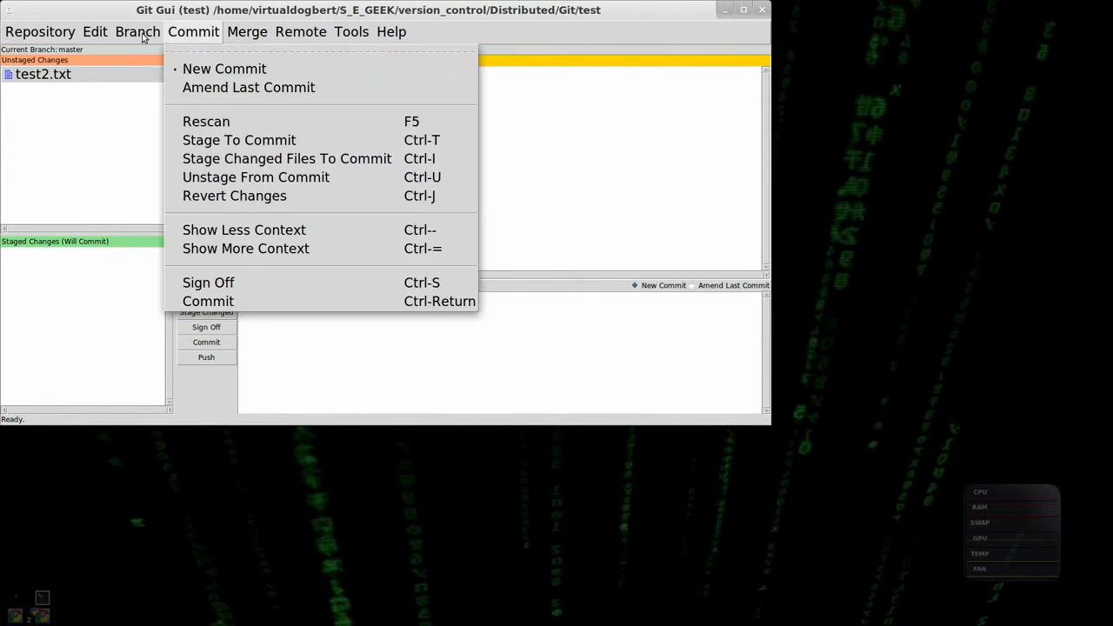
click(137, 31)
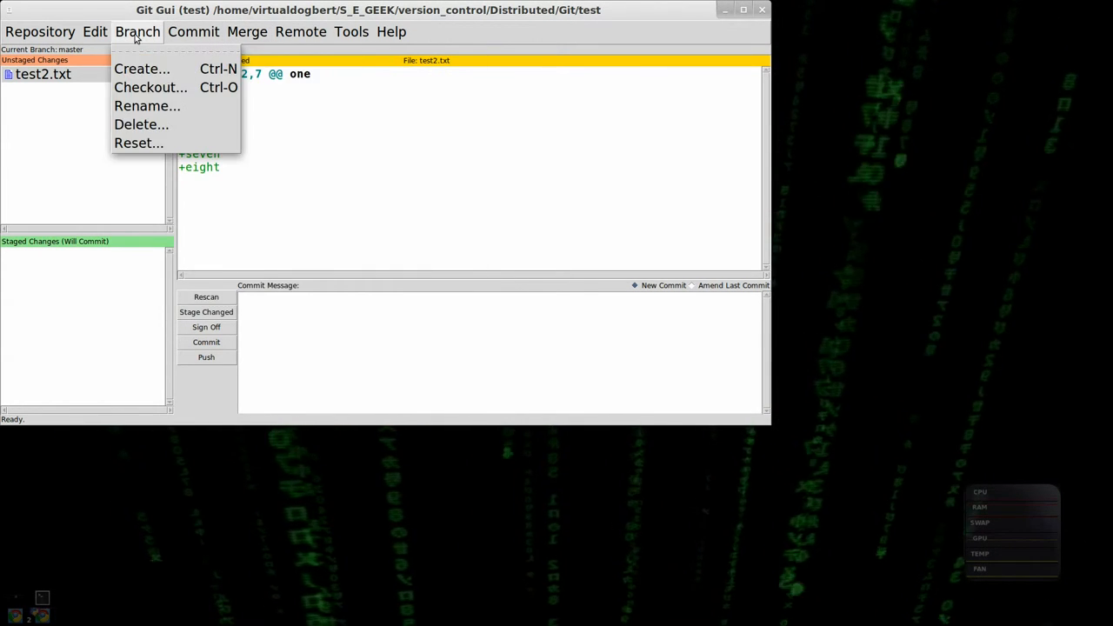
click(193, 32)
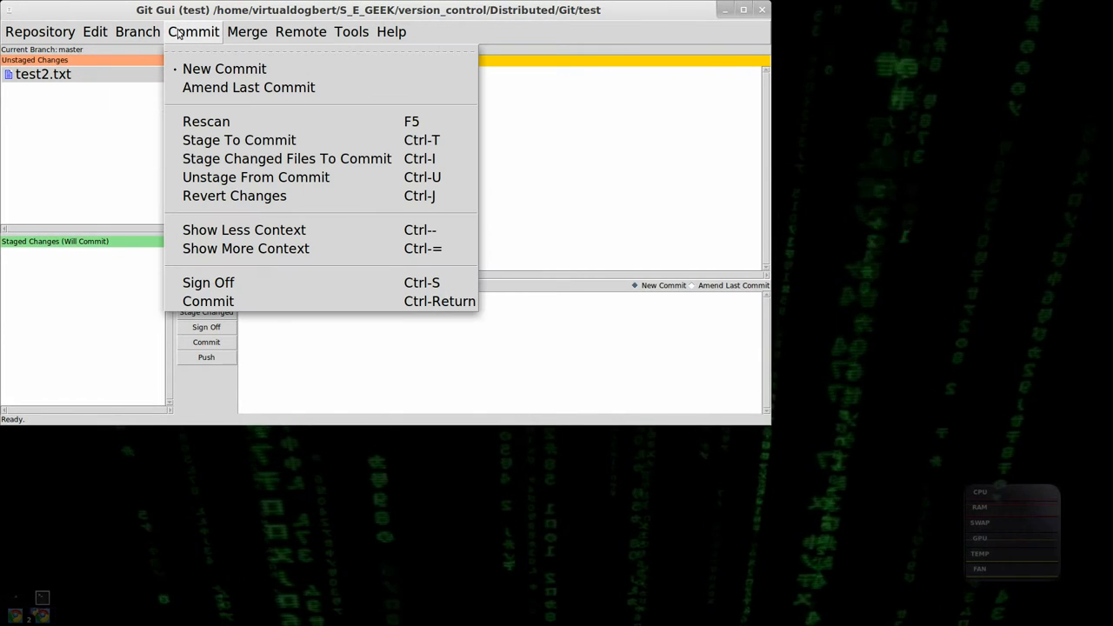
mouse_move(245, 248)
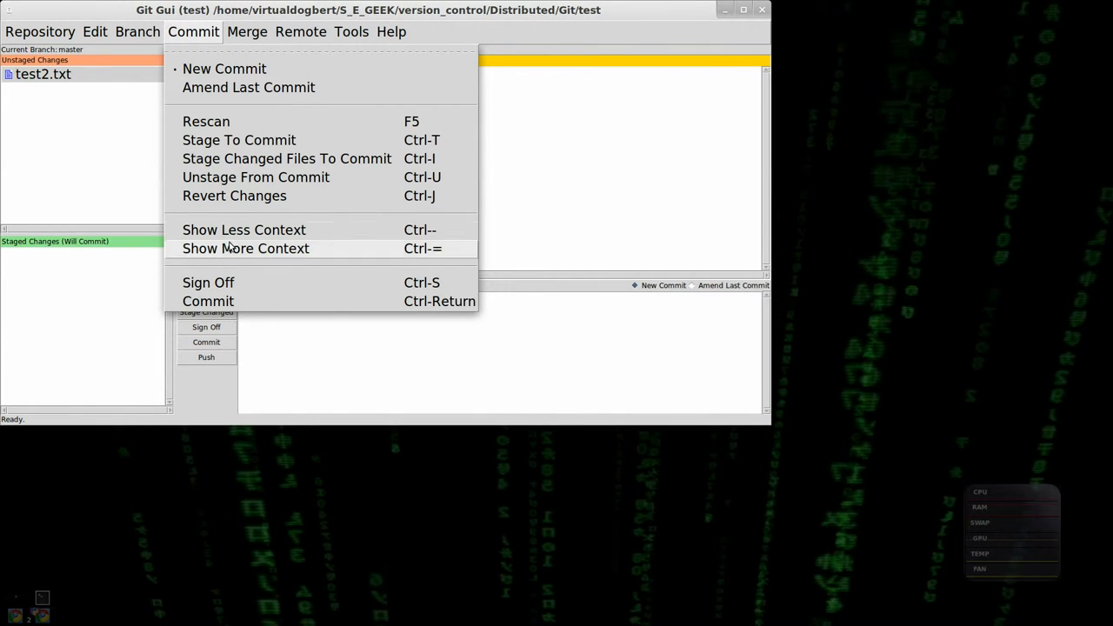
mouse_move(239, 140)
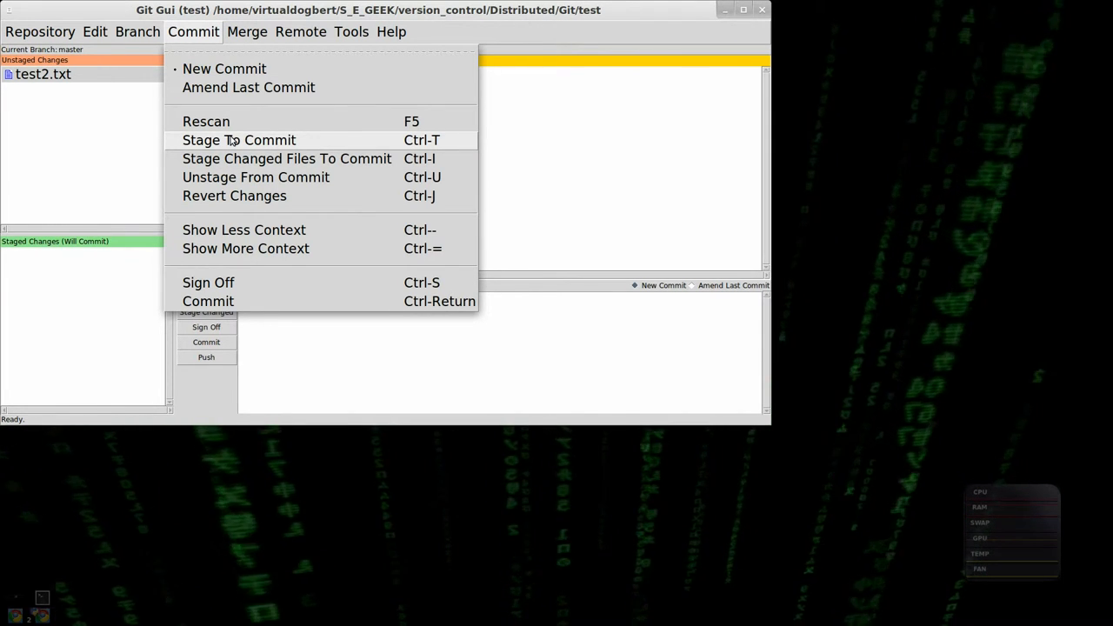
mouse_move(63, 103)
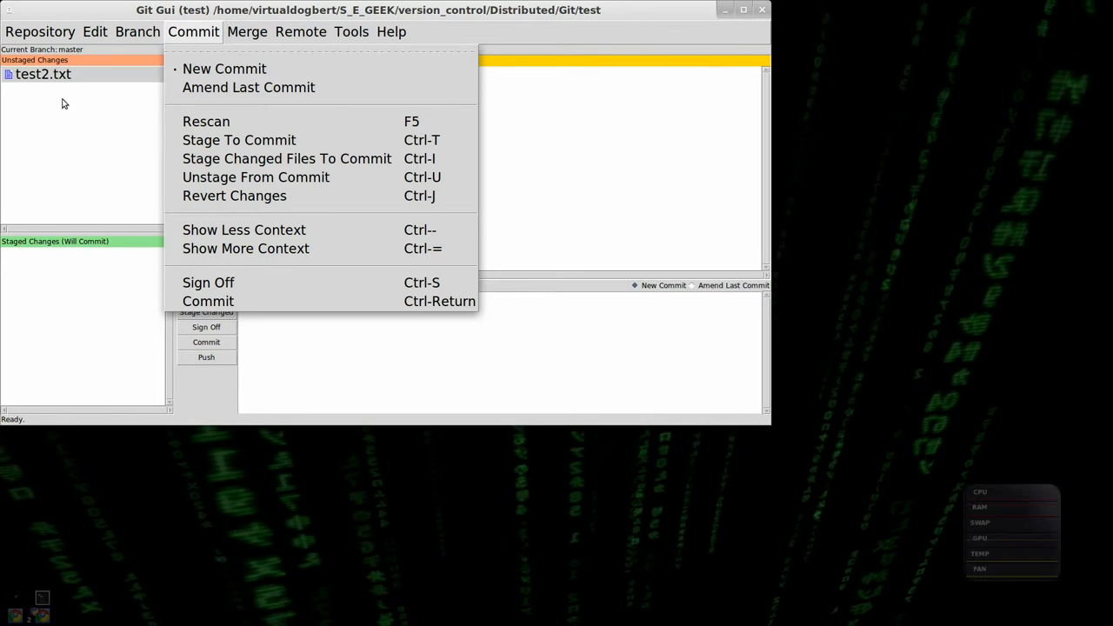
mouse_move(153, 162)
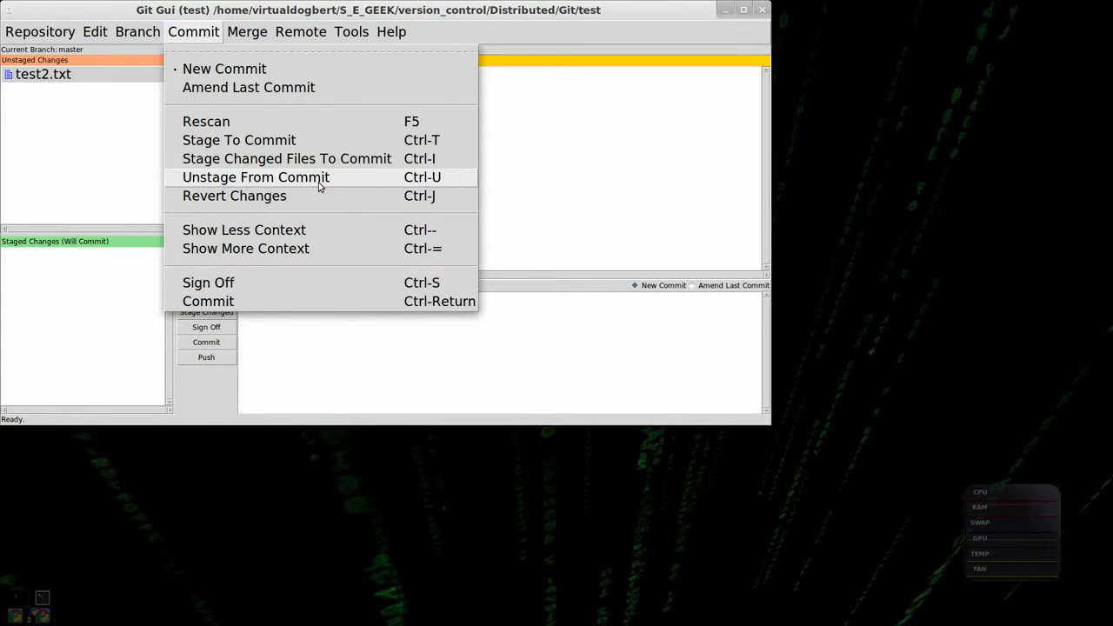
mouse_move(287, 121)
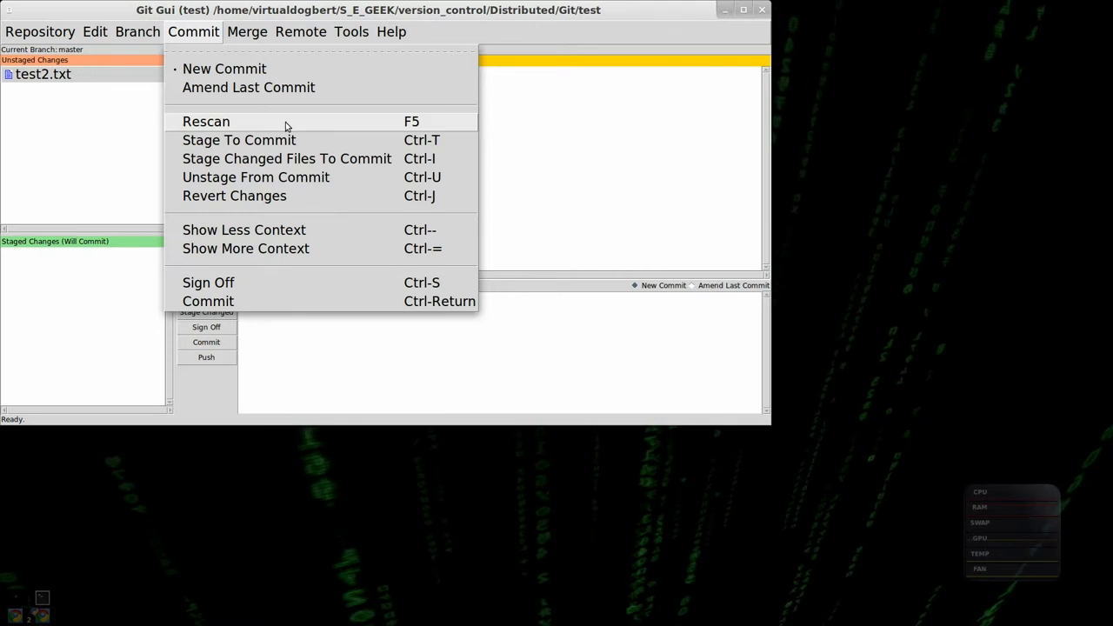
click(247, 32)
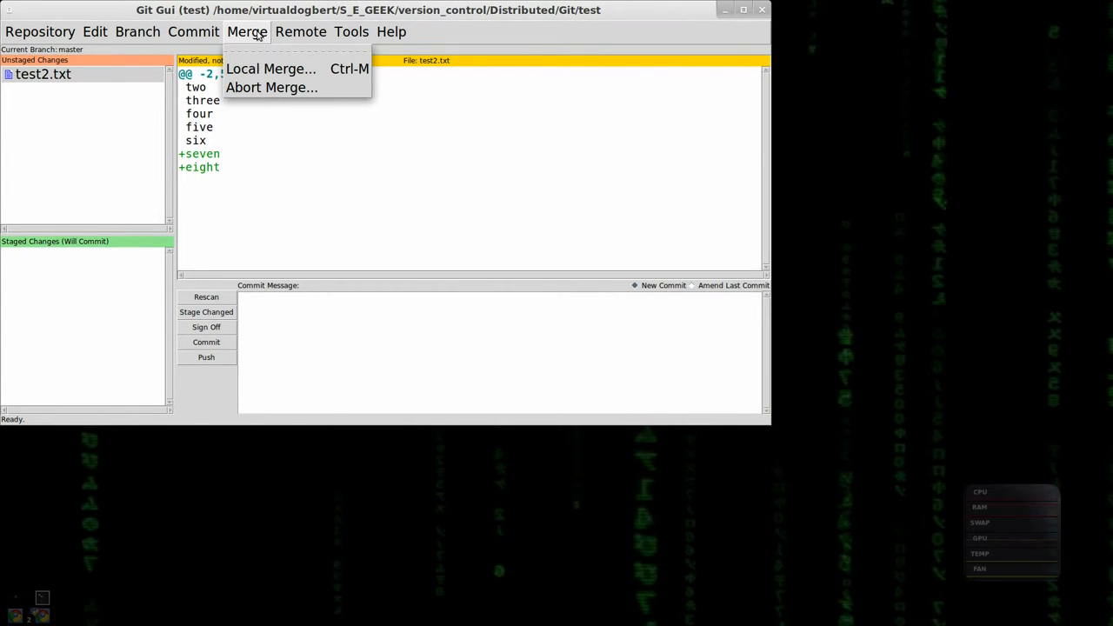
mouse_move(297, 51)
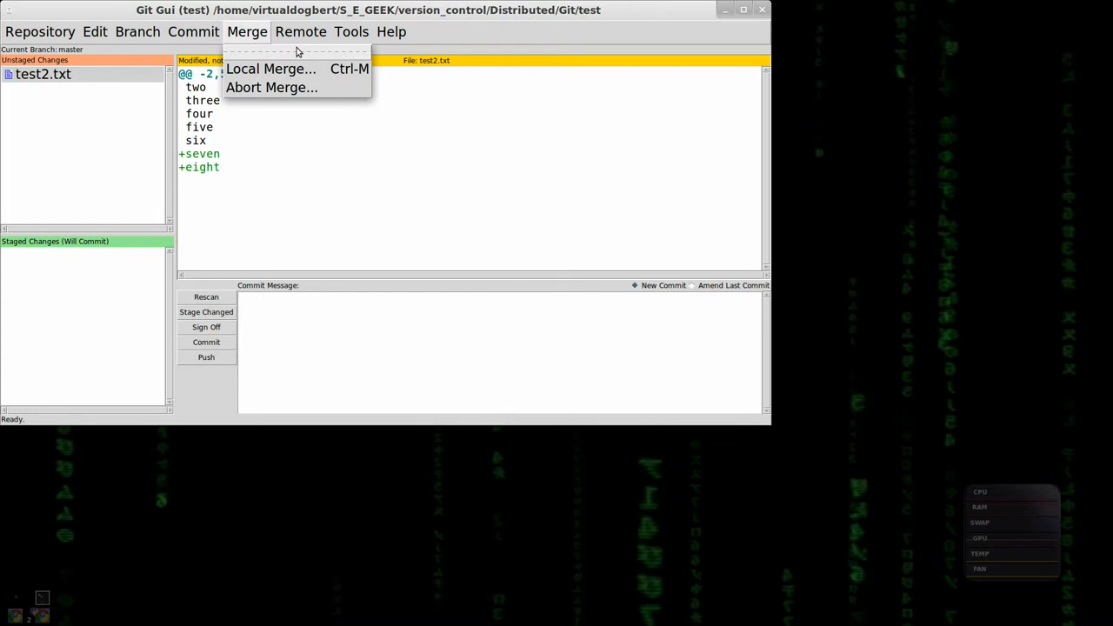
click(300, 31)
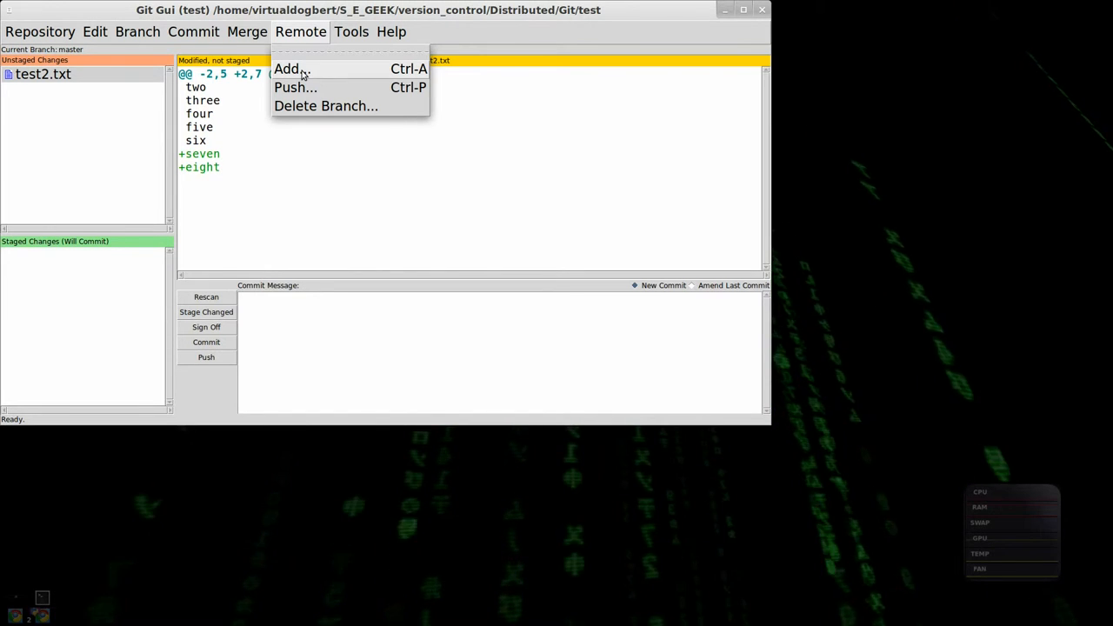
Run the '1. stat' custom tool to show git status for test2.txt.
click(351, 32)
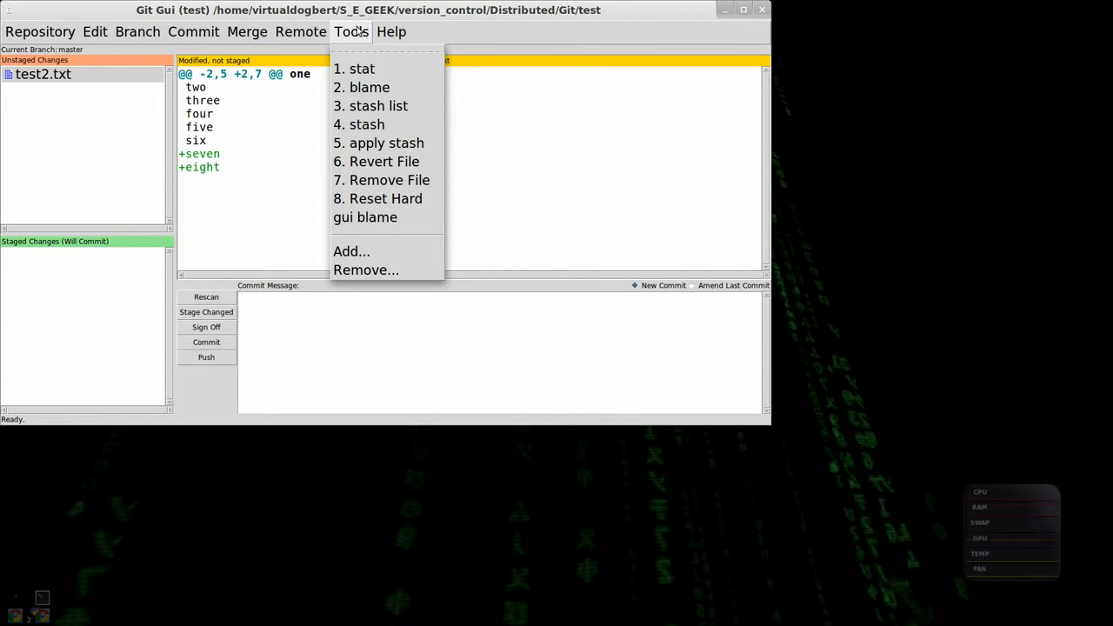
mouse_move(373, 209)
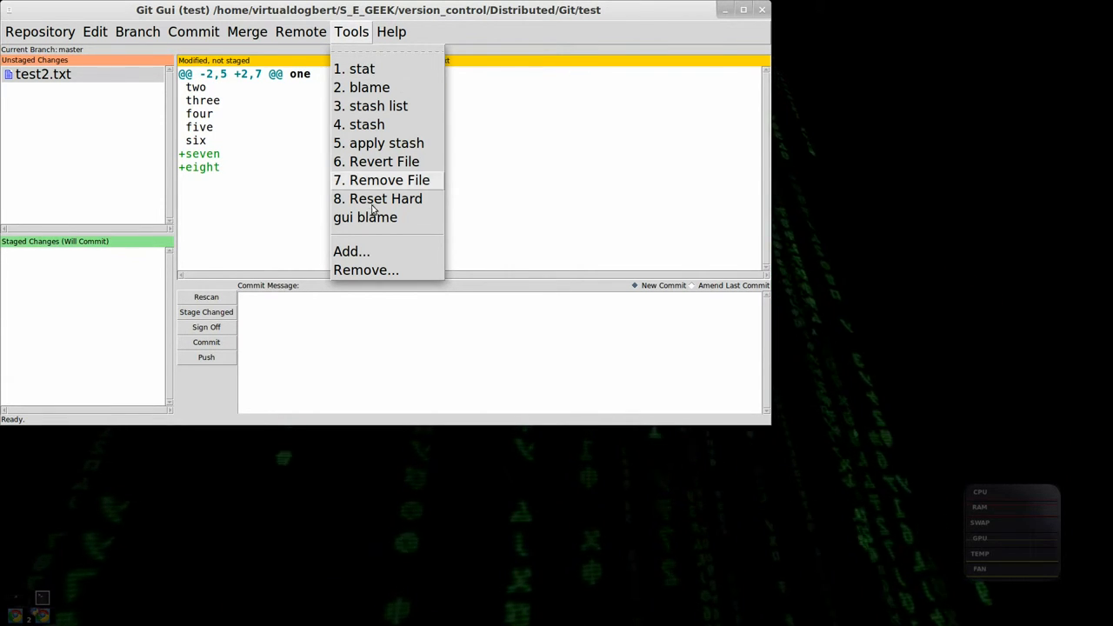
mouse_move(383, 160)
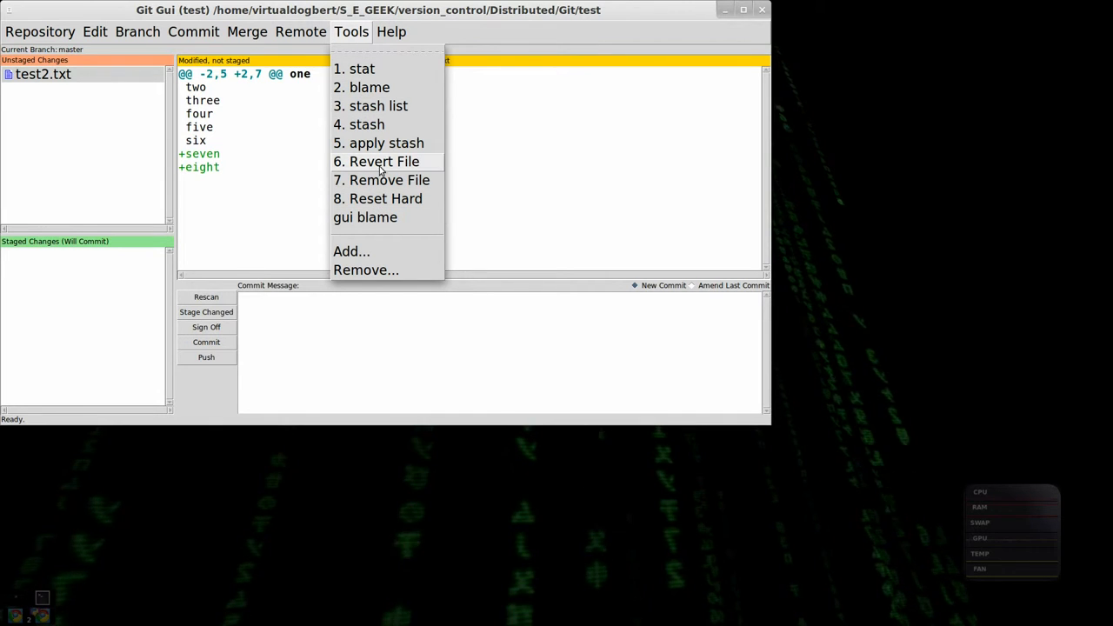
mouse_move(361, 68)
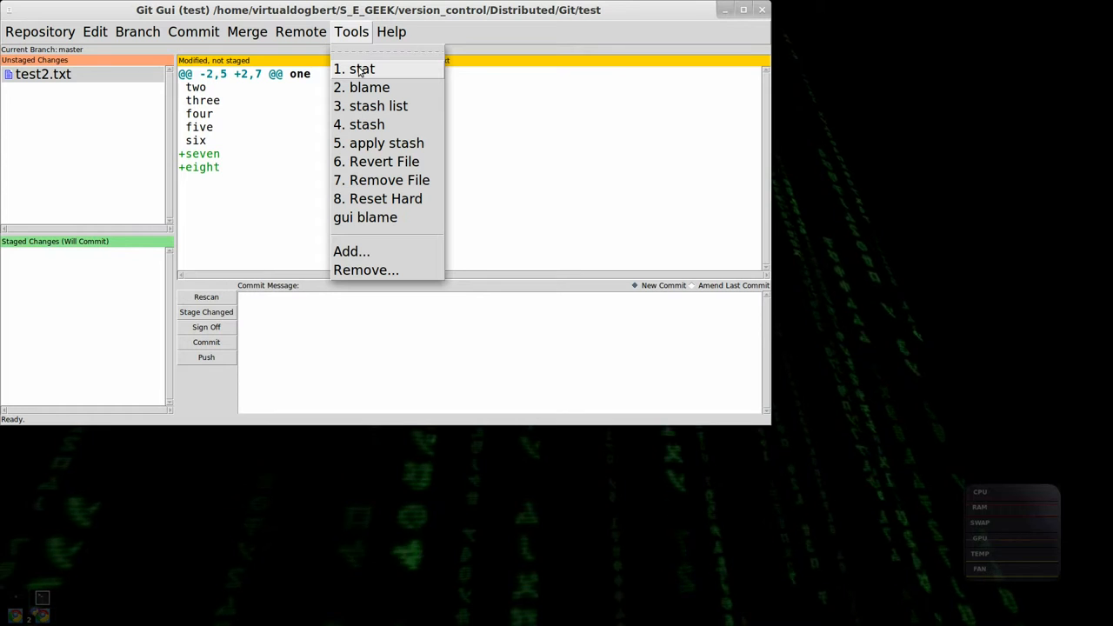
click(360, 69)
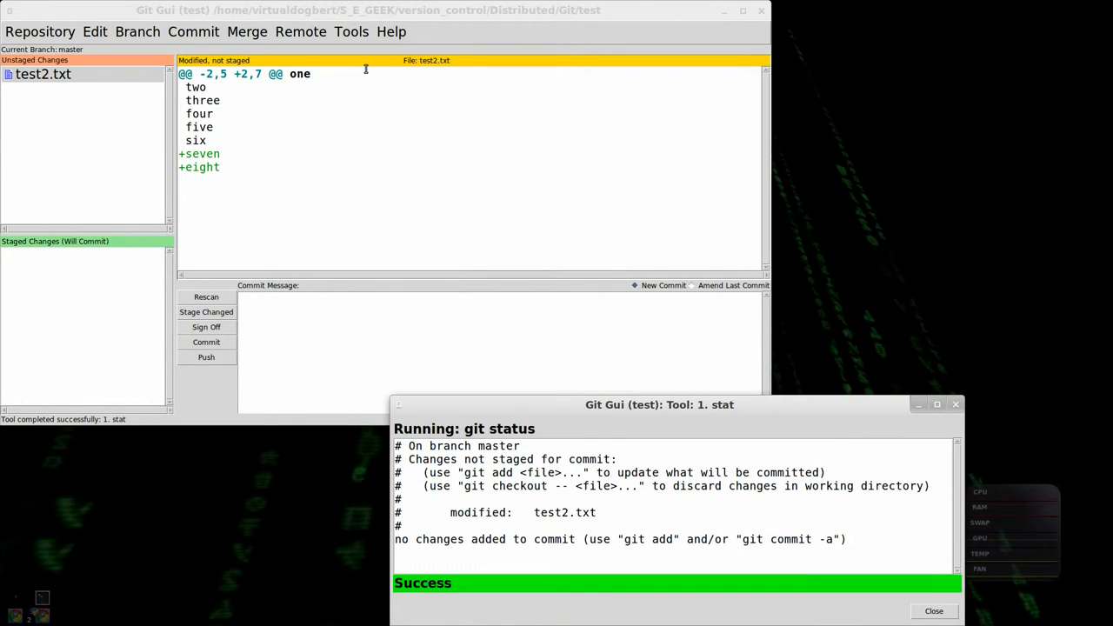
mouse_move(557, 446)
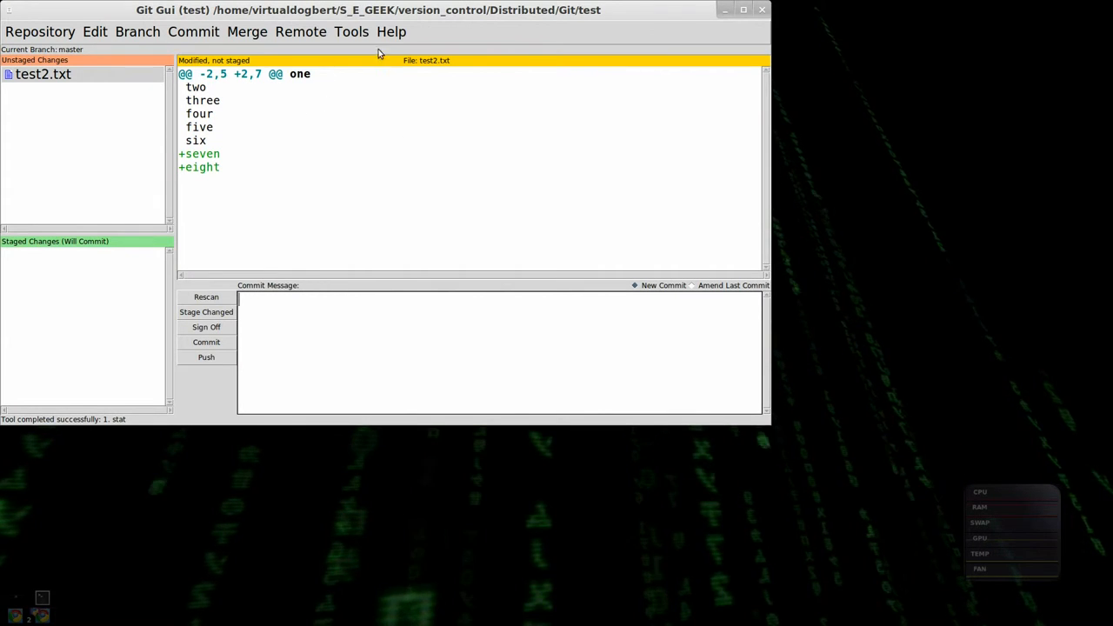
Reopen the Tools menu listing stat, Reset Hard, gui blame and Add...
click(351, 31)
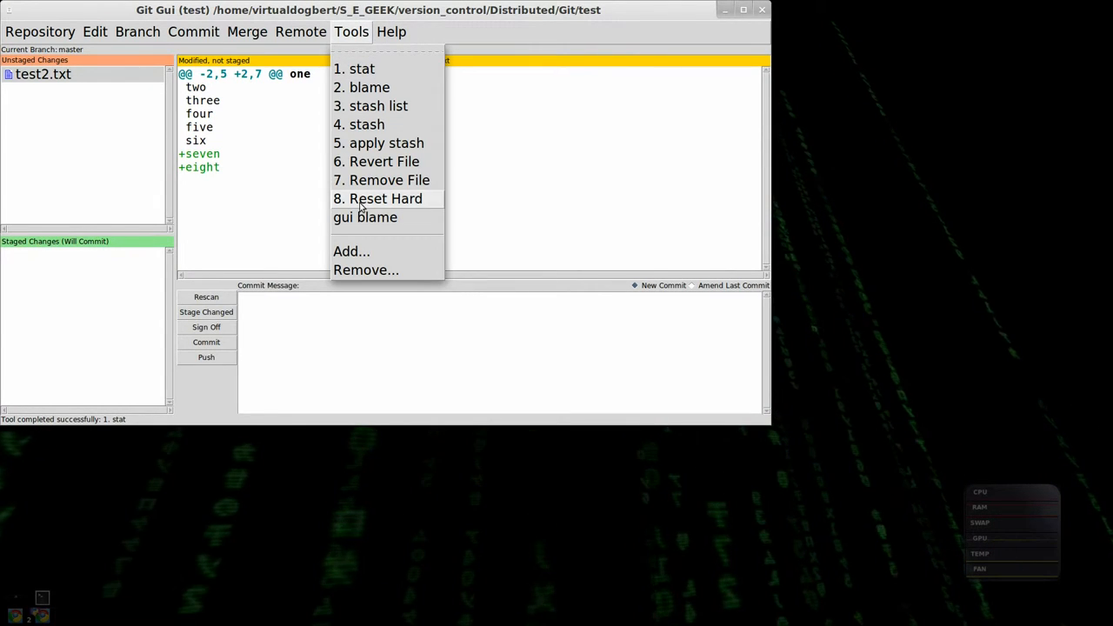
mouse_move(351, 251)
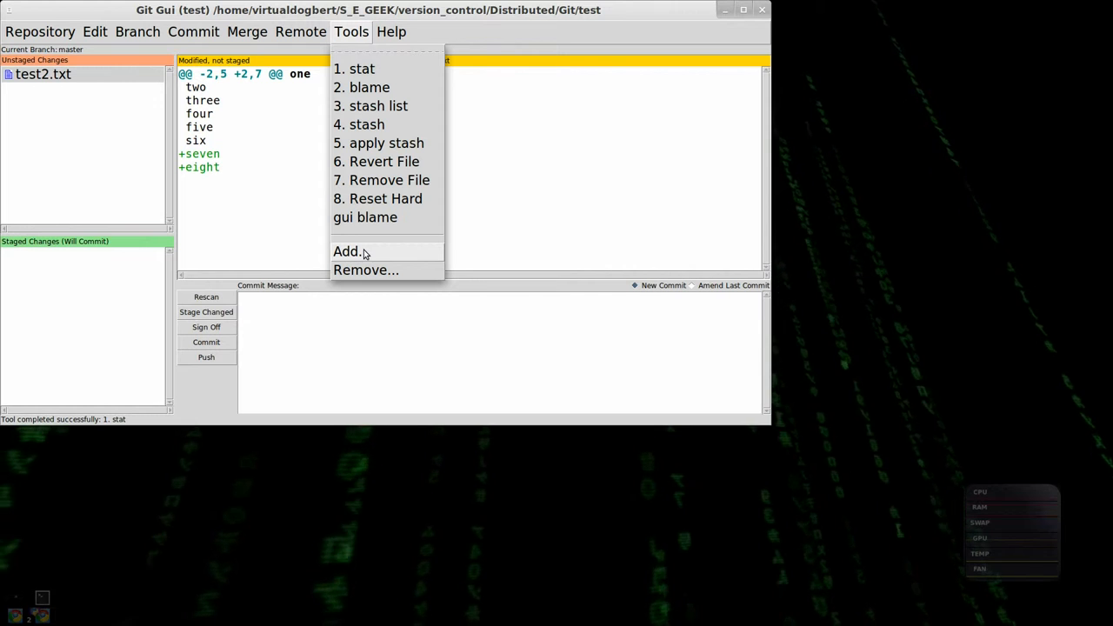
mouse_move(385, 161)
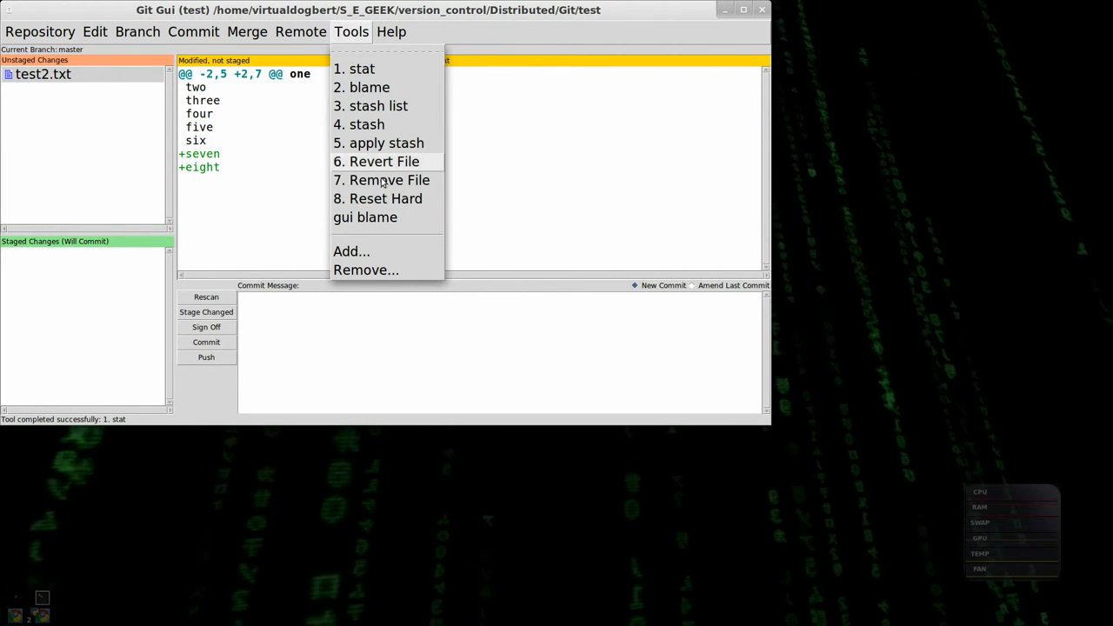
mouse_move(388, 180)
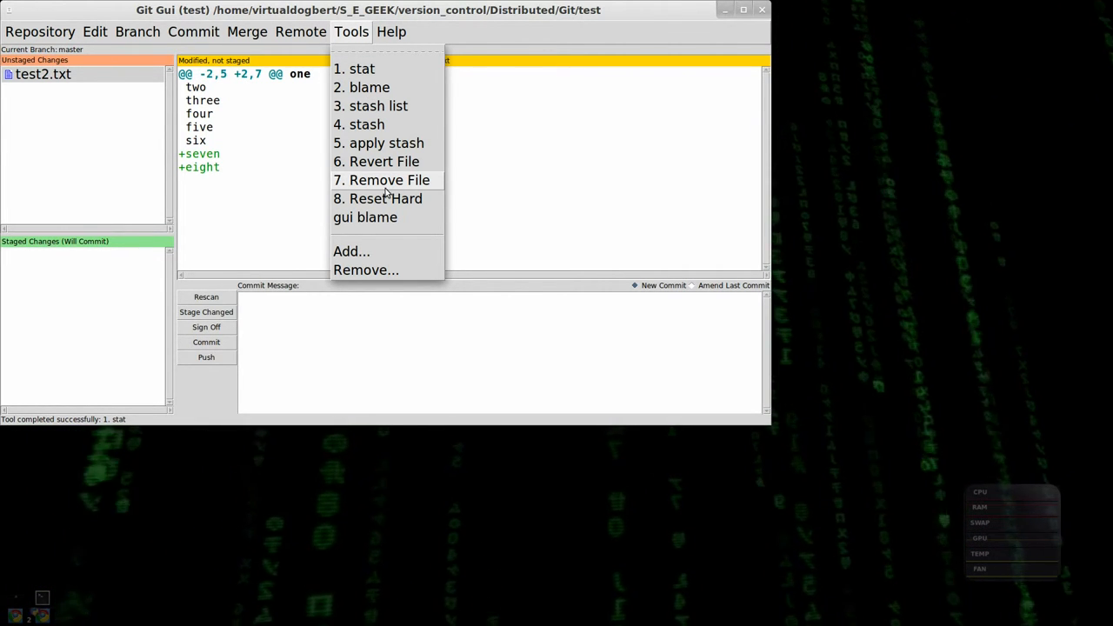
mouse_move(387, 224)
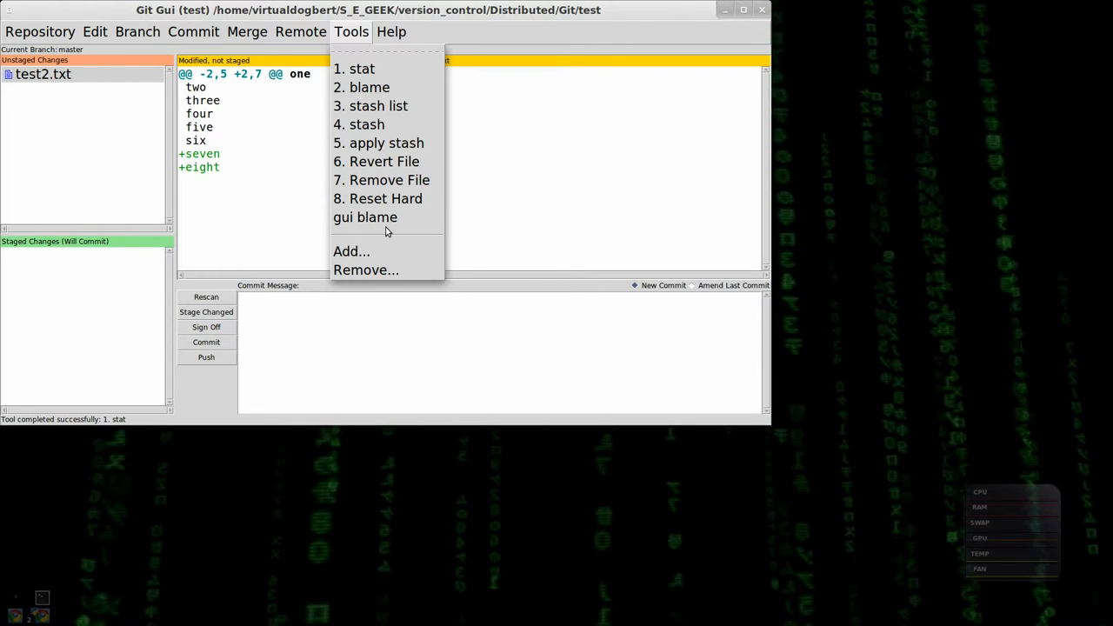
mouse_move(352, 251)
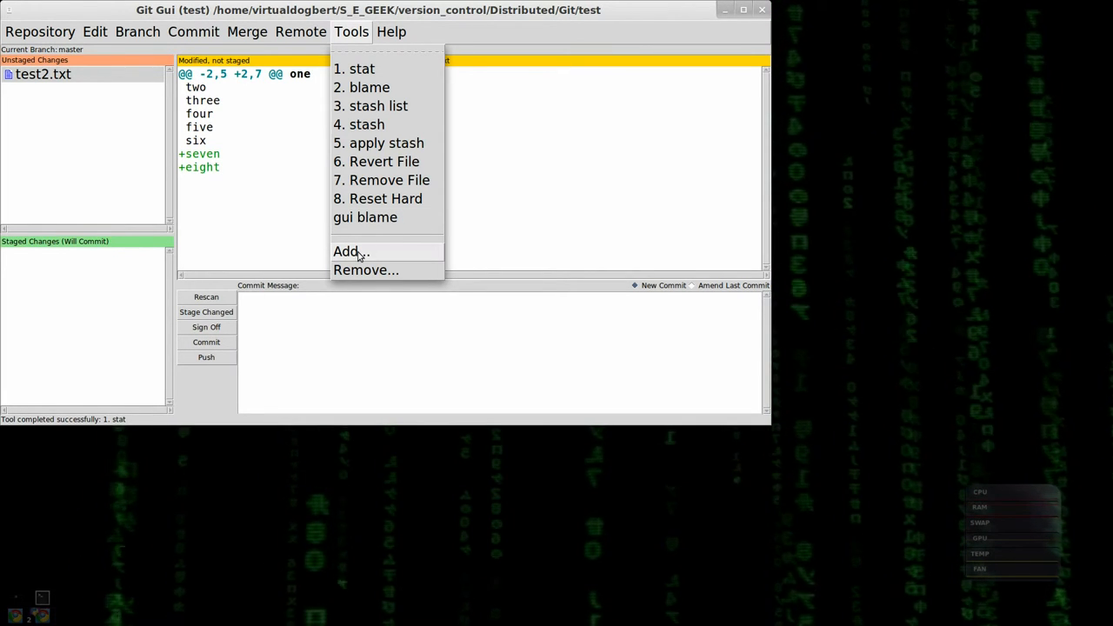
Define a custom tool named 'new status' running 'git st', with a pre-run dialog.
click(351, 252)
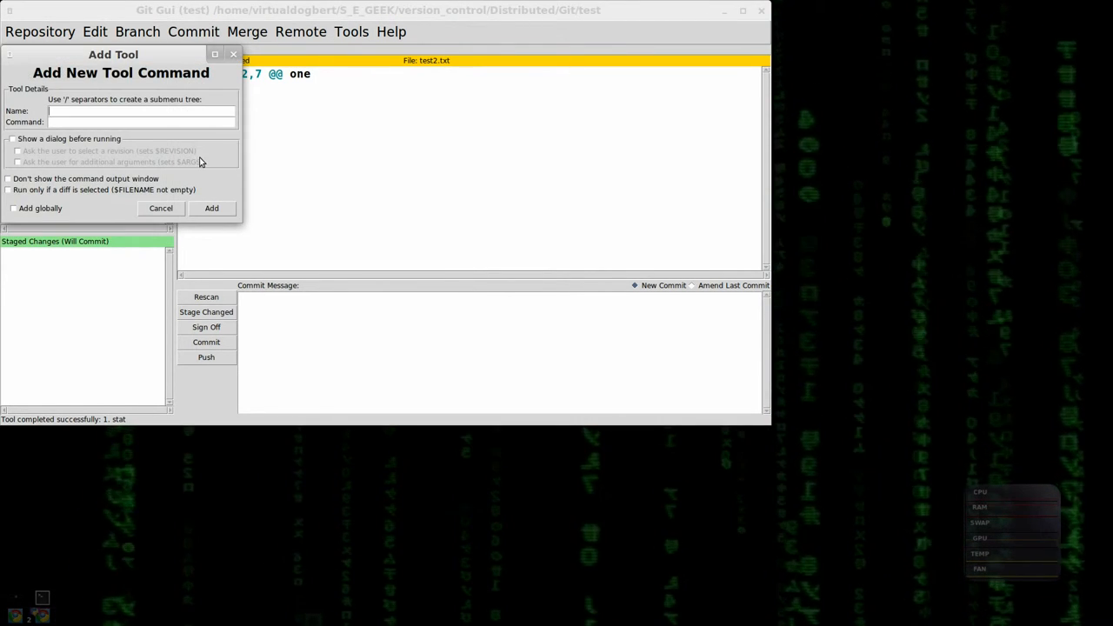
drag(113, 54, 489, 107)
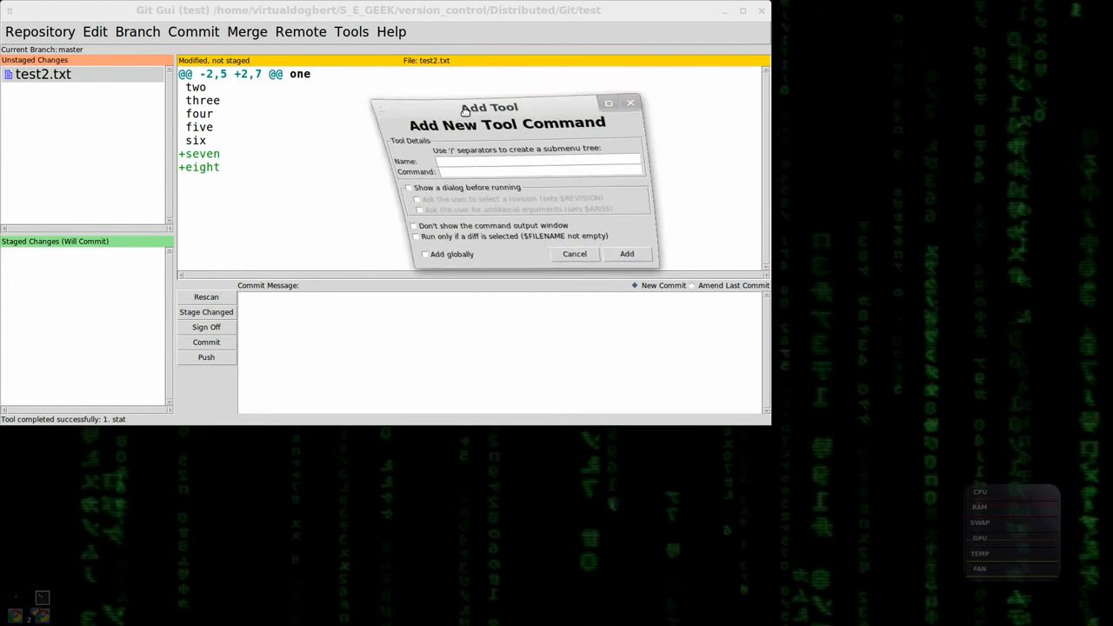
drag(488, 107, 430, 98)
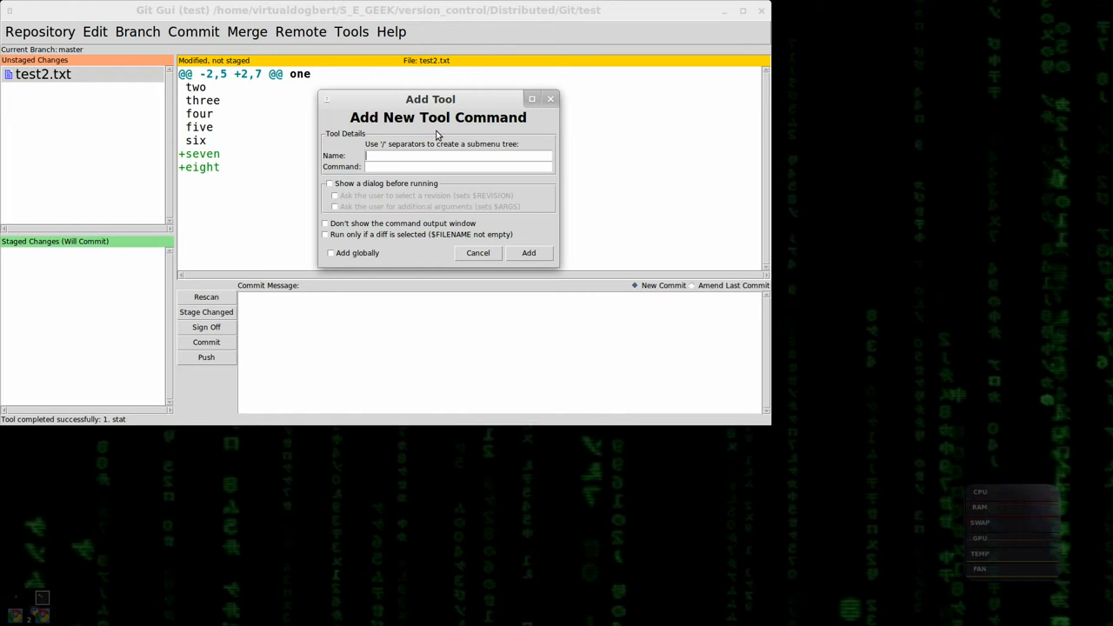
text(new s)
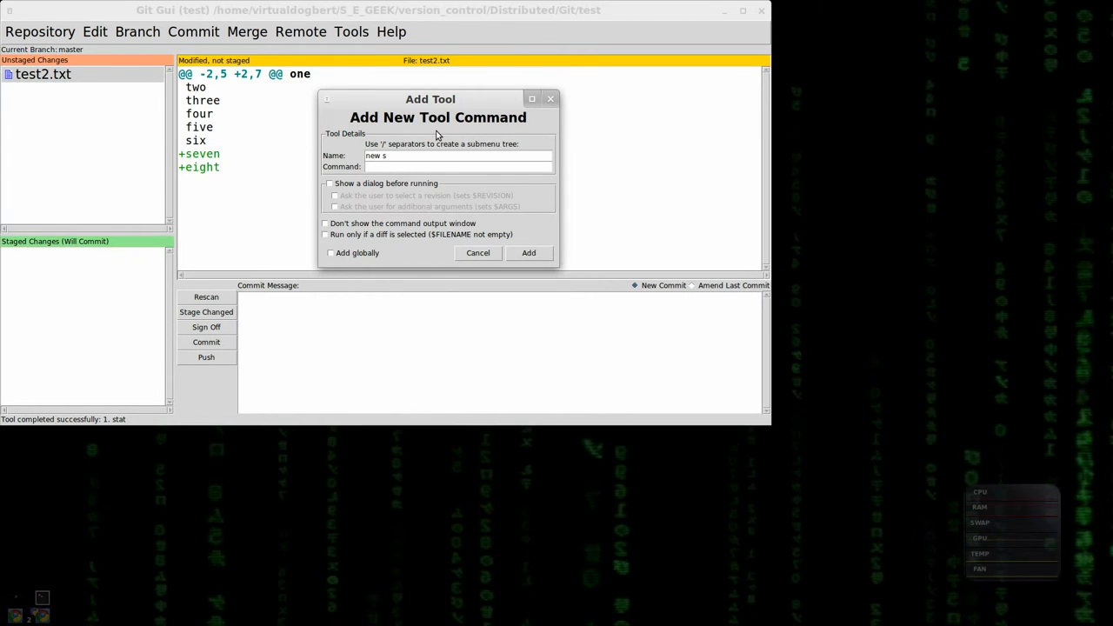
text(tatus)
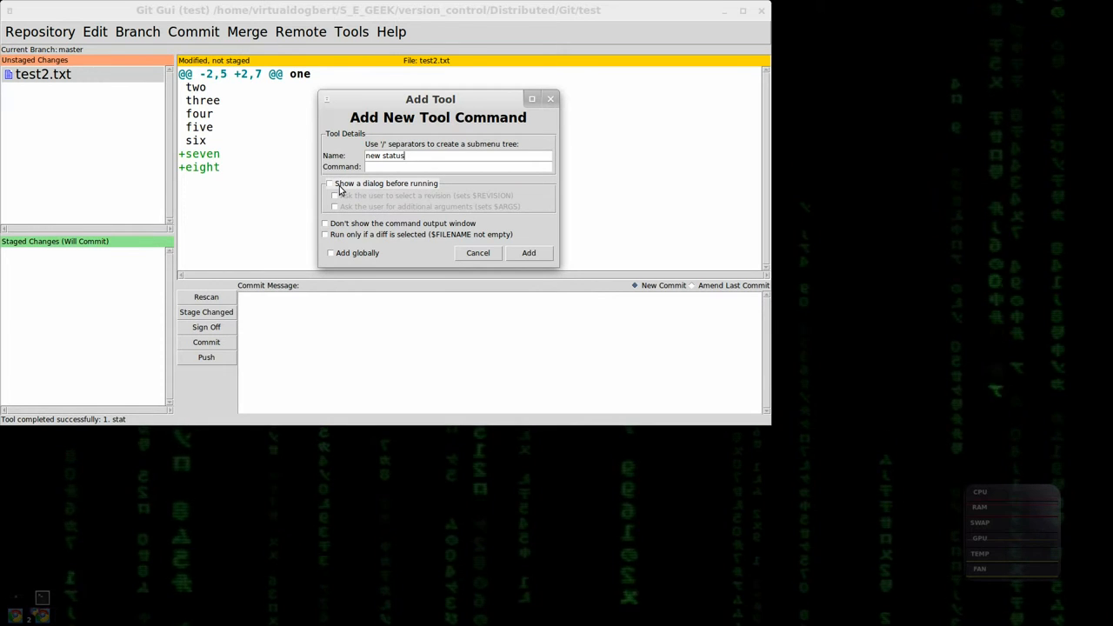
click(328, 184)
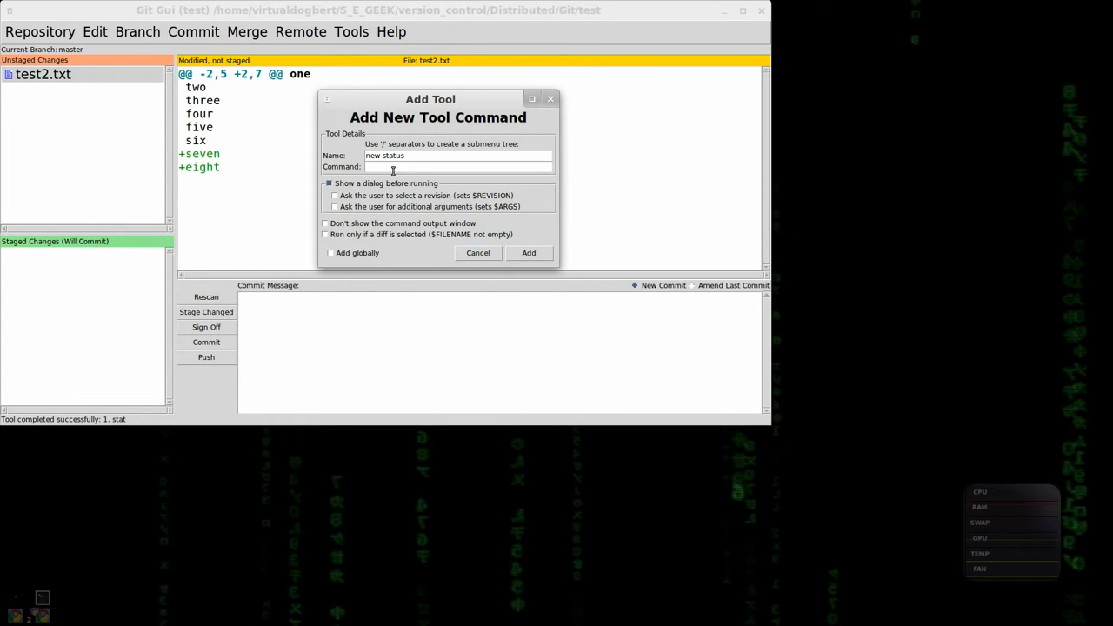
text(git st)
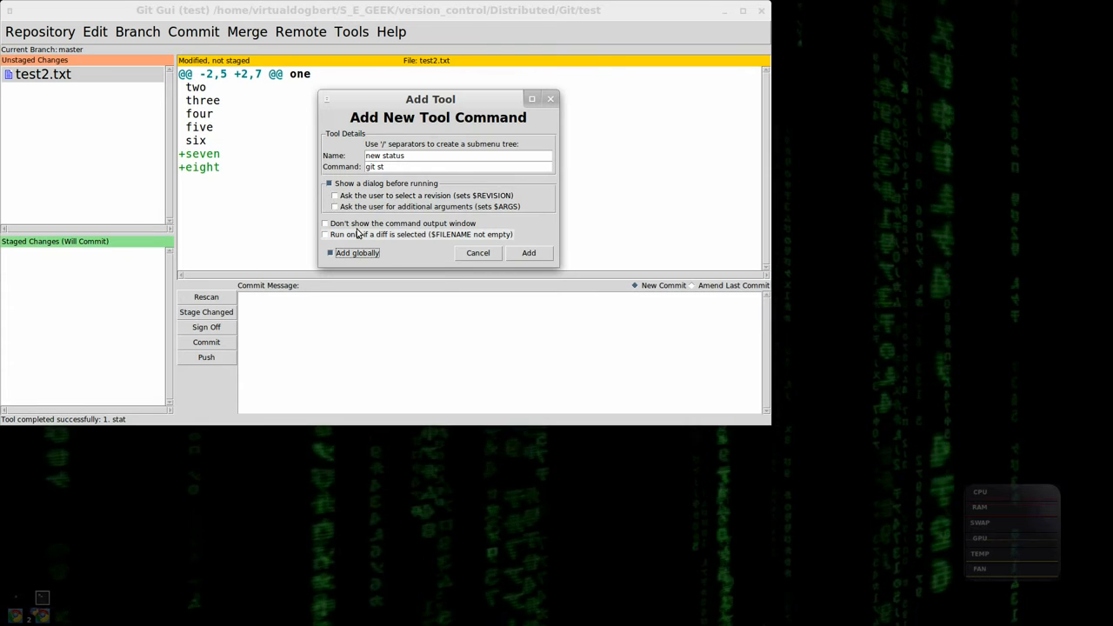
mouse_move(393, 179)
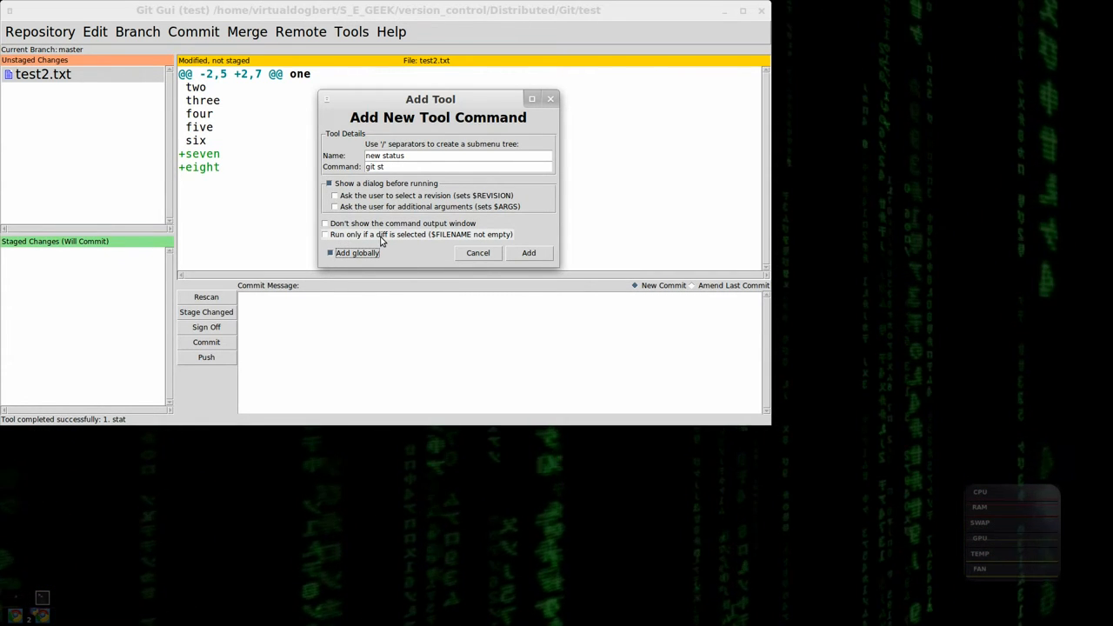
mouse_move(433, 237)
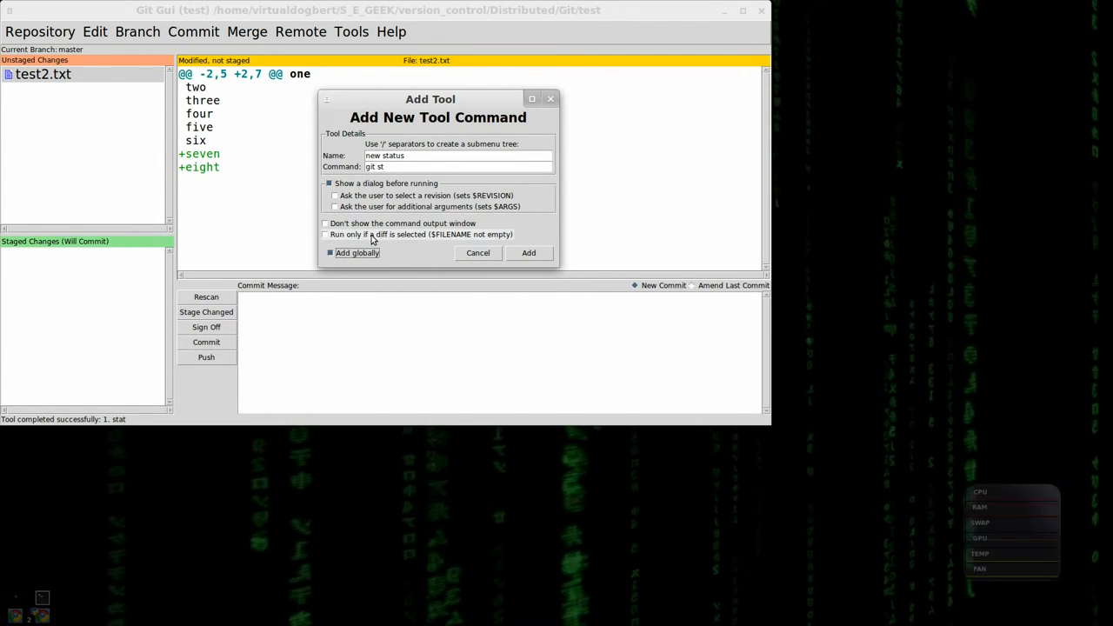
mouse_move(523, 238)
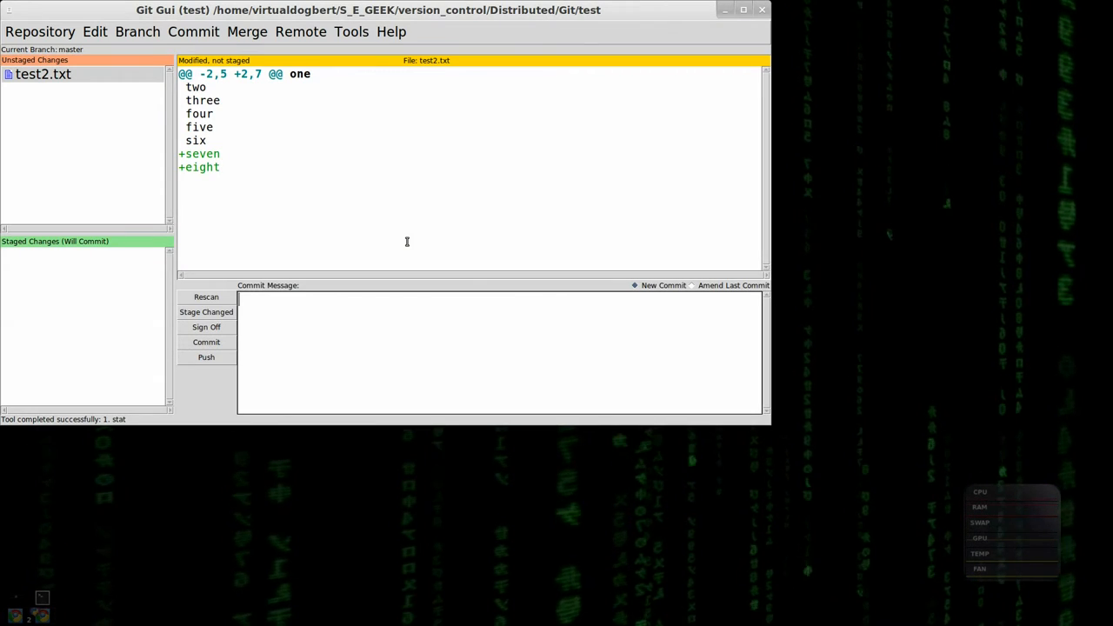
Run and confirm the 'new status' tool, reporting test2.txt modified but unstaged.
click(352, 31)
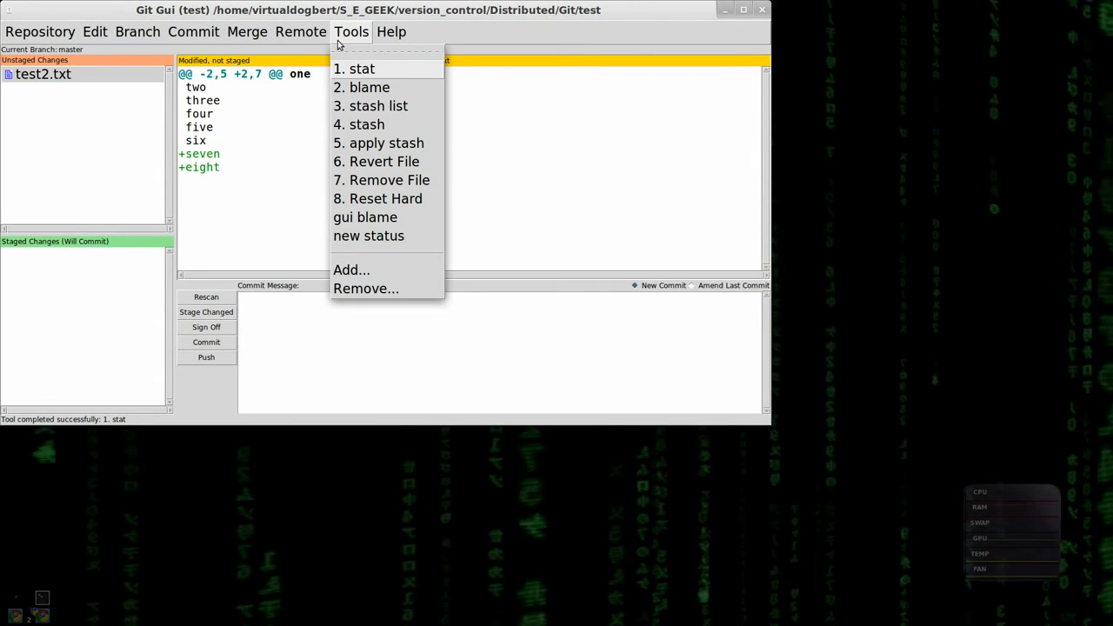
mouse_move(369, 235)
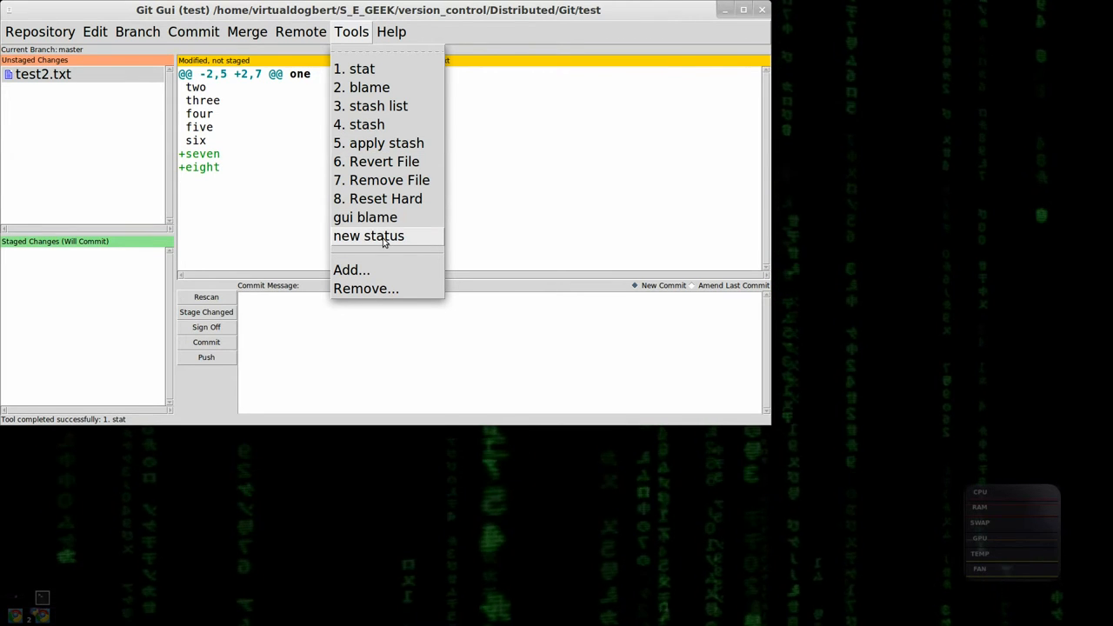
click(368, 236)
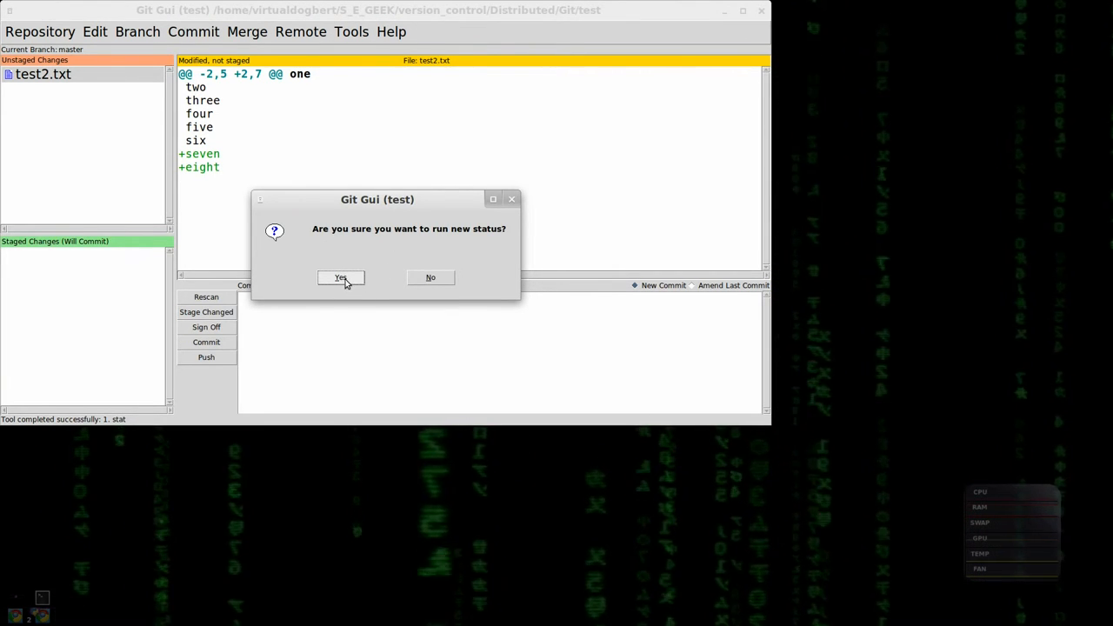
click(340, 278)
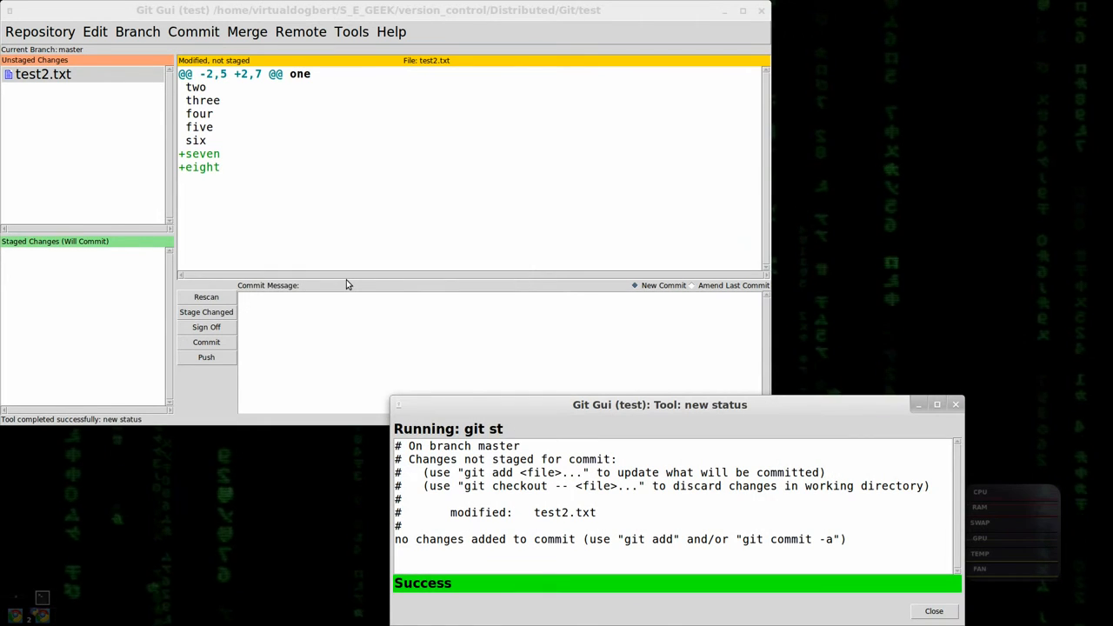
mouse_move(945, 408)
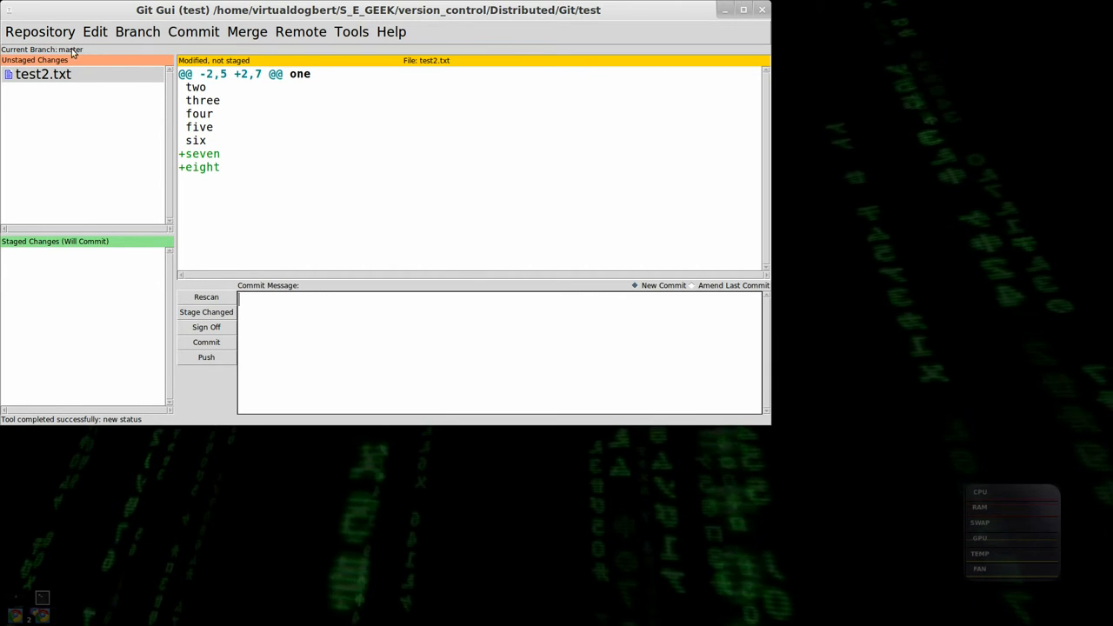
click(40, 31)
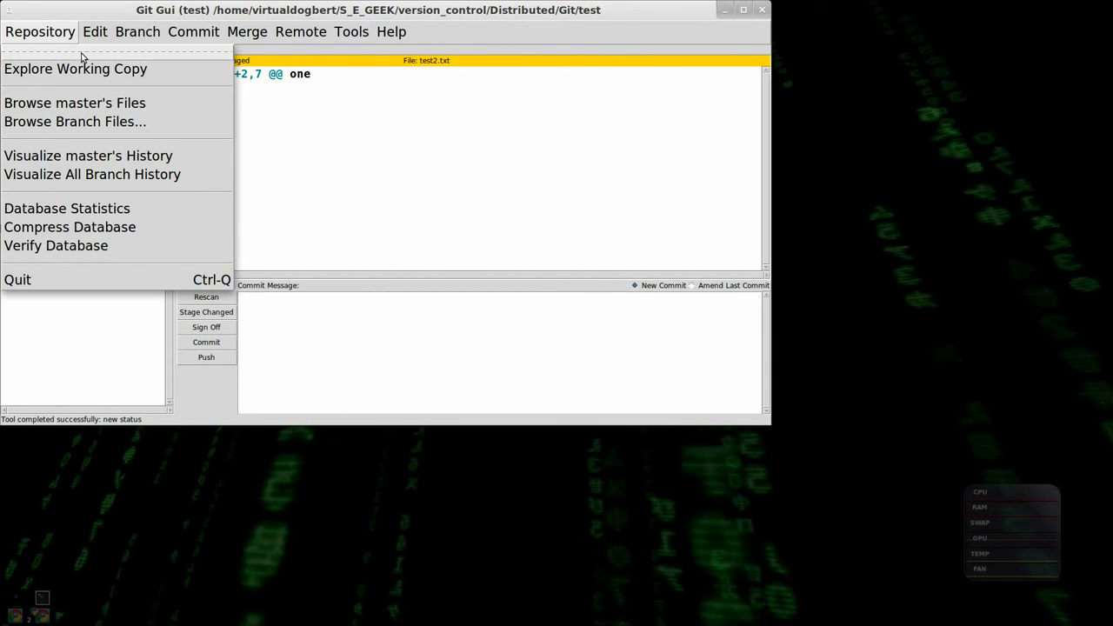
mouse_move(75, 69)
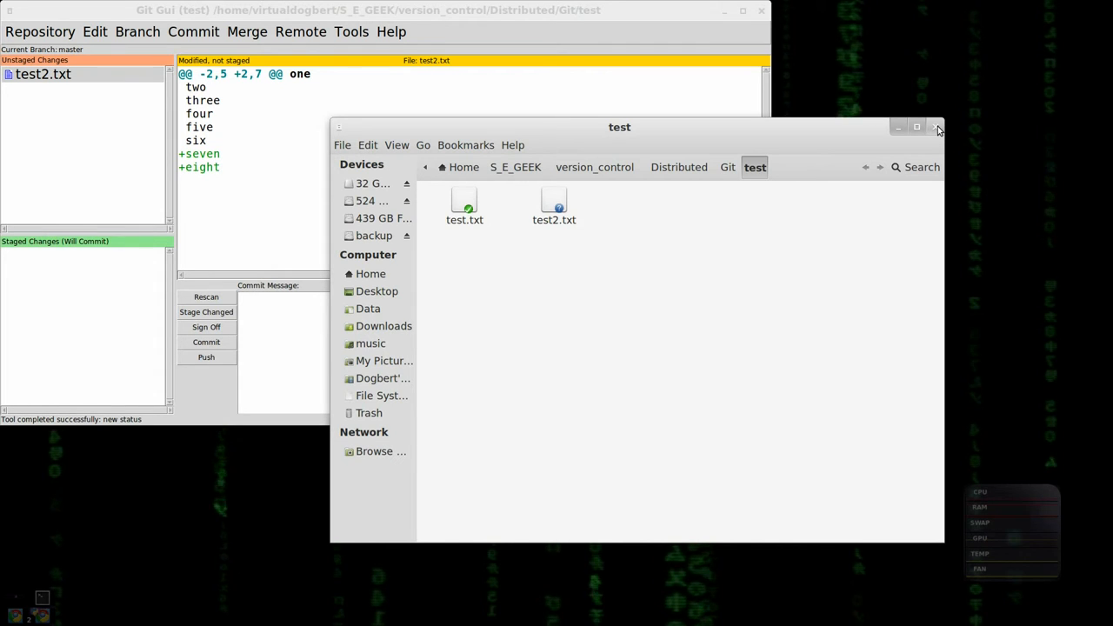
mouse_move(791, 228)
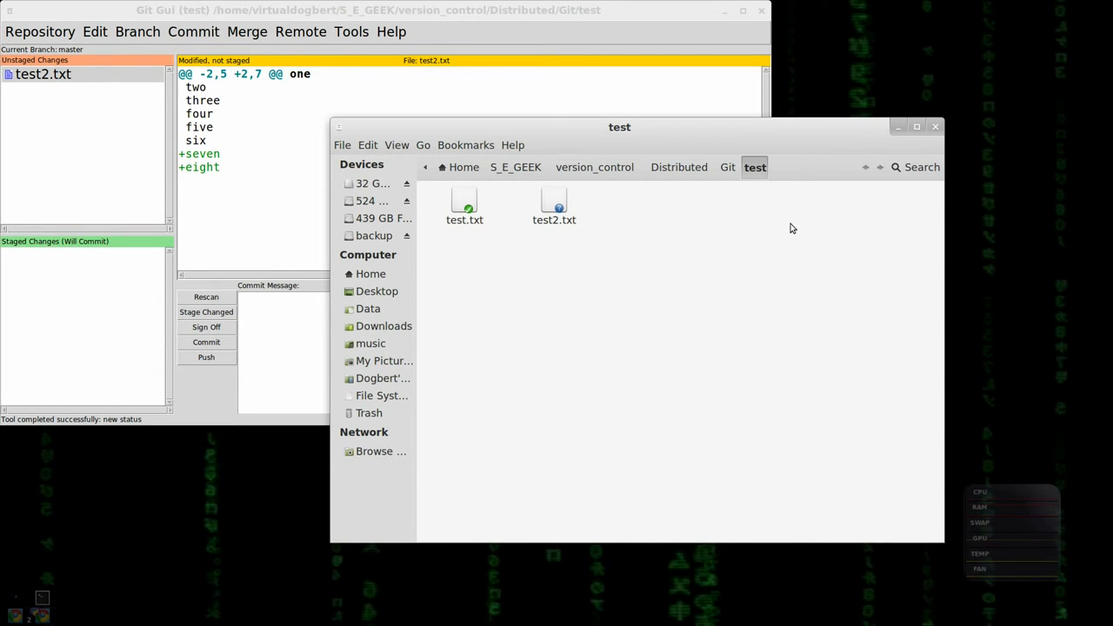
mouse_move(935, 130)
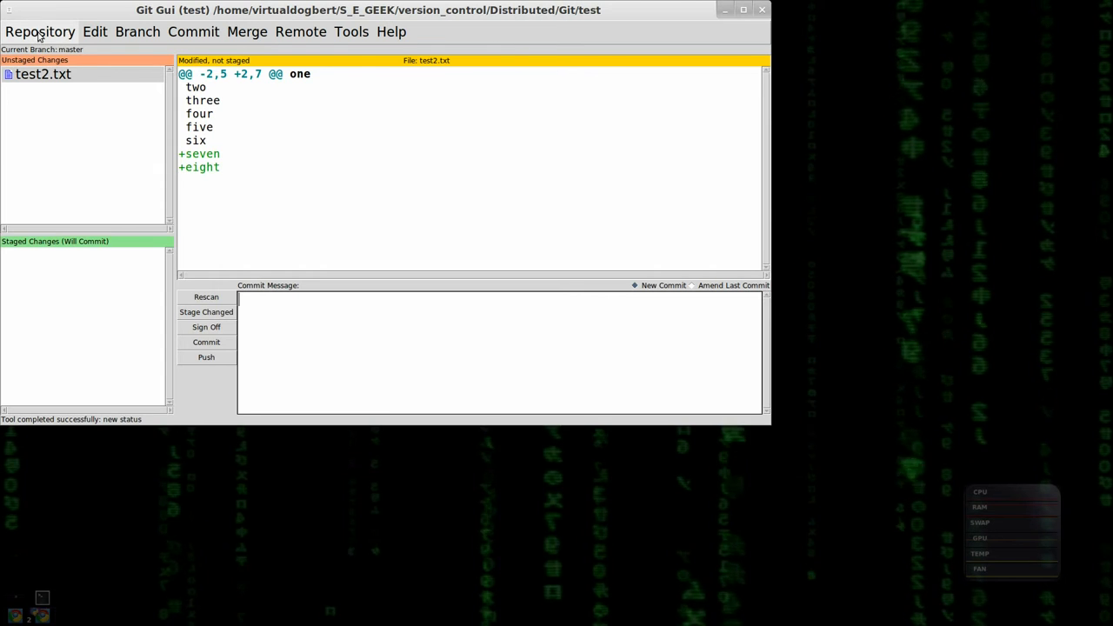
click(40, 31)
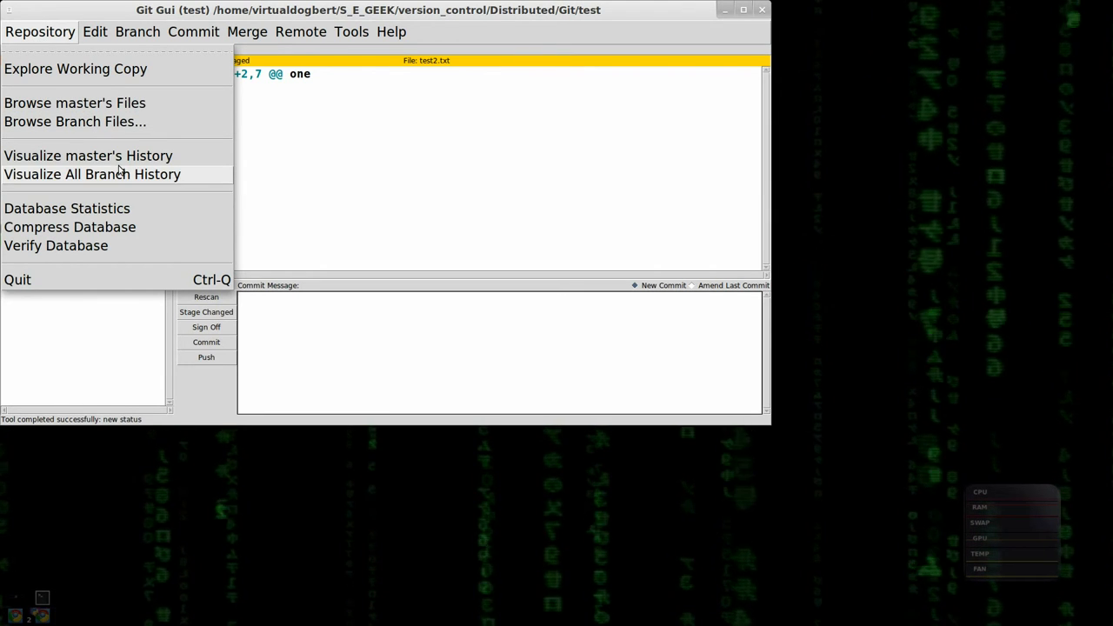
mouse_move(87, 156)
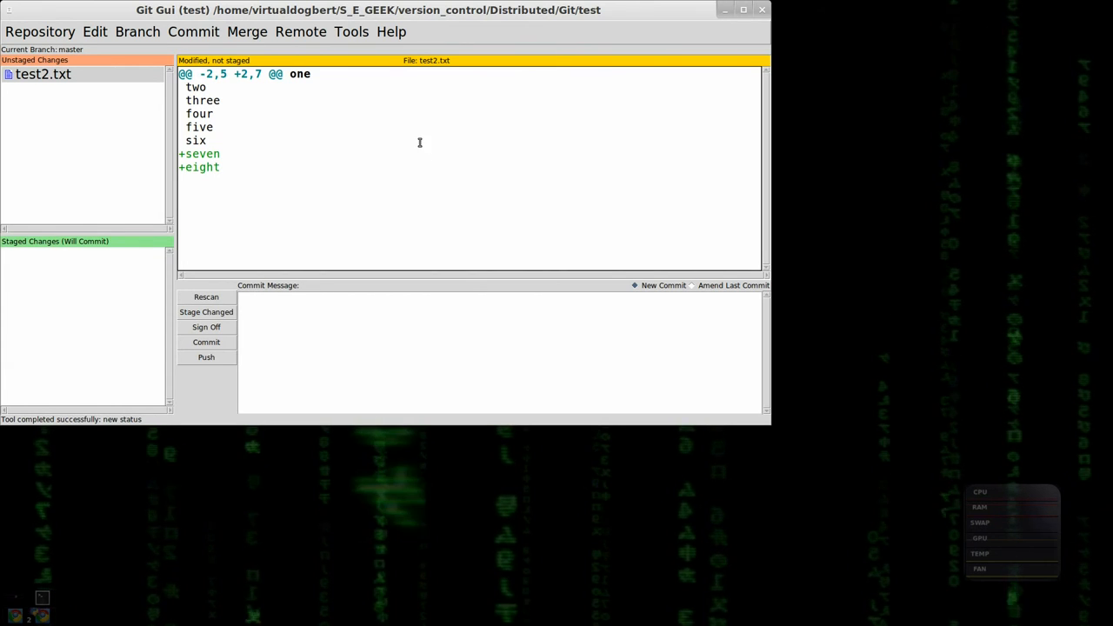
click(40, 31)
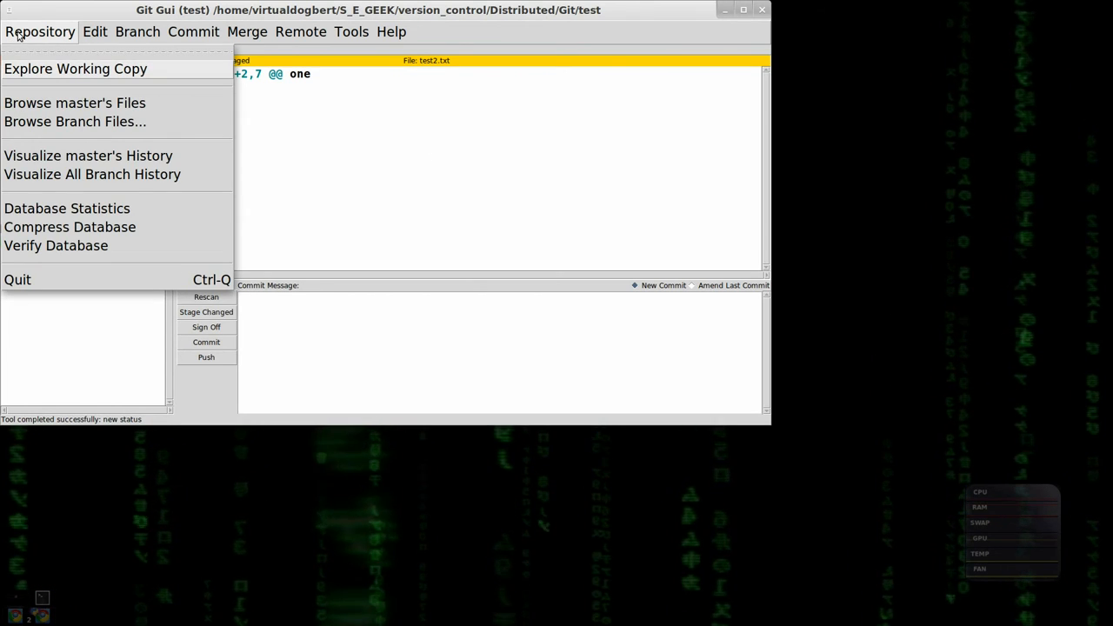
mouse_move(92, 174)
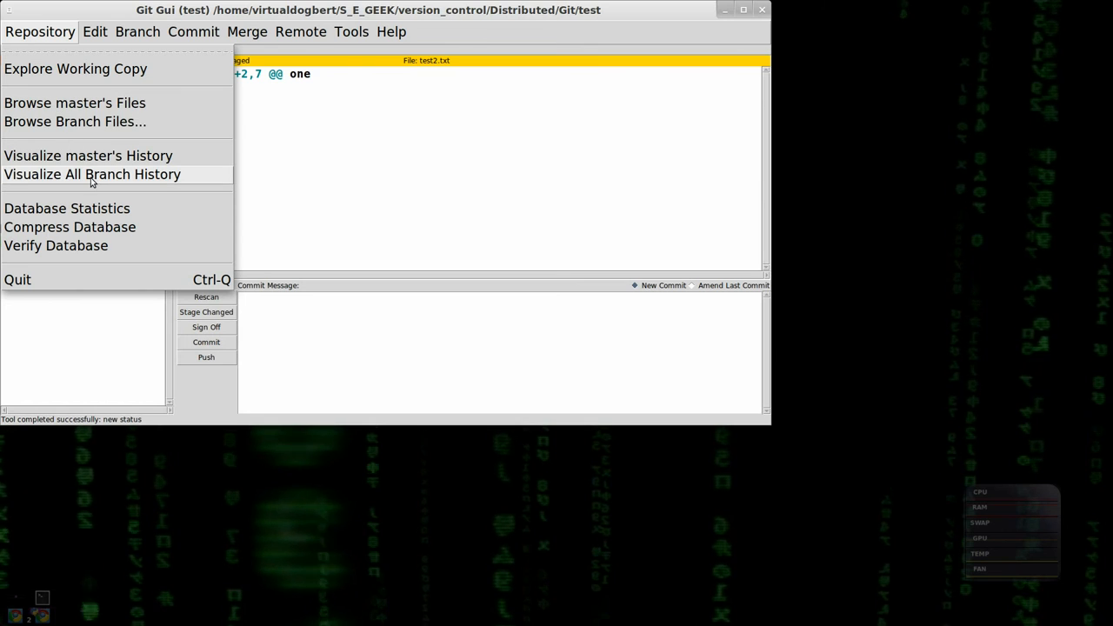
mouse_move(116, 227)
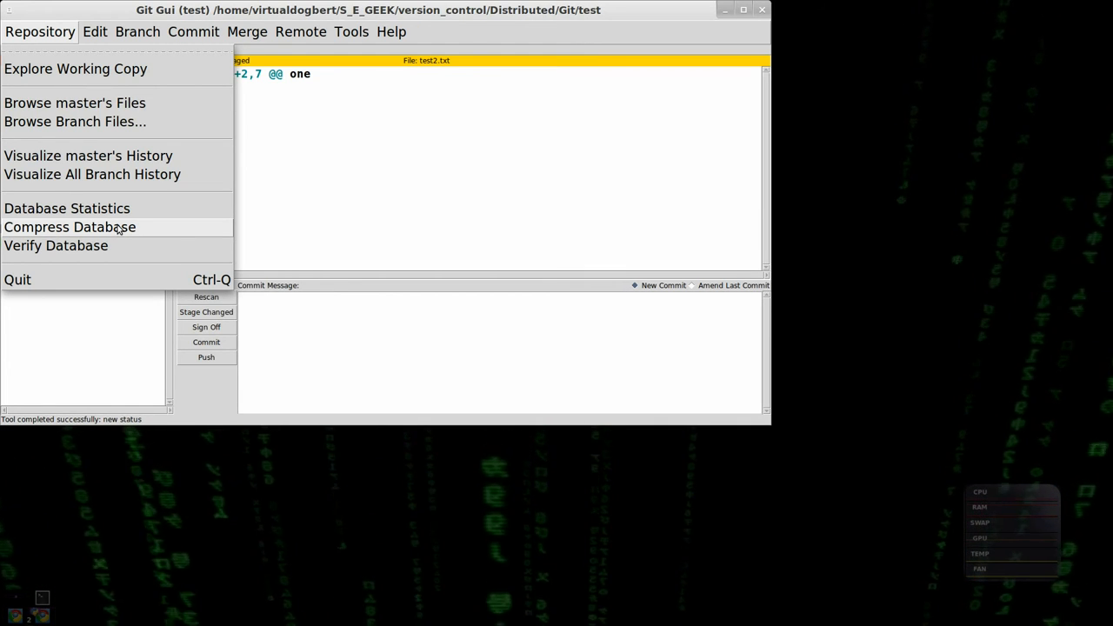
click(70, 227)
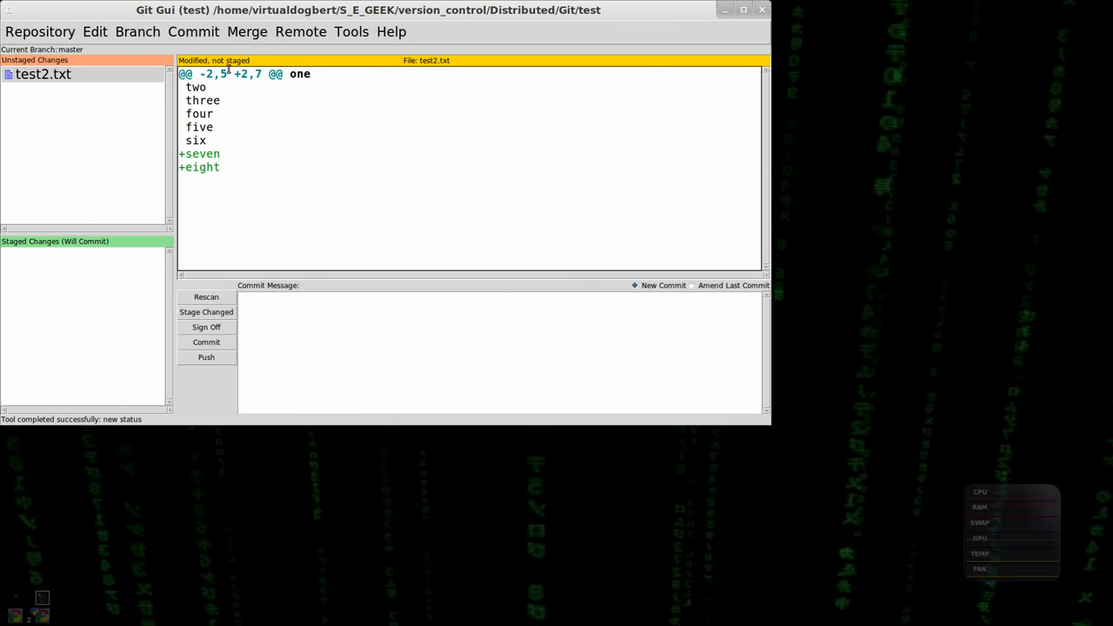
click(40, 31)
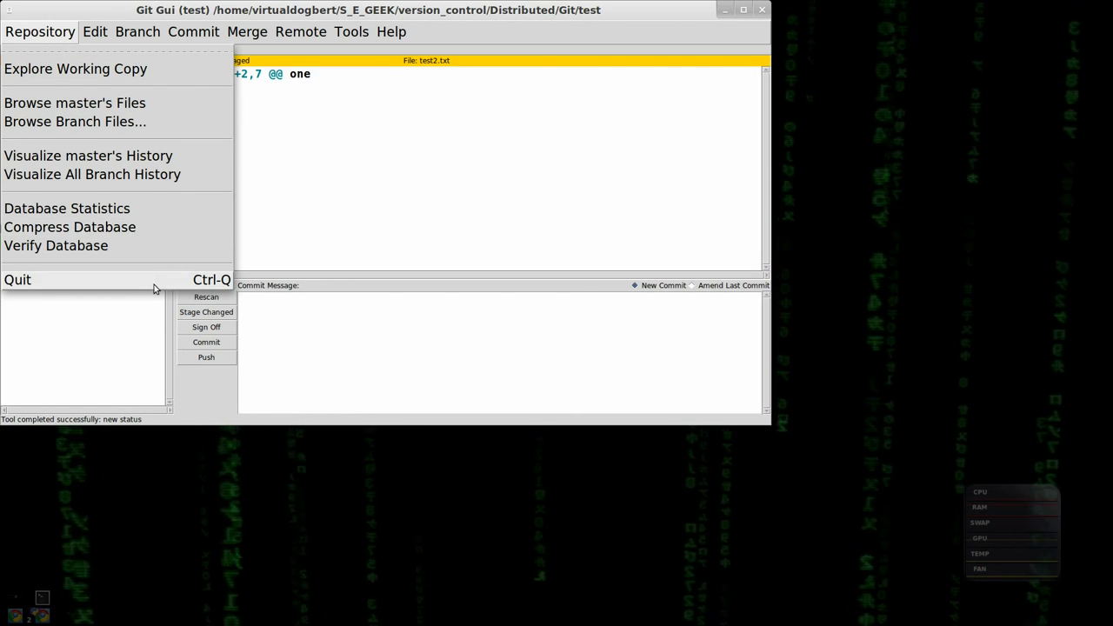
click(351, 31)
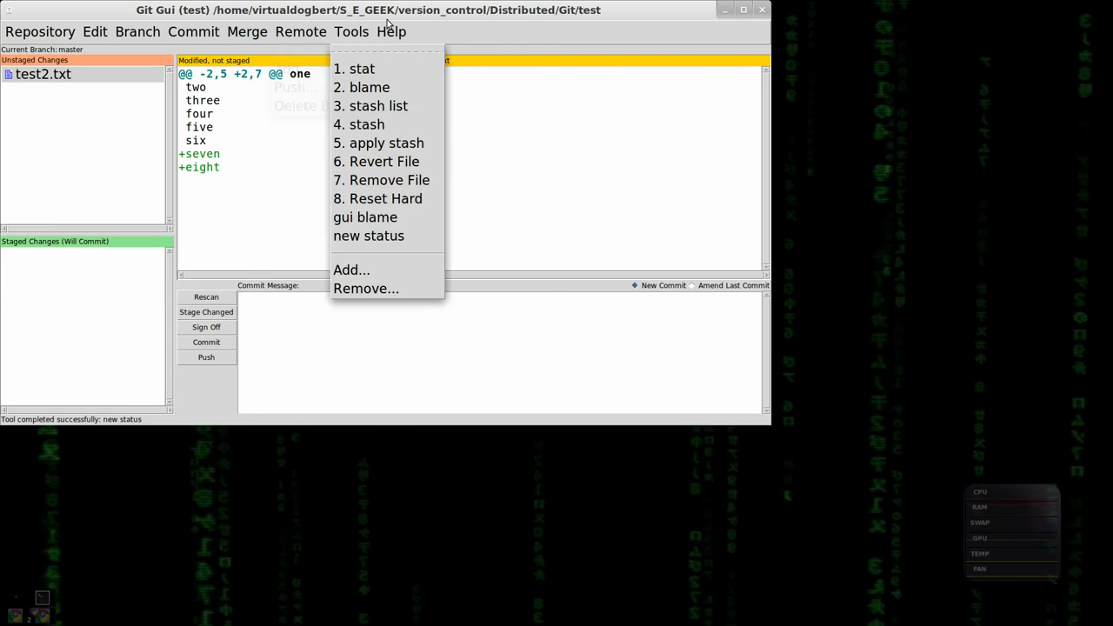
click(40, 32)
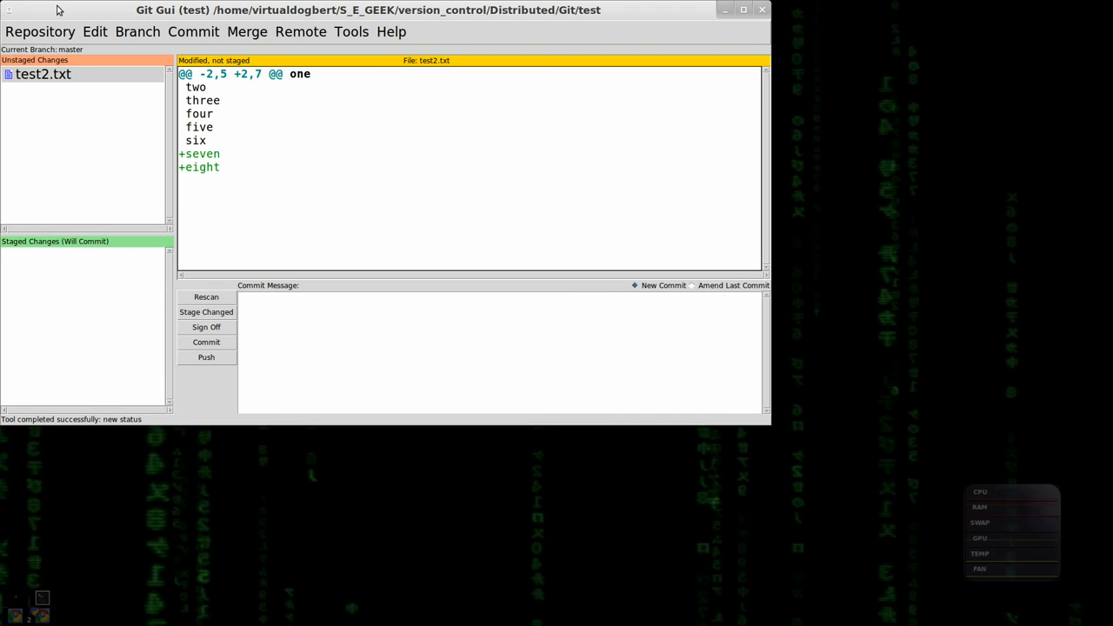
mouse_move(72, 122)
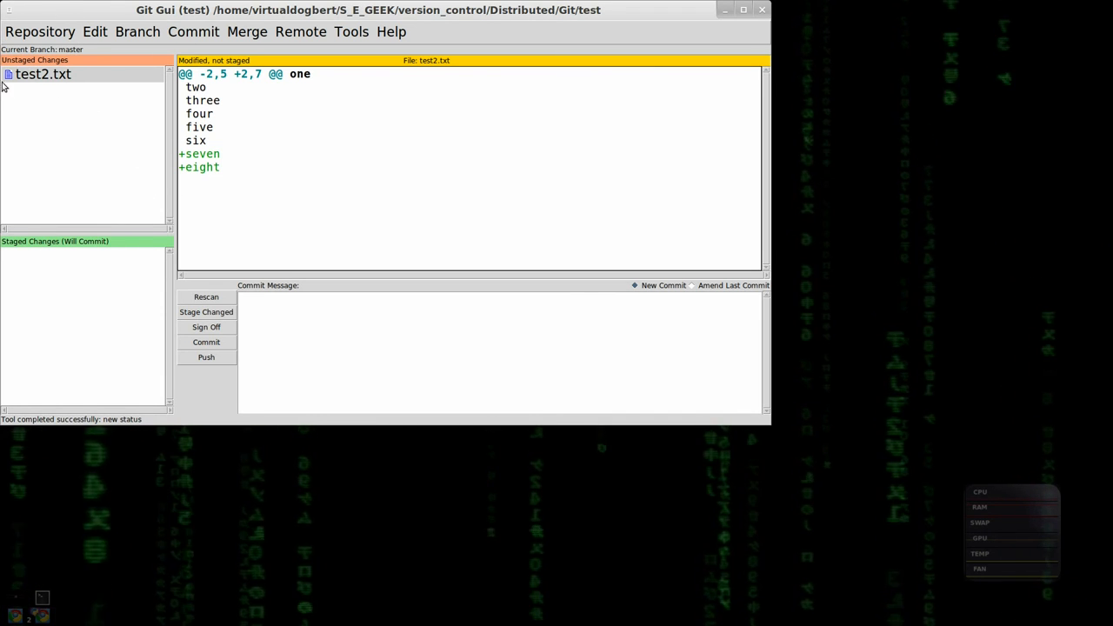
mouse_move(432, 133)
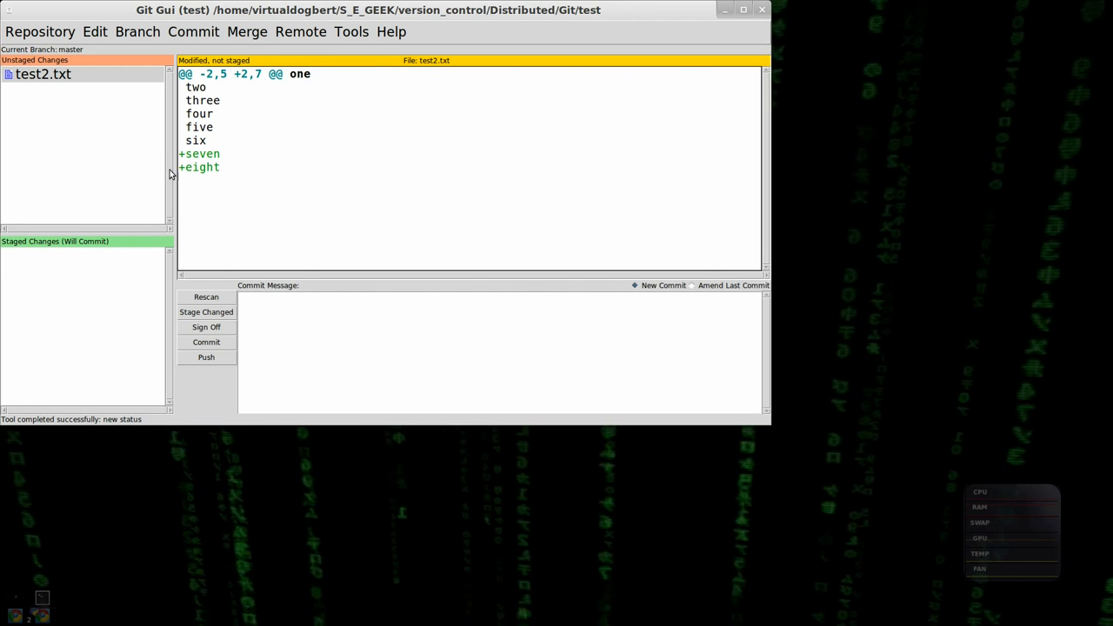
mouse_move(149, 223)
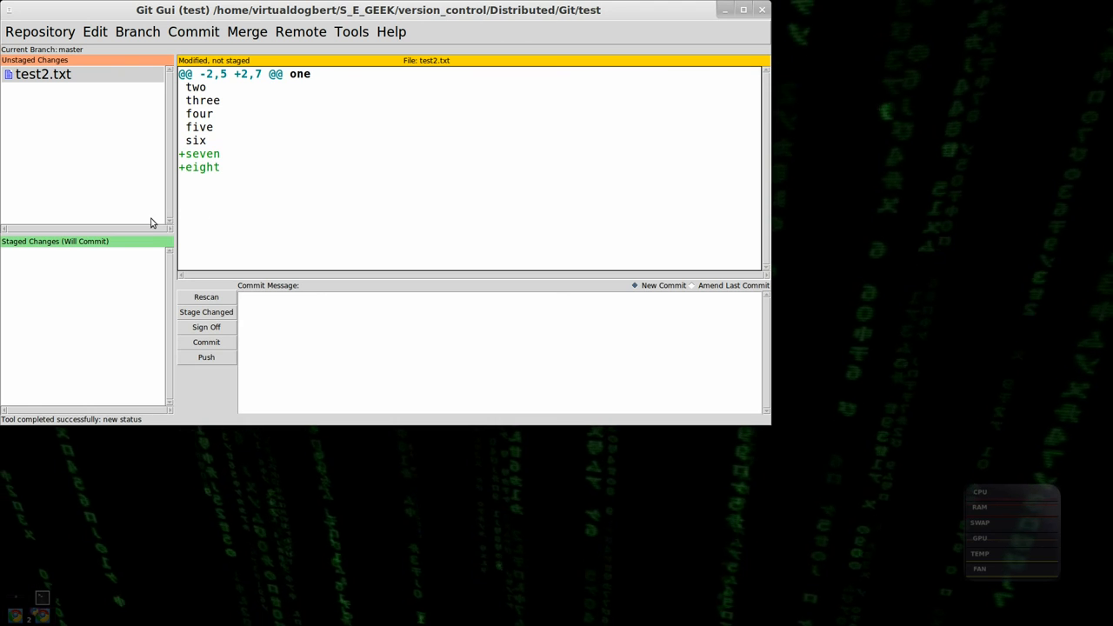
mouse_move(32, 255)
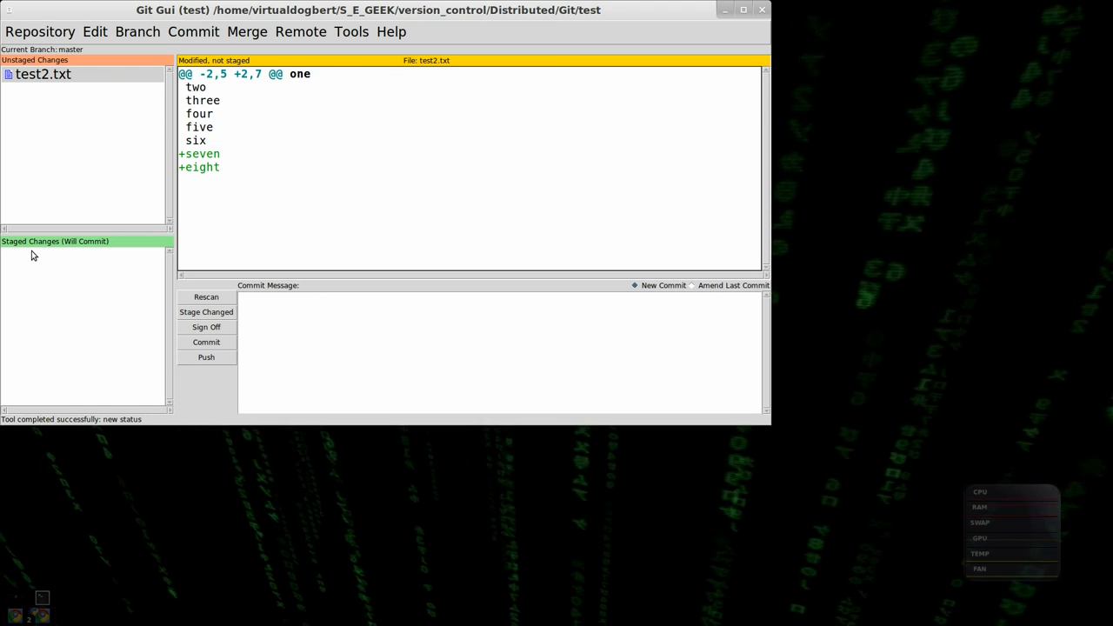
mouse_move(7, 160)
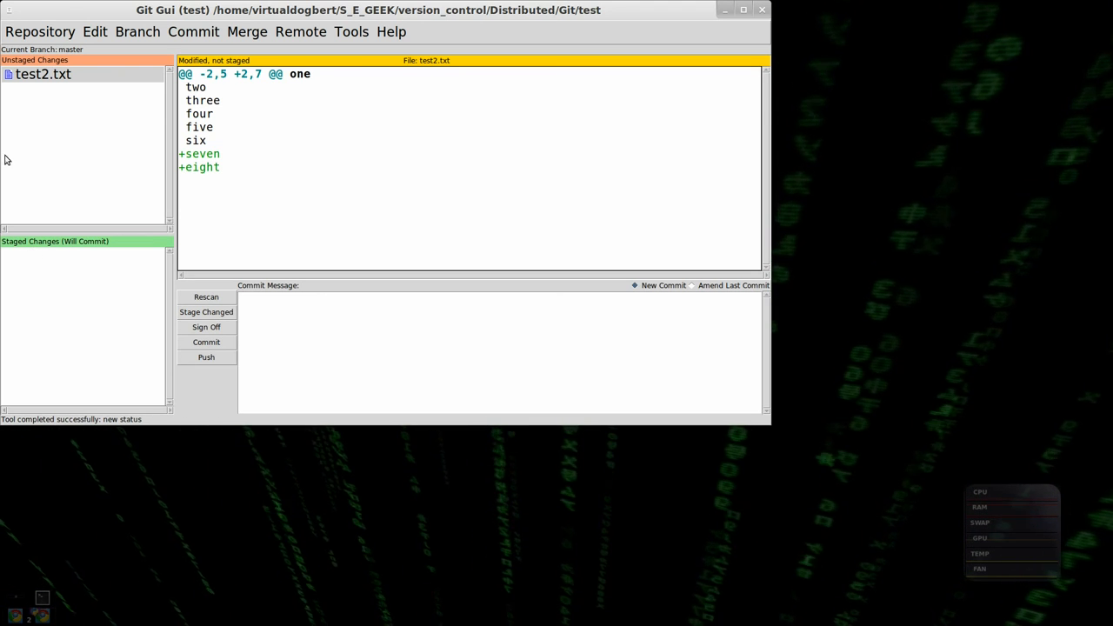